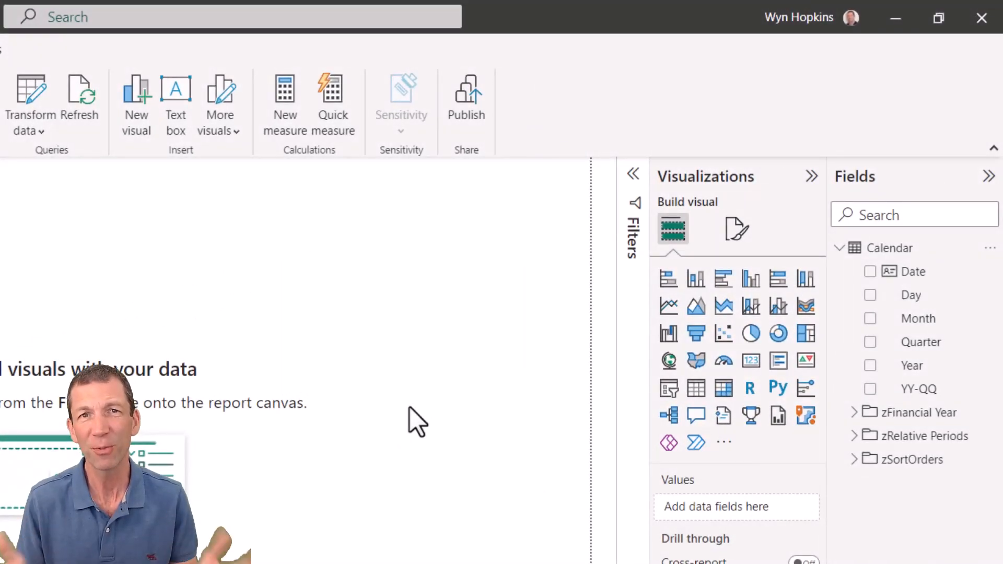
mouse_move(885, 400)
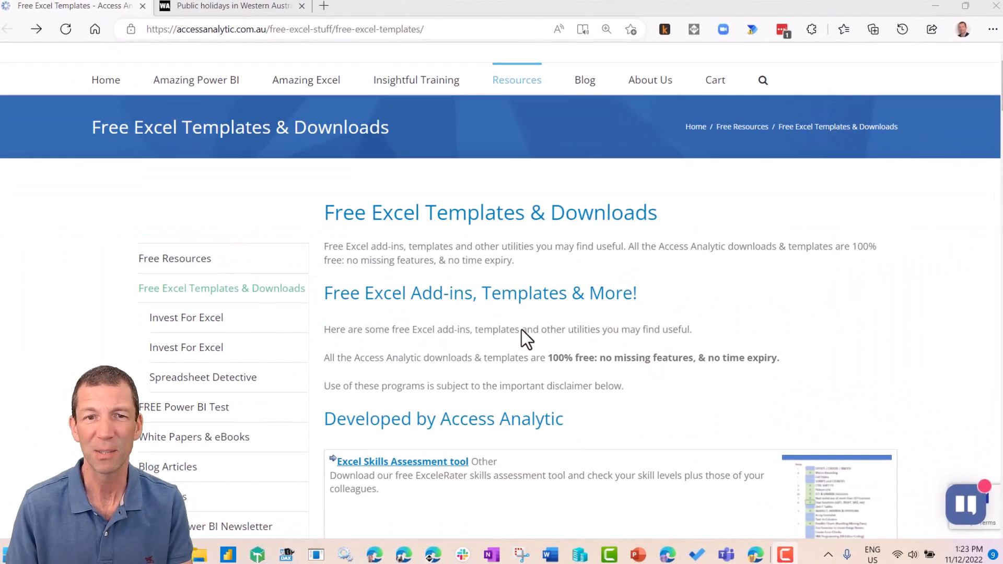
Browse from the Free Excel Templates page into the Power Query Calendar and Time Tables folder and the WA holidays page
scroll("down", 3)
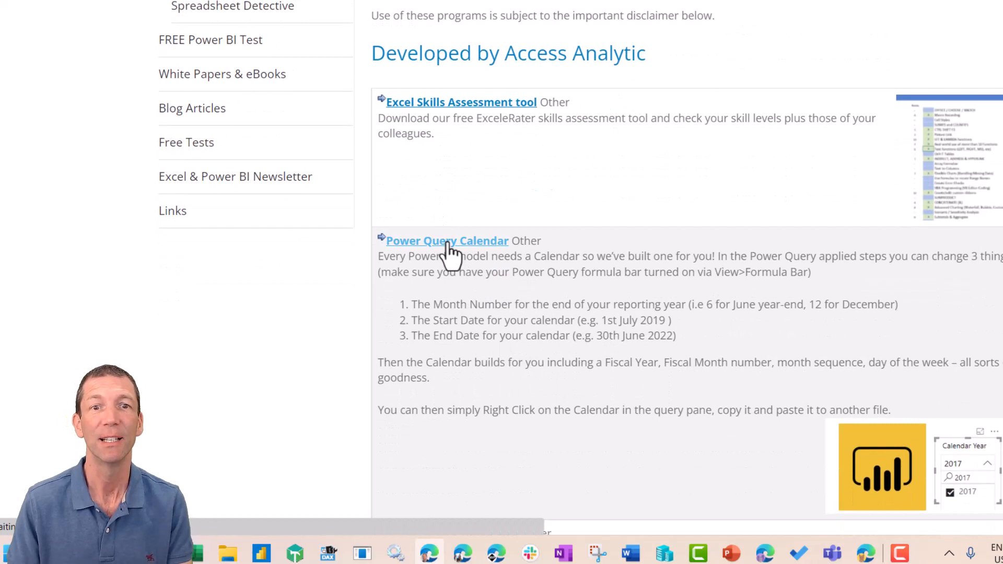
left_click(447, 241)
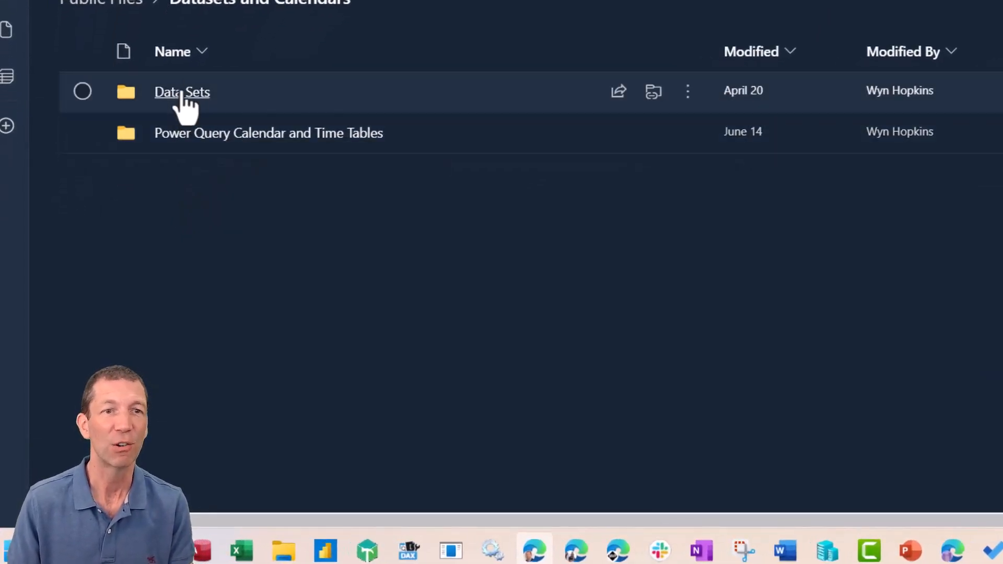
mouse_move(237, 133)
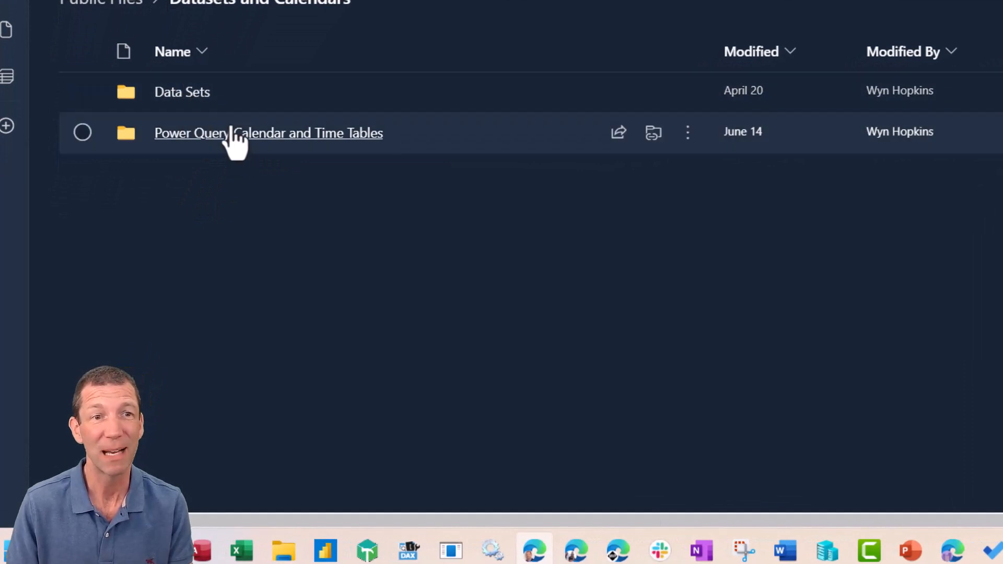
left_click(268, 132)
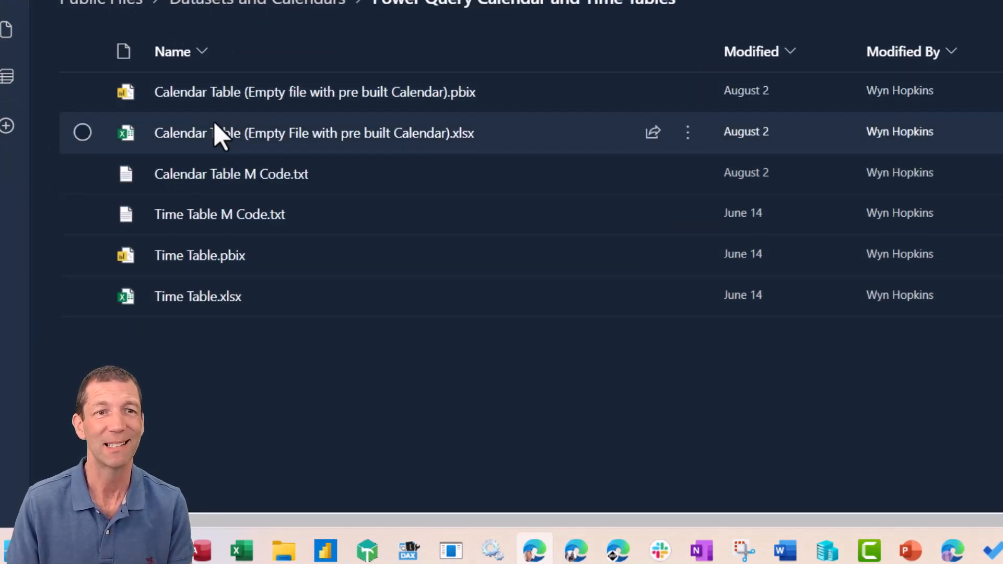
mouse_move(199, 254)
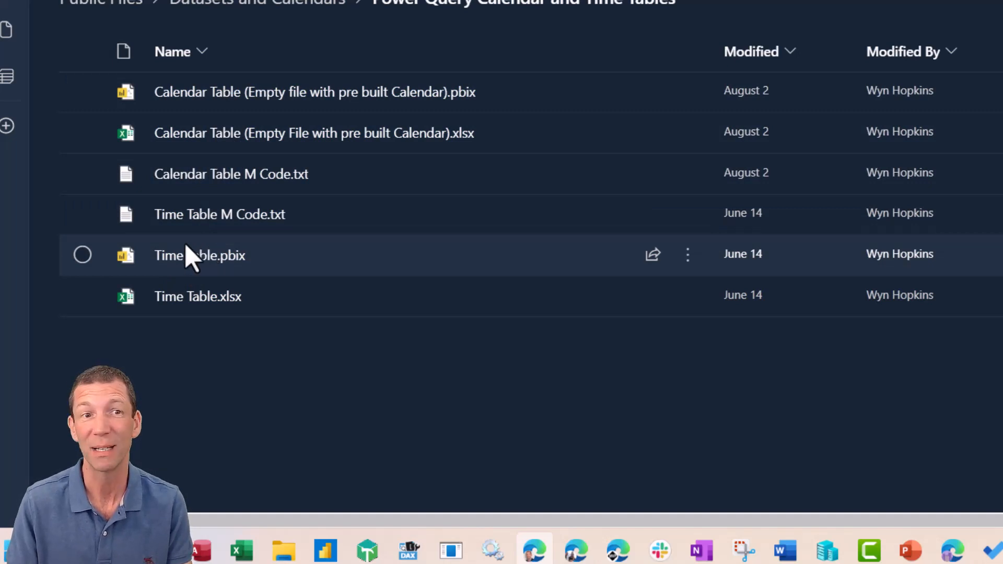
mouse_move(176, 326)
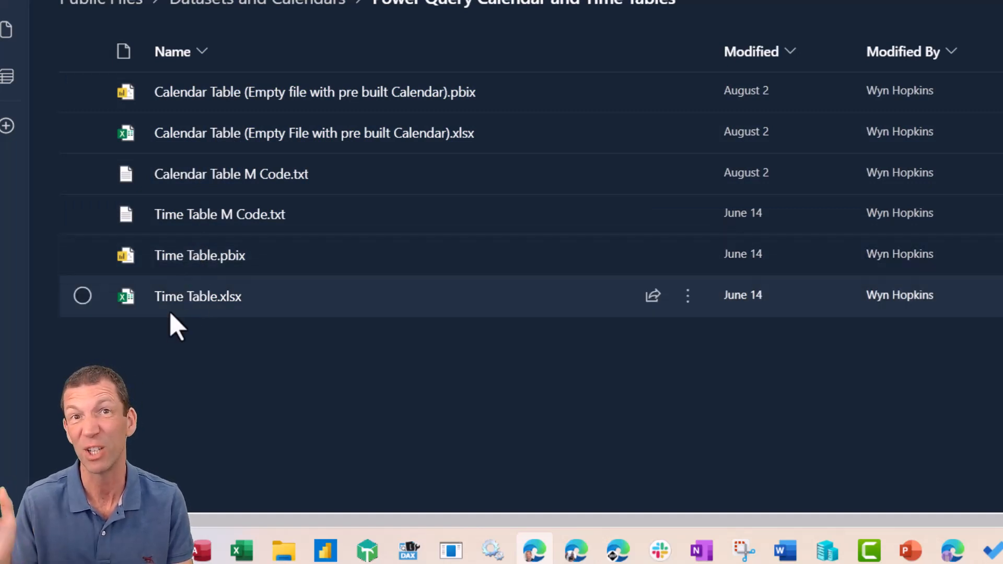
mouse_move(256, 230)
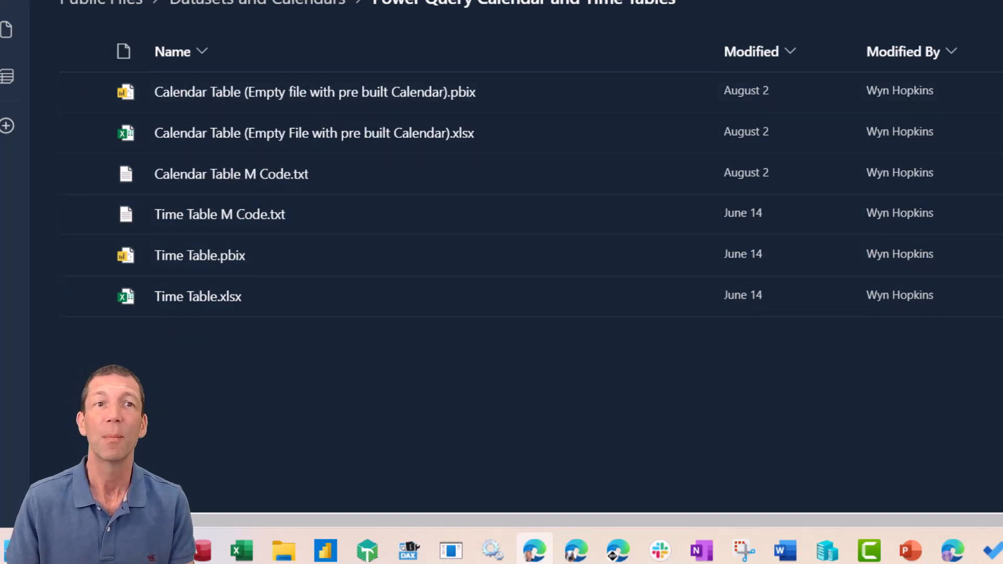
left_click(301, 12)
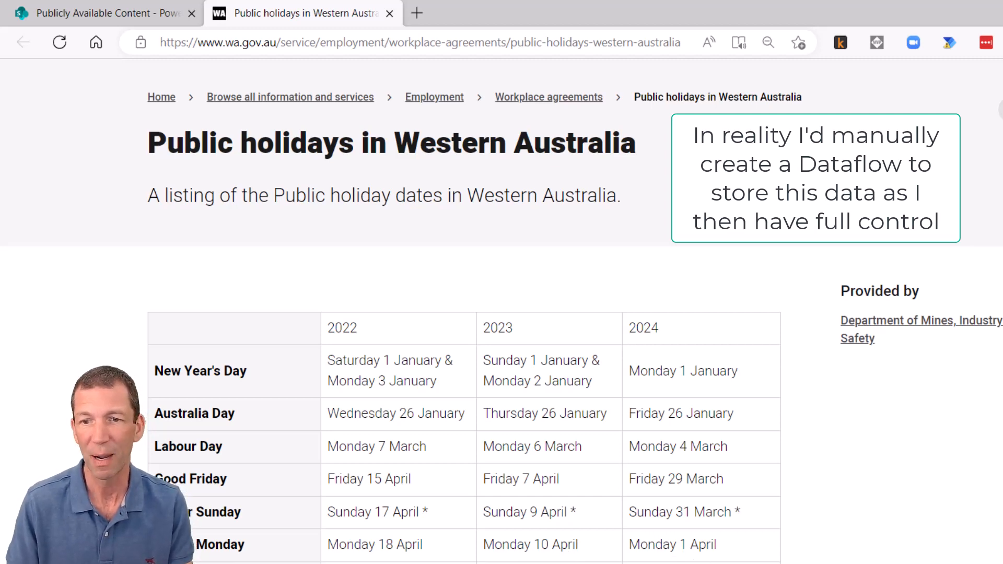
Connect to the Western Australia public holidays page URL through Get data > Web
left_click(51, 13)
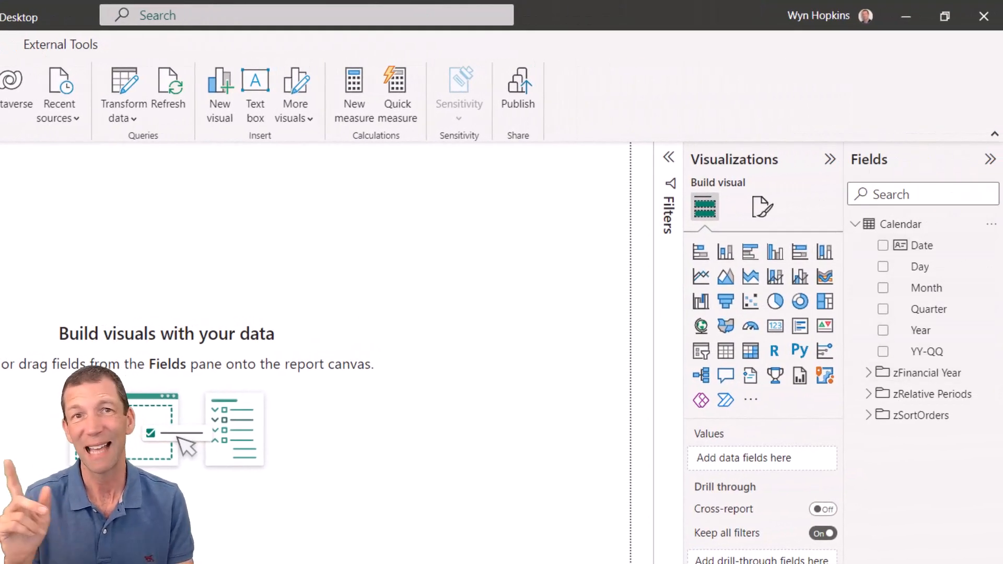
left_click(166, 93)
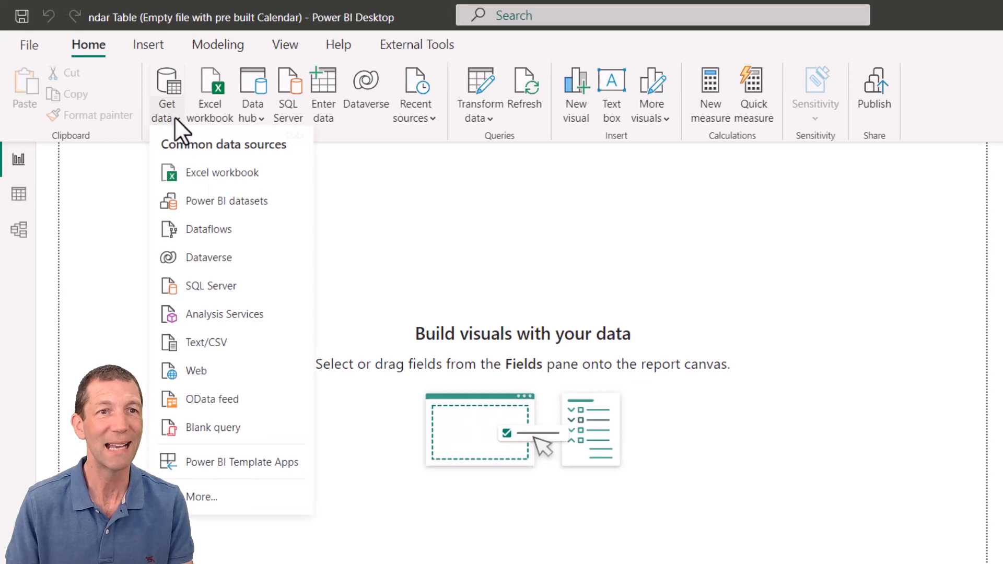
mouse_move(196, 374)
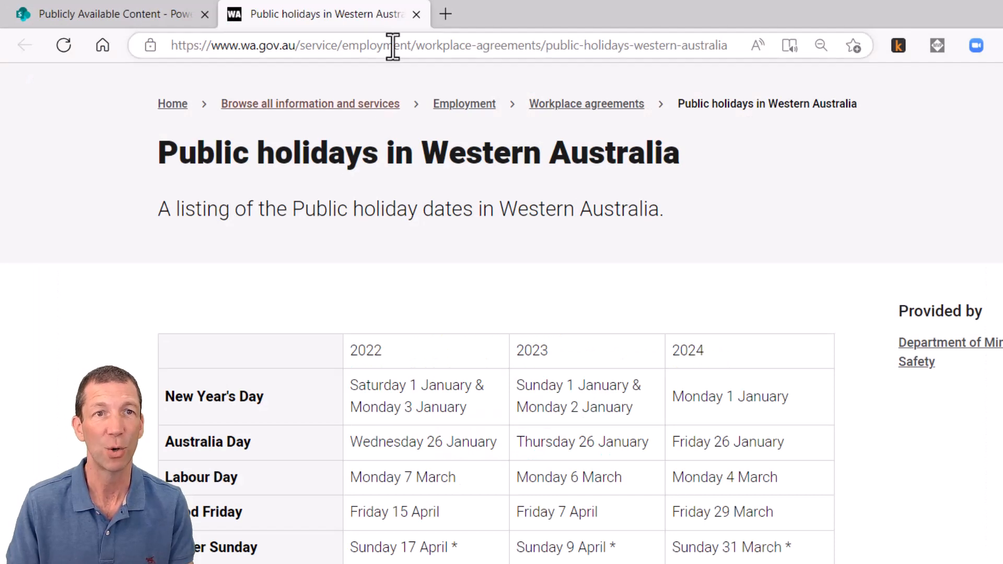
left_click(422, 45)
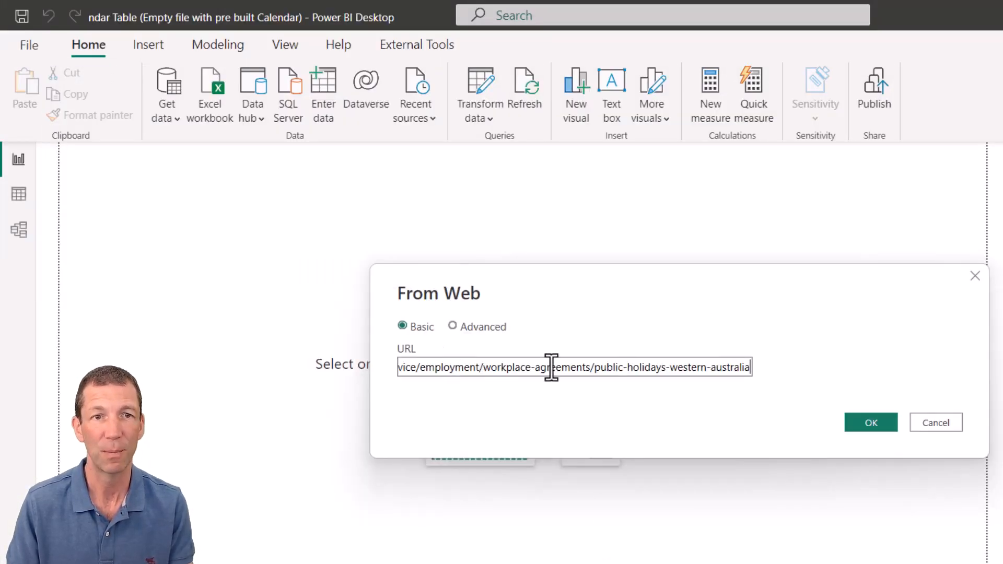
left_click(870, 422)
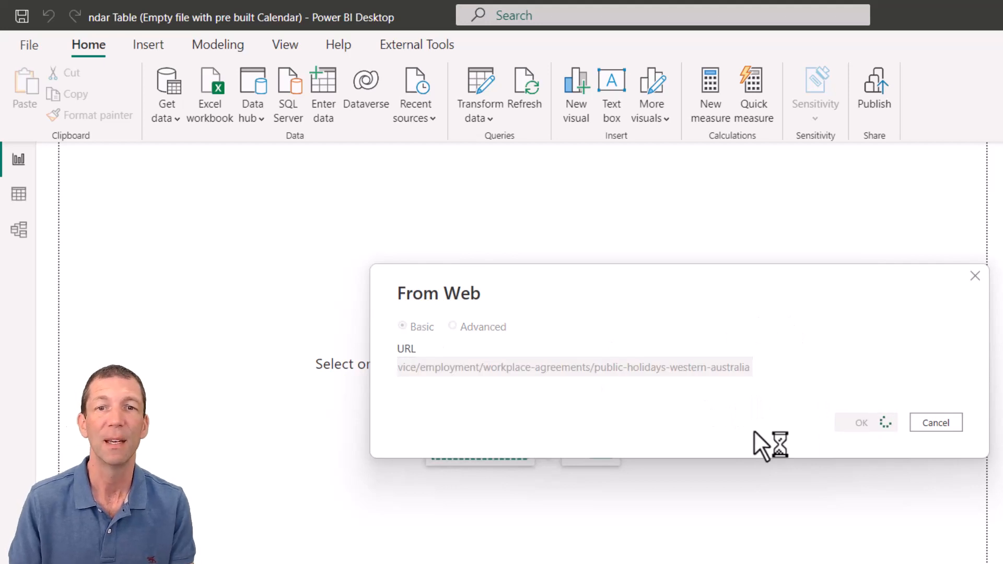
left_click(861, 422)
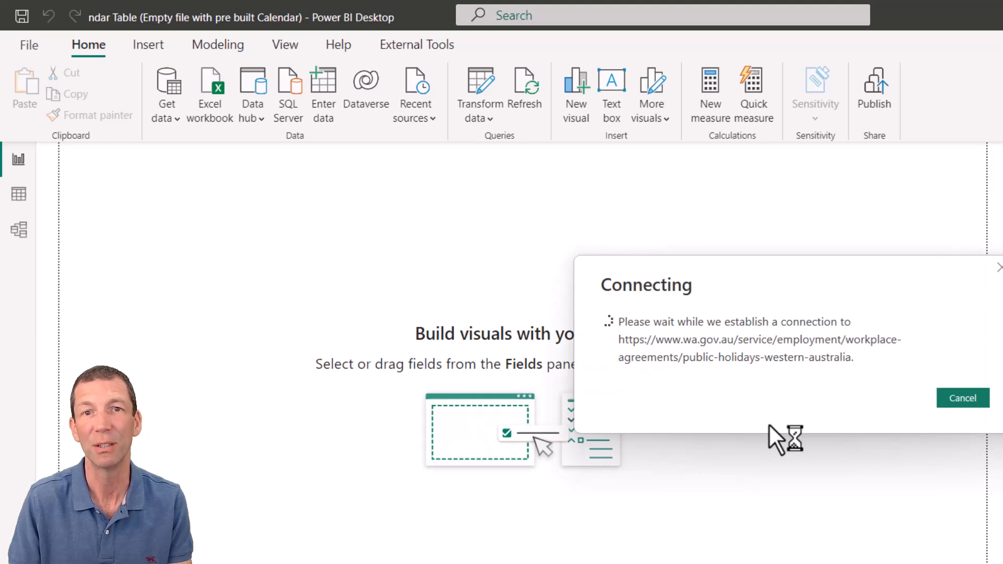
mouse_move(777, 400)
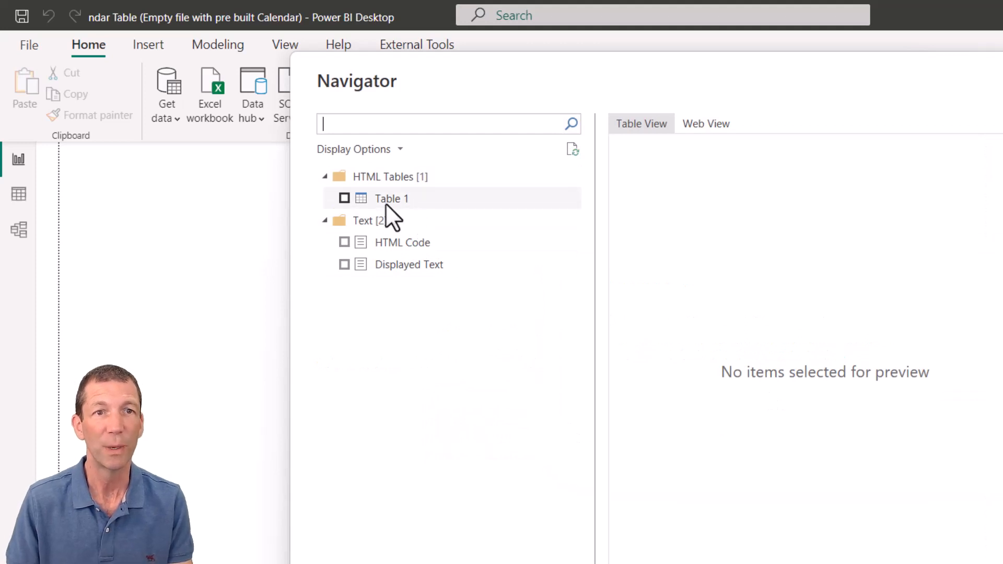
Preview Table 1 in the Navigator and send it to Transform Data
left_click(390, 197)
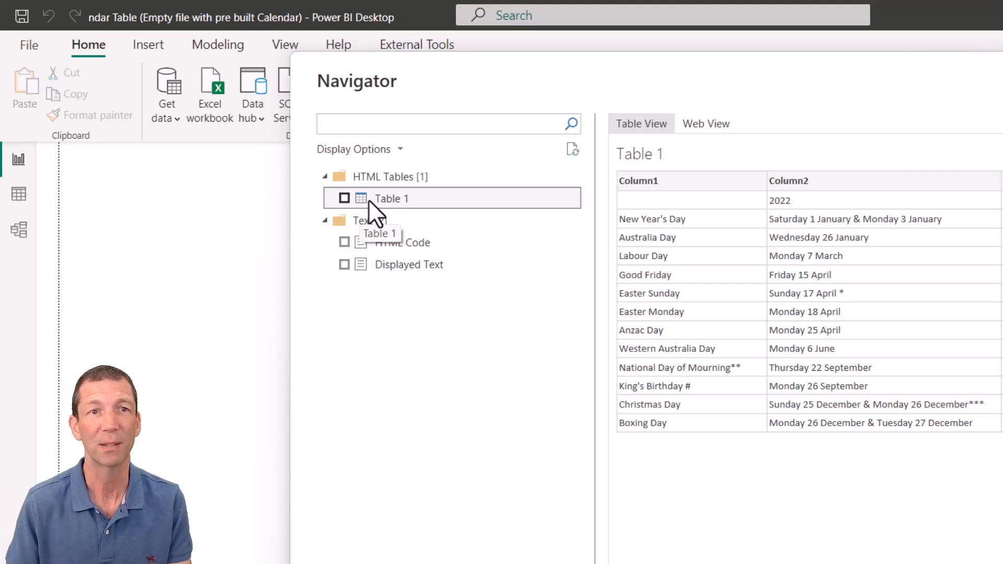
mouse_move(441, 217)
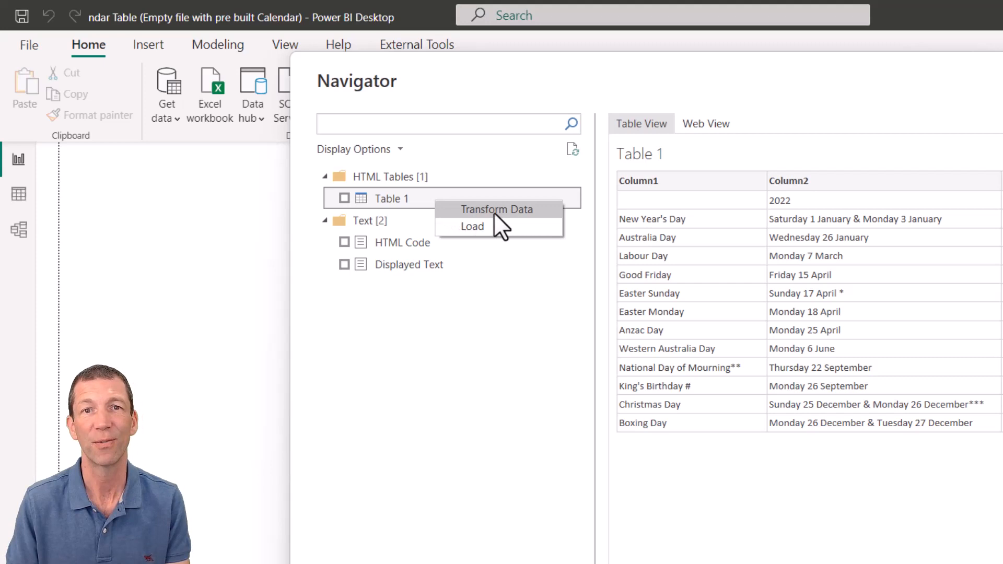
left_click(472, 226)
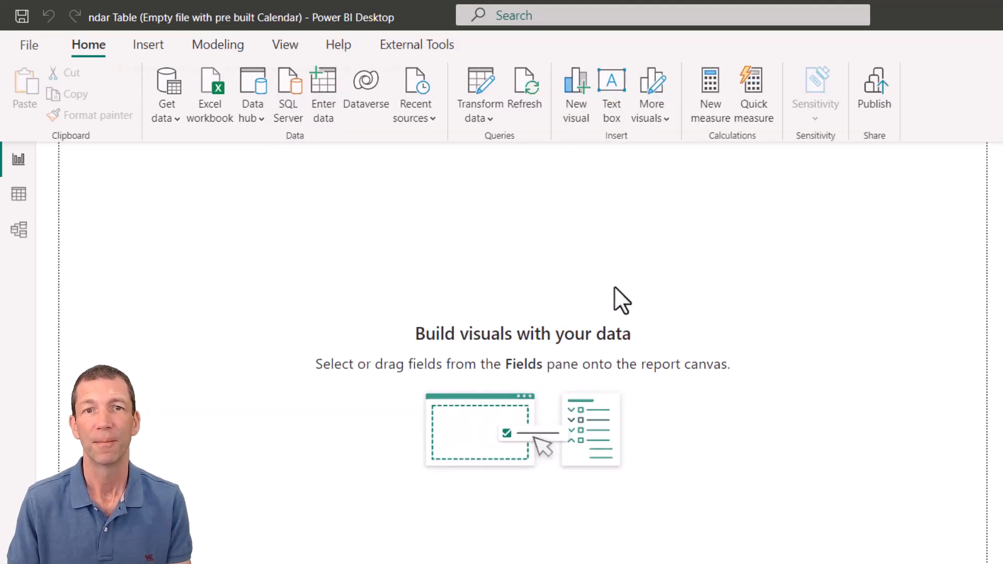
Rename the imported holiday query to Public Hols and view its query options
left_click(480, 90)
type("P")
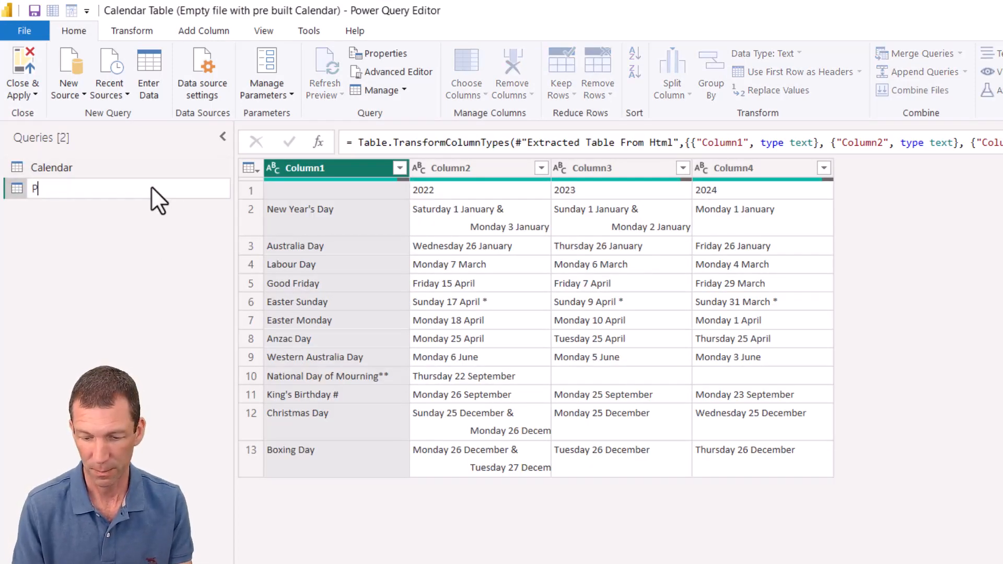
type("ublic Hols")
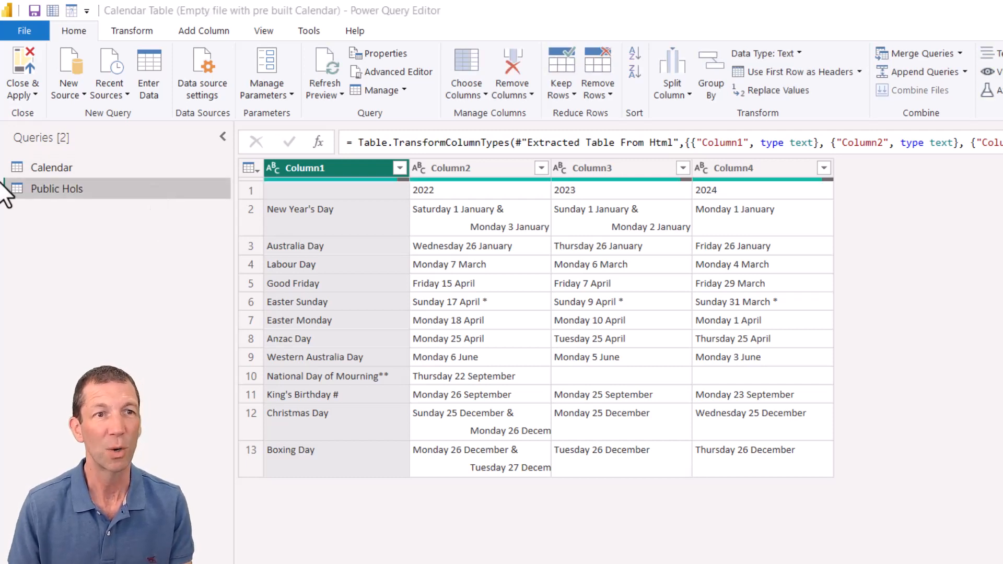
right_click(56, 188)
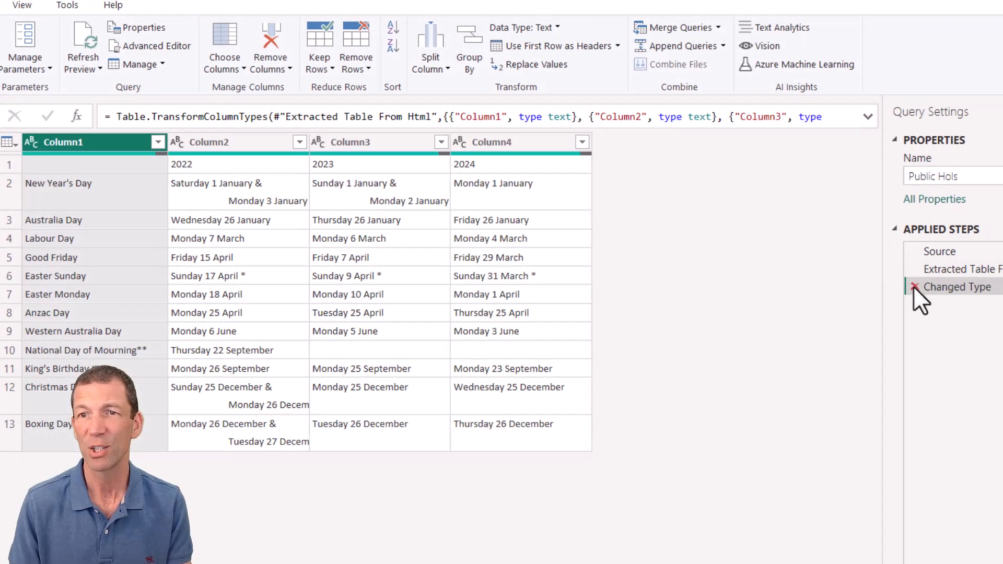
mouse_move(152, 167)
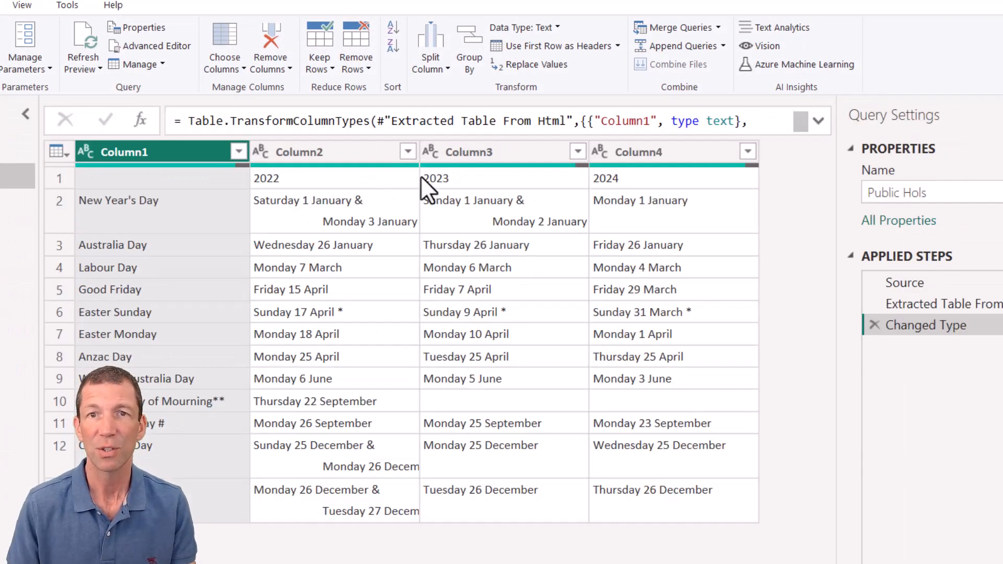
mouse_move(579, 233)
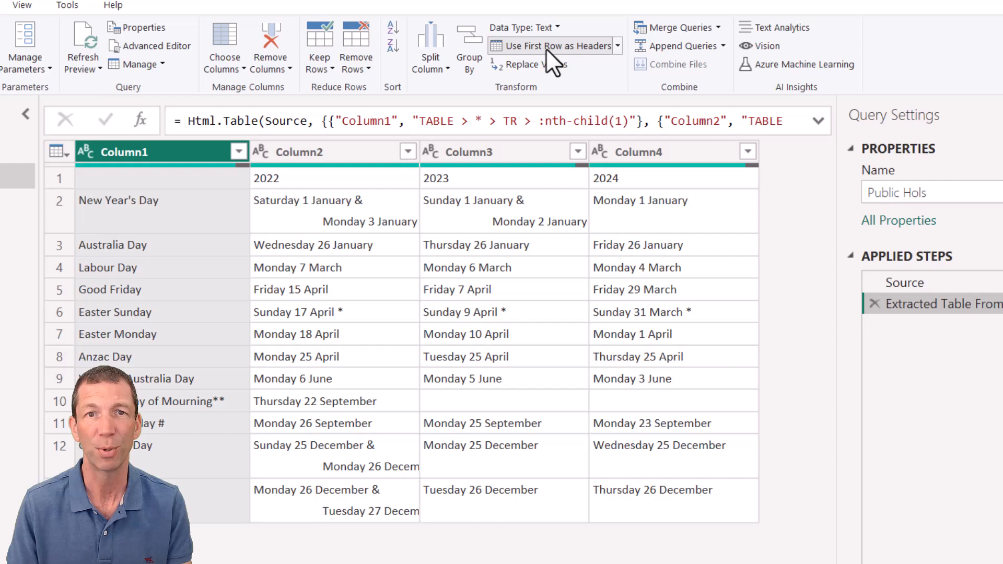
left_click(557, 45)
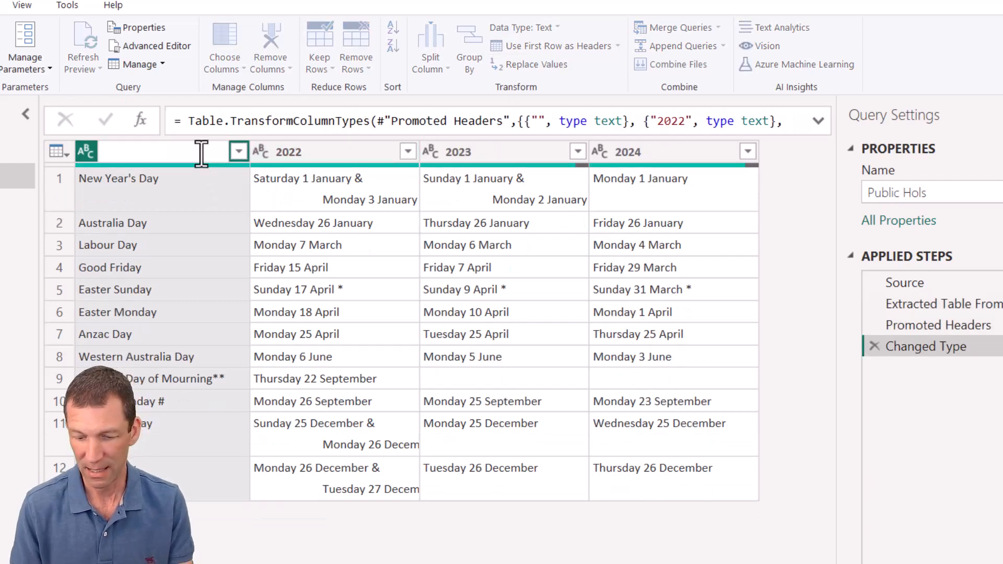
type("Holiday")
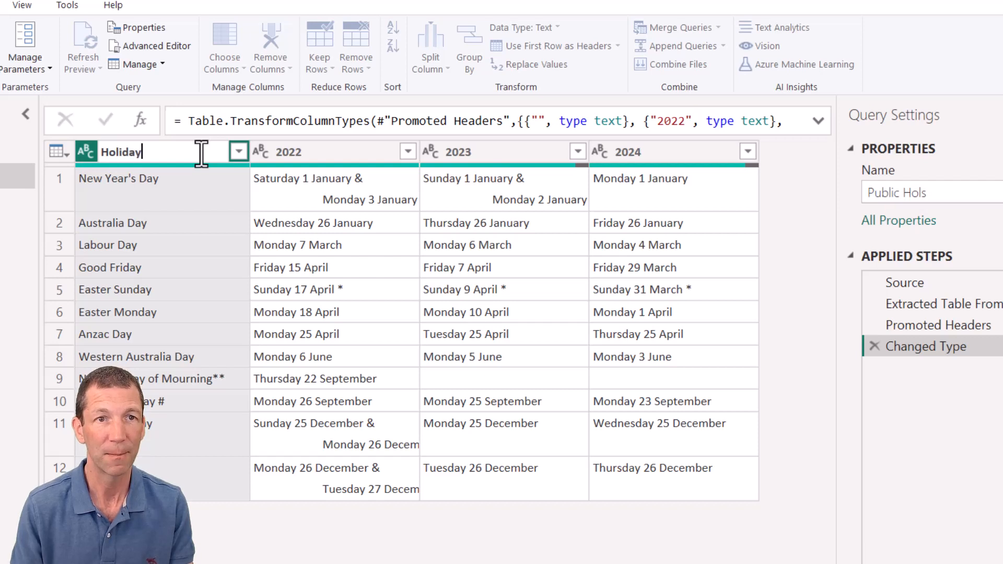
key("Return")
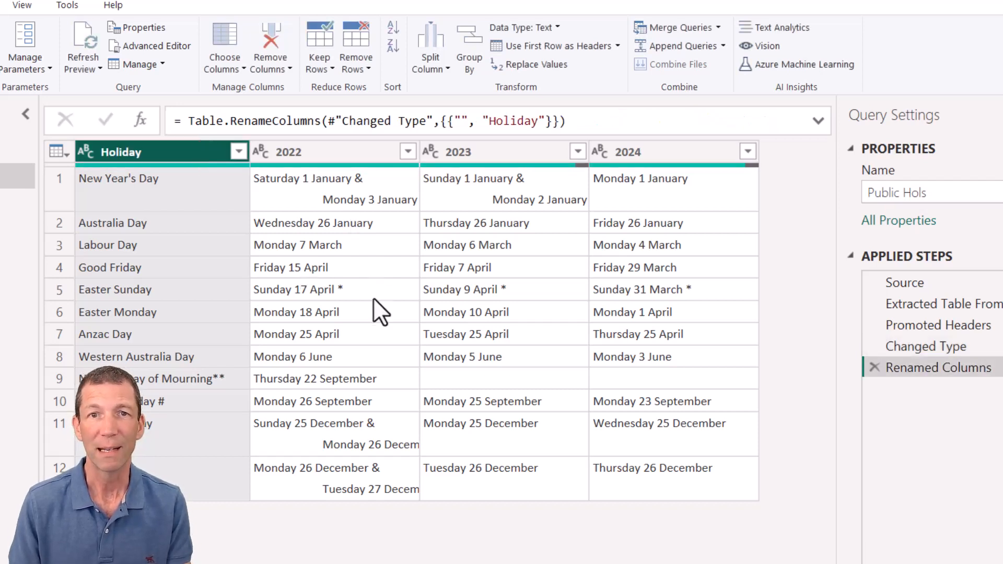
mouse_move(352, 480)
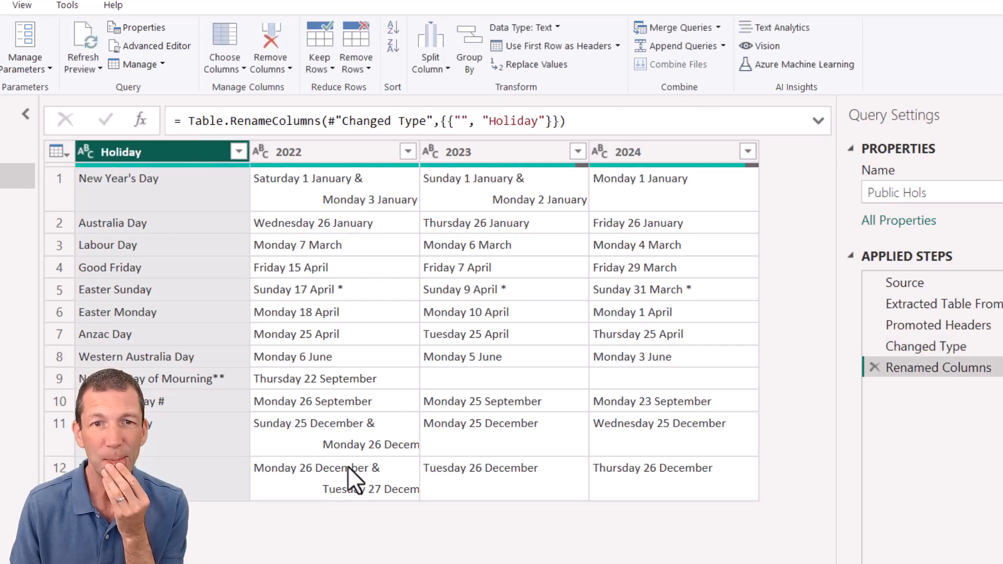
mouse_move(332, 211)
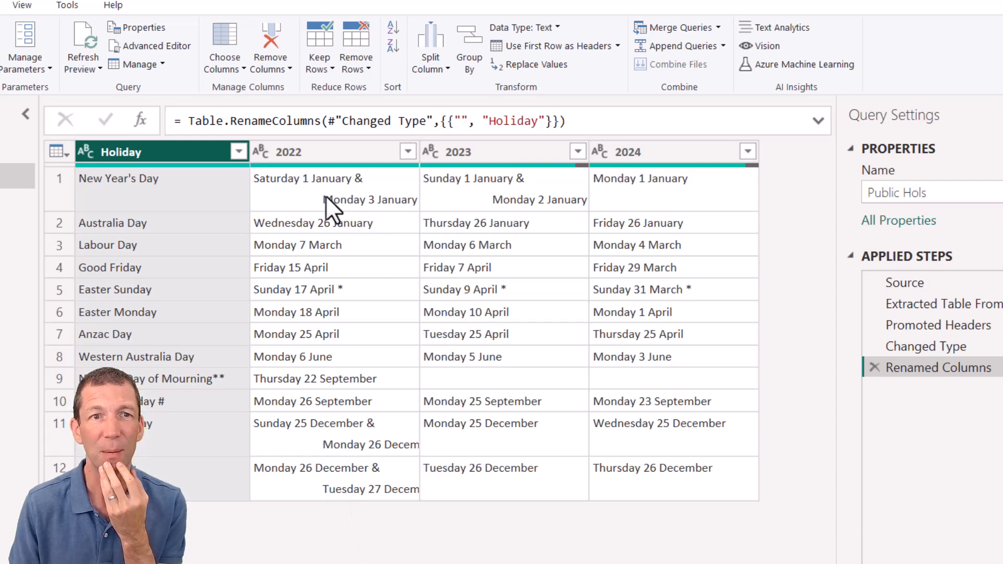
mouse_move(365, 214)
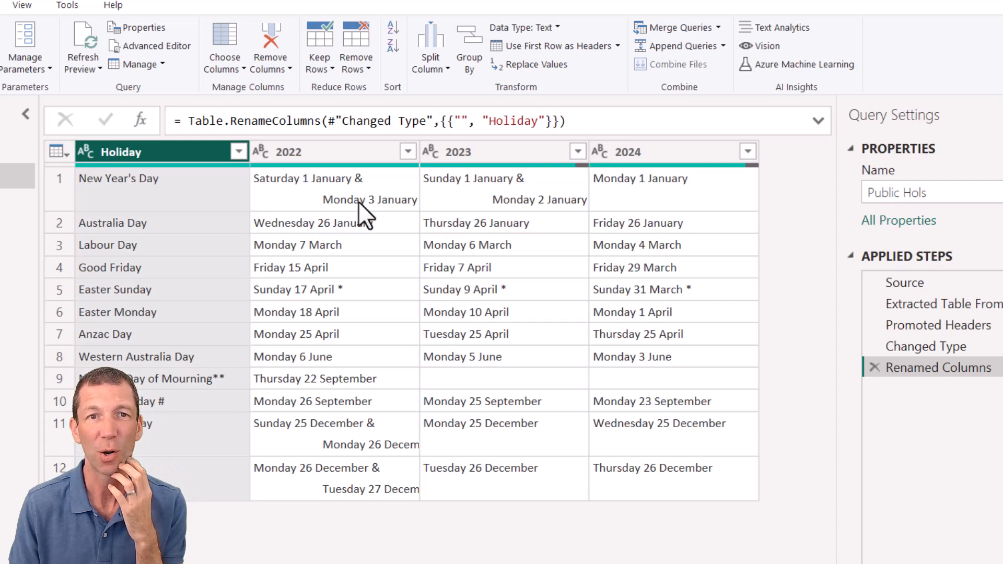
mouse_move(370, 220)
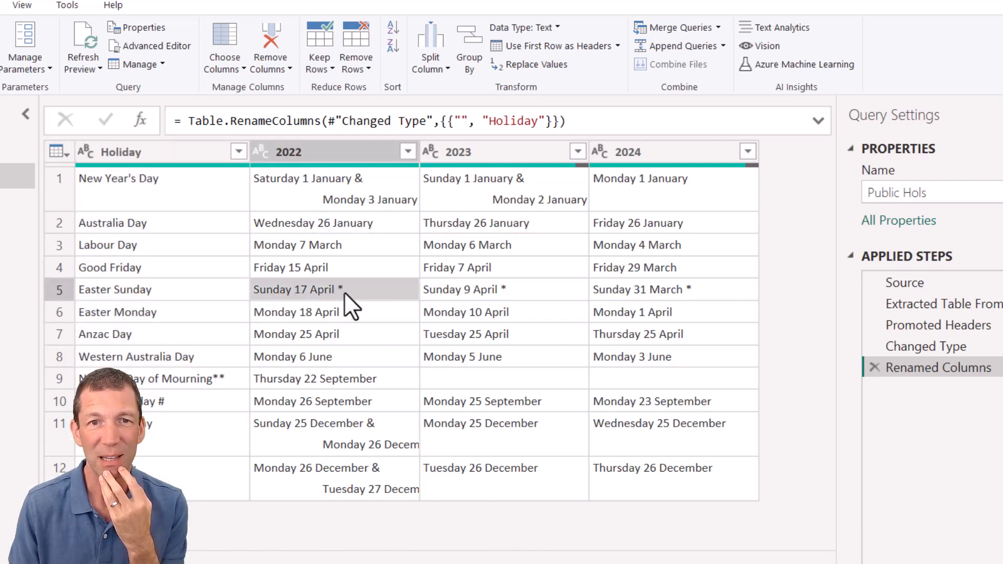
mouse_move(351, 278)
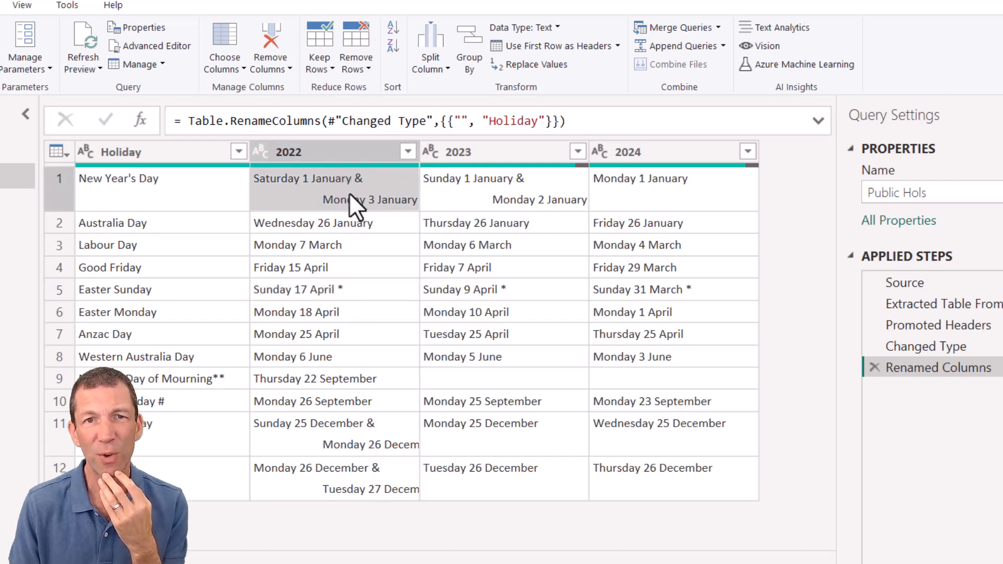
mouse_move(362, 195)
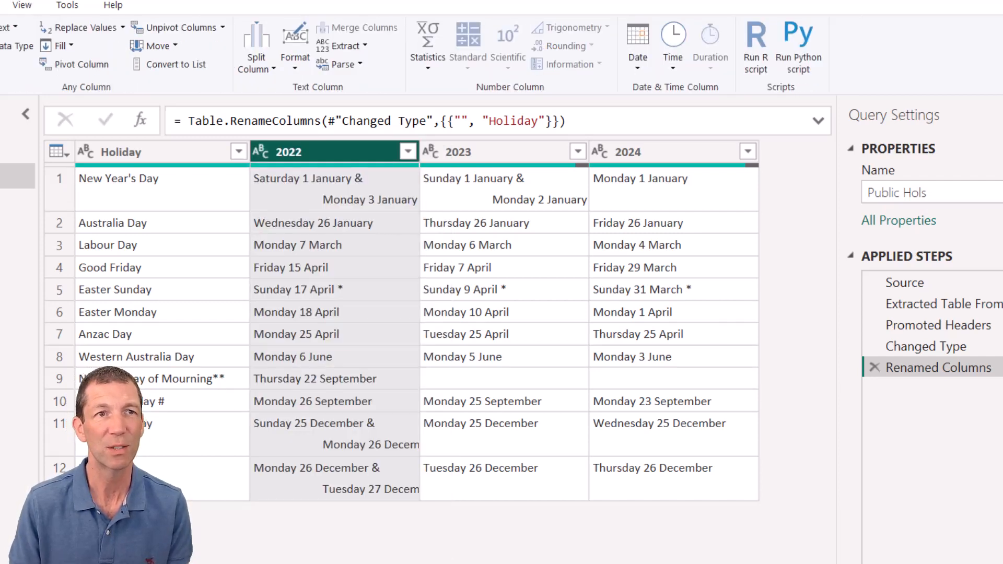
left_click(343, 45)
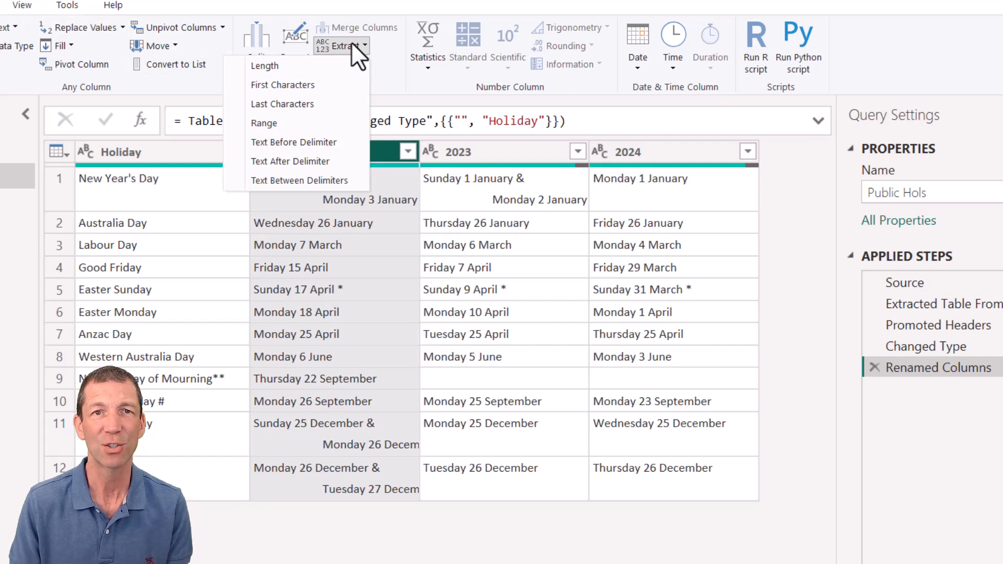
mouse_move(290, 161)
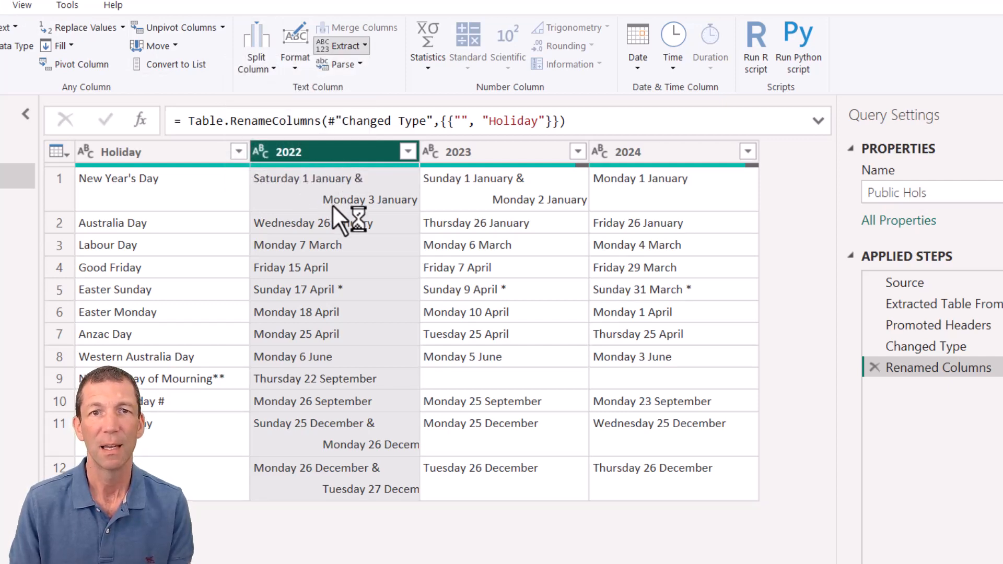
left_click(340, 45)
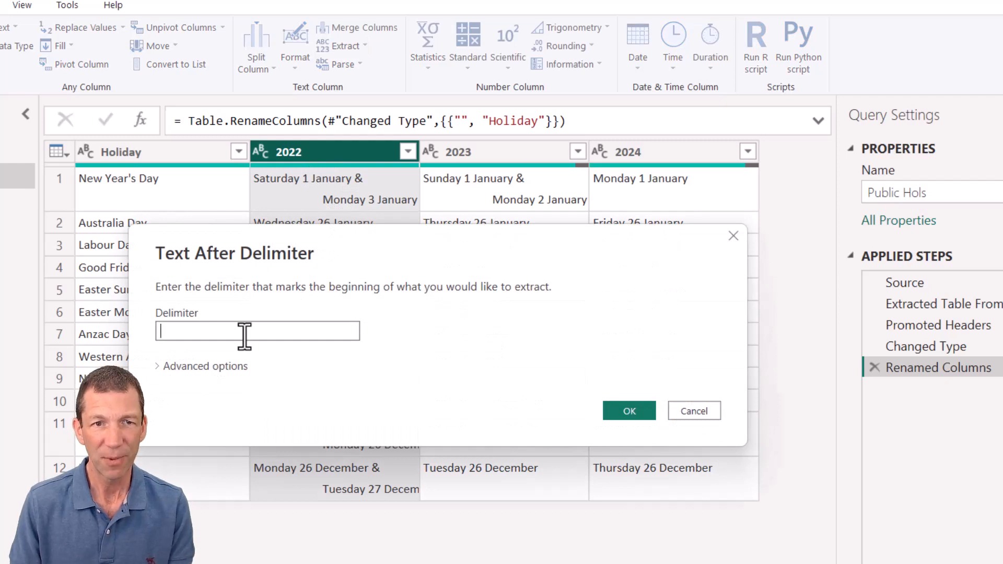
type("$")
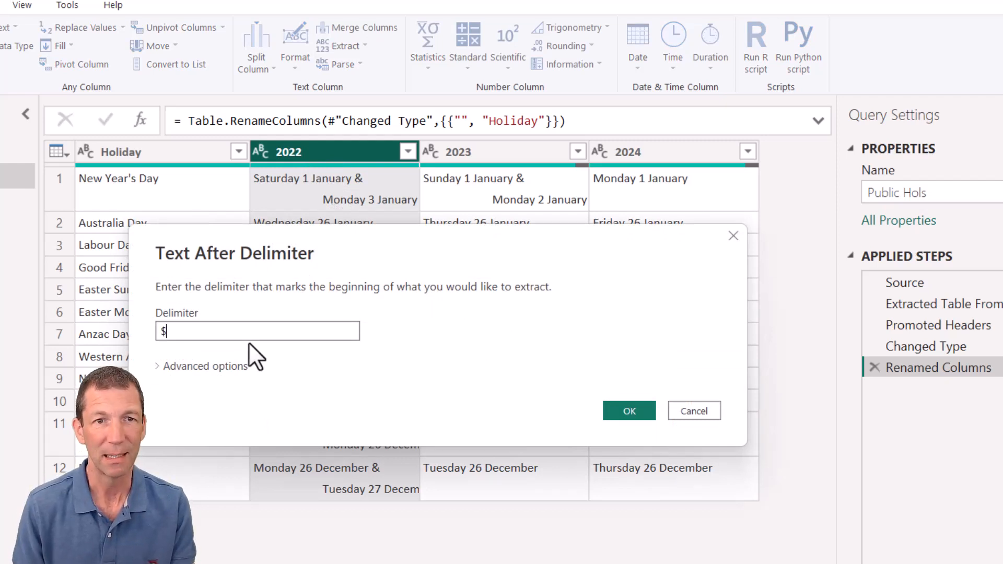
type("&")
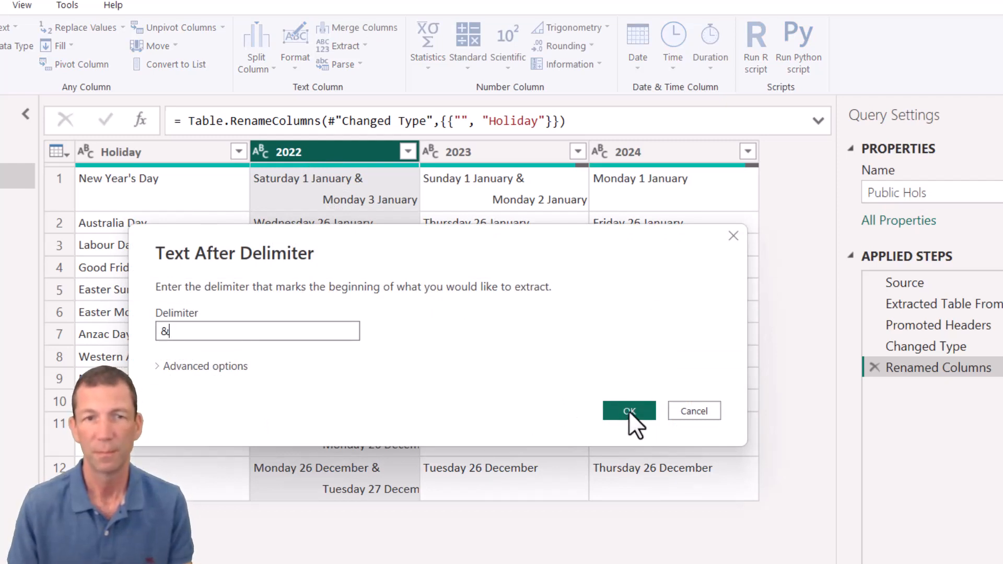
left_click(628, 411)
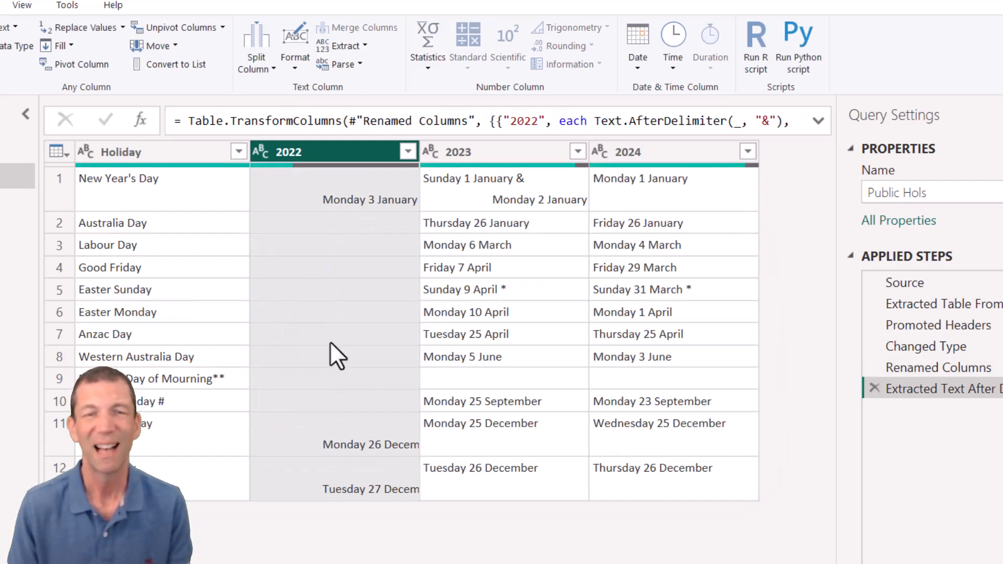
mouse_move(373, 352)
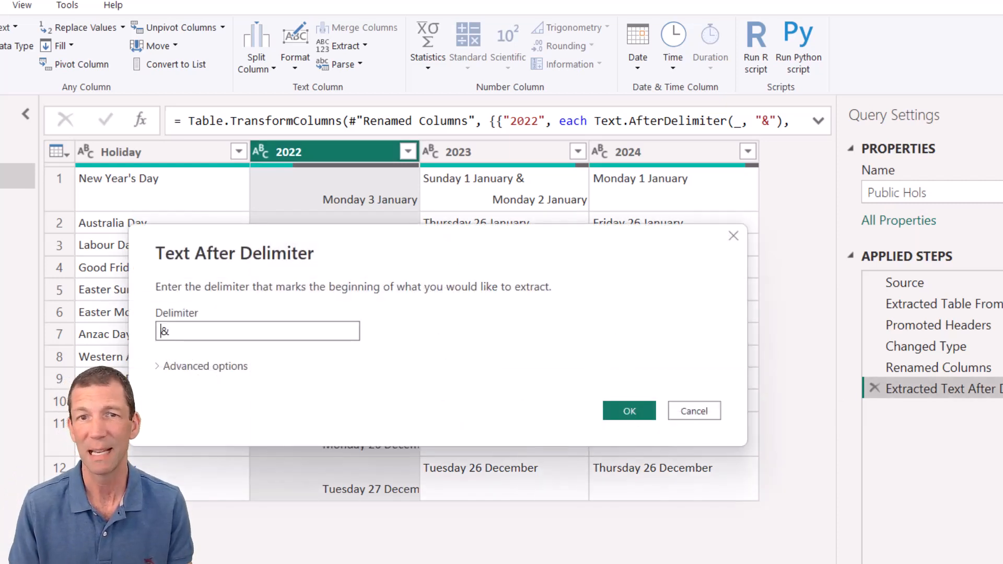
left_click(204, 366)
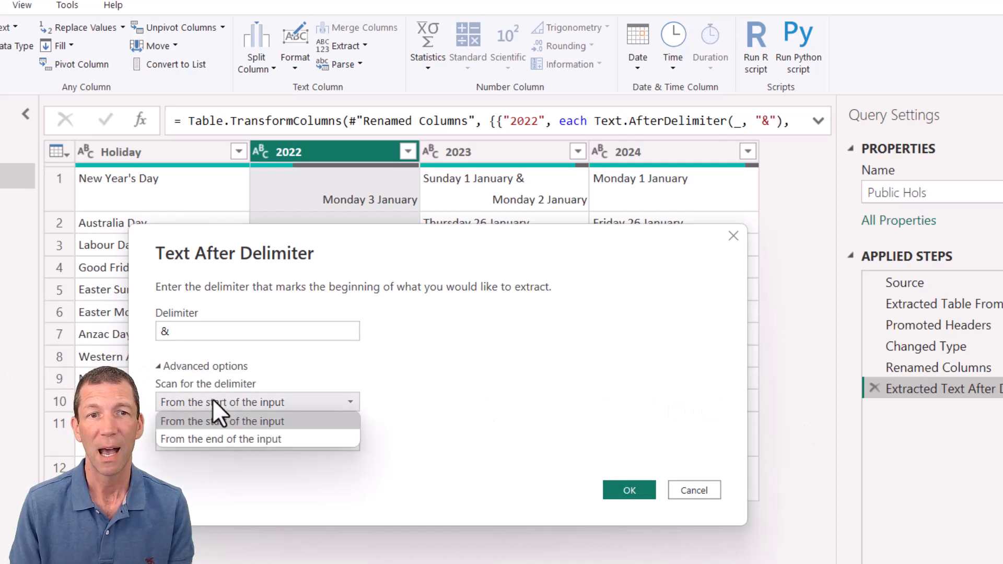
left_click(220, 439)
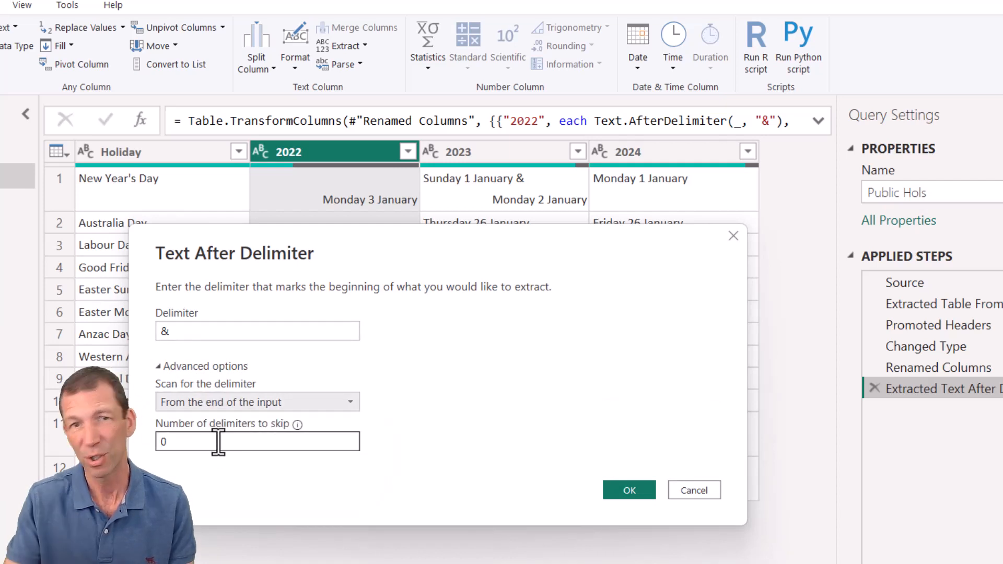
mouse_move(480, 546)
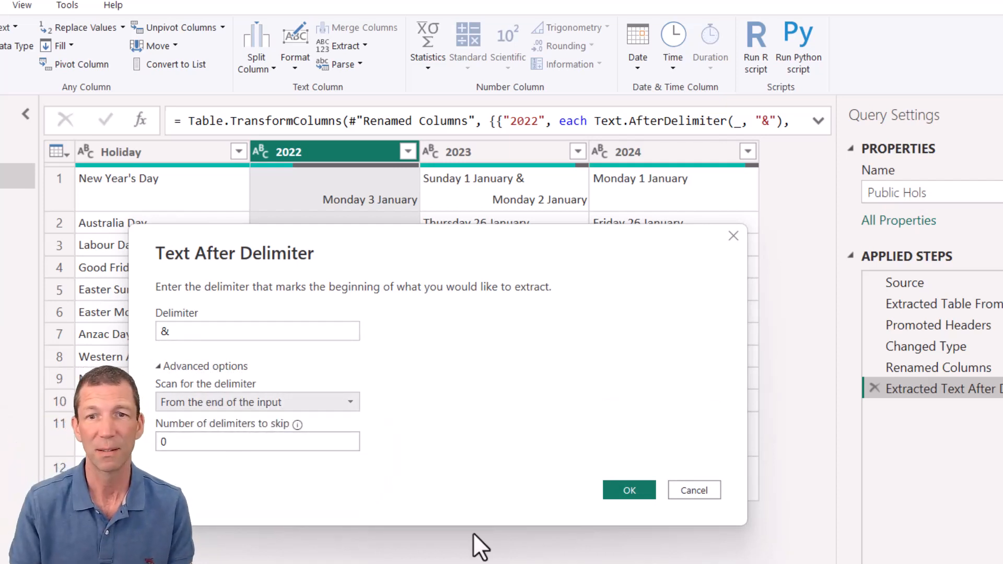
left_click(628, 490)
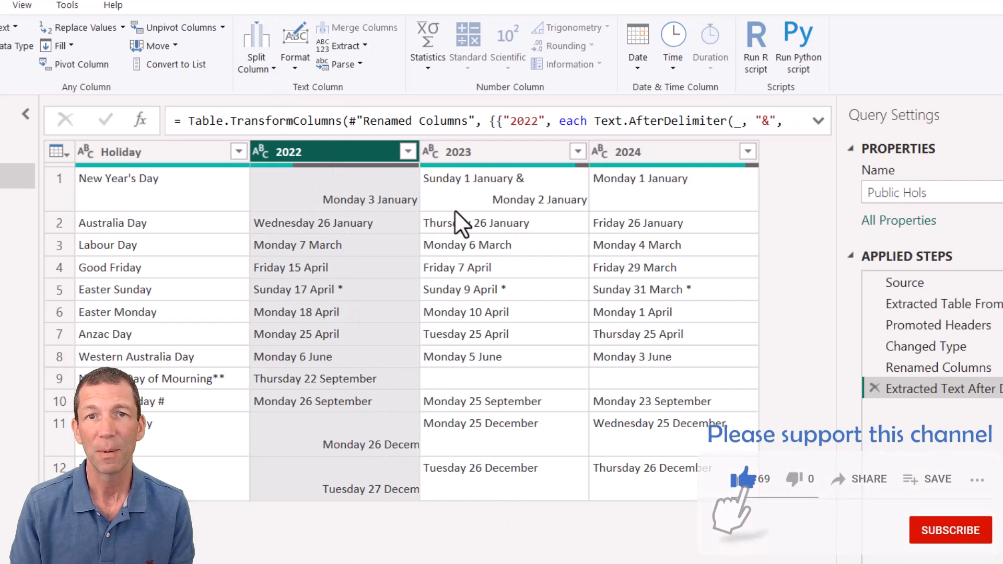
mouse_move(534, 281)
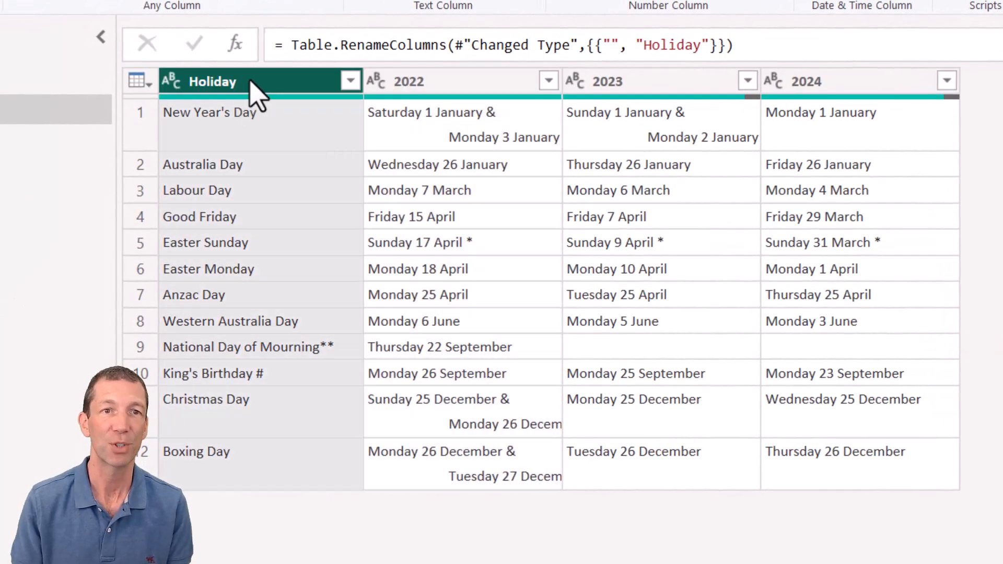
Unpivot the other columns from the Holiday column into Attribute and Value rows
right_click(223, 81)
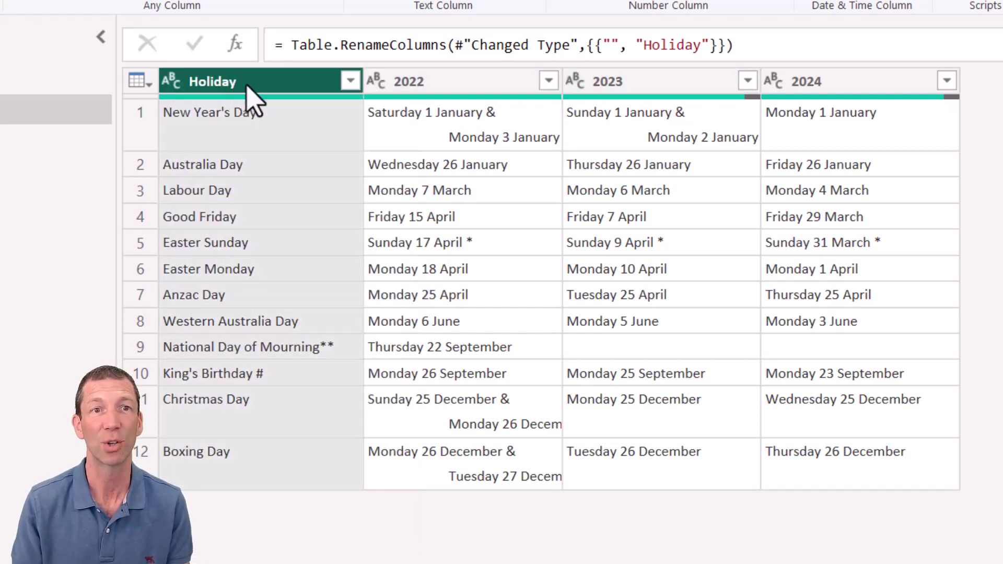
mouse_move(275, 437)
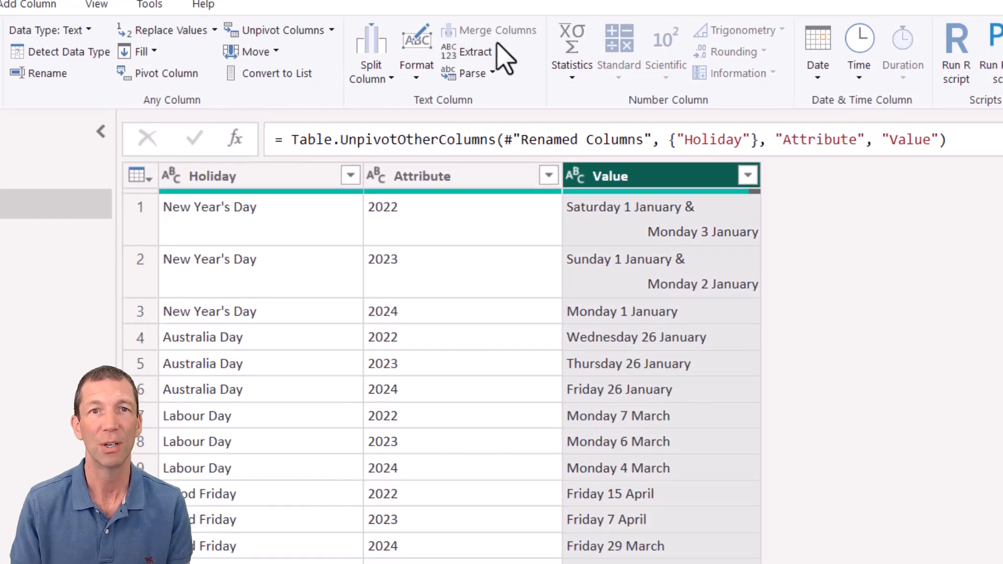
Extract the Value column text after the '&' delimiter, leaving entries like Monday 3 January, and check the rows
left_click(477, 53)
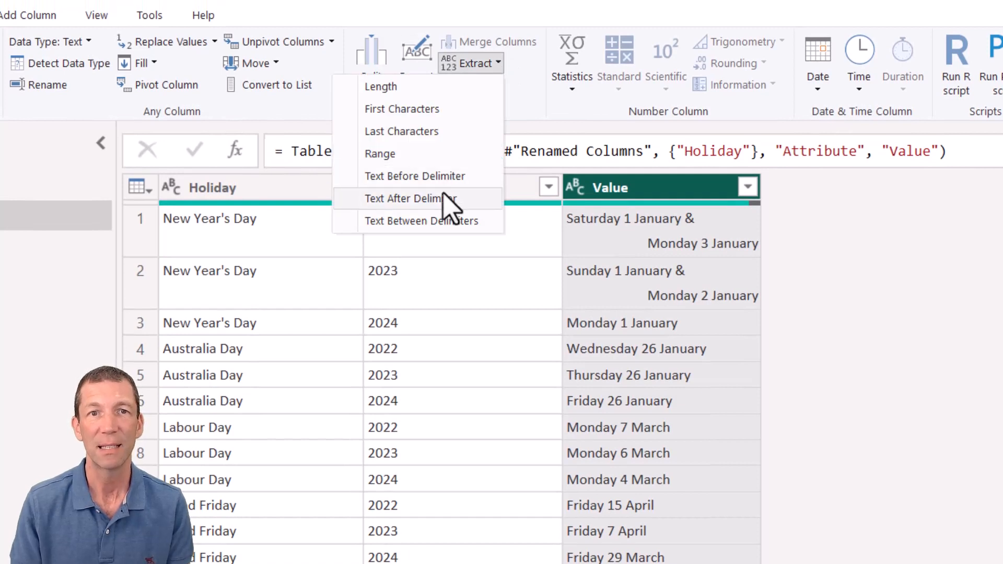
left_click(410, 198)
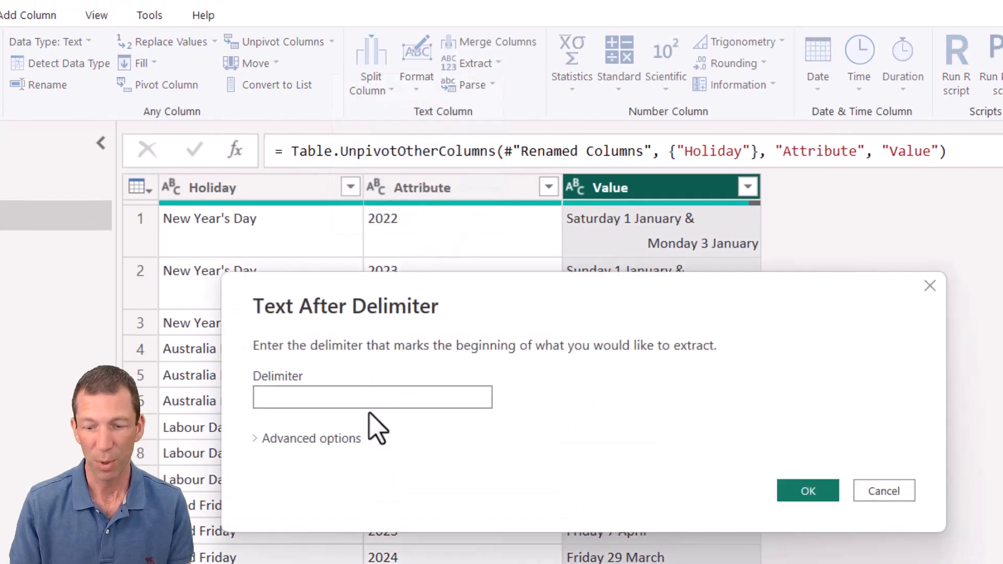
type("&")
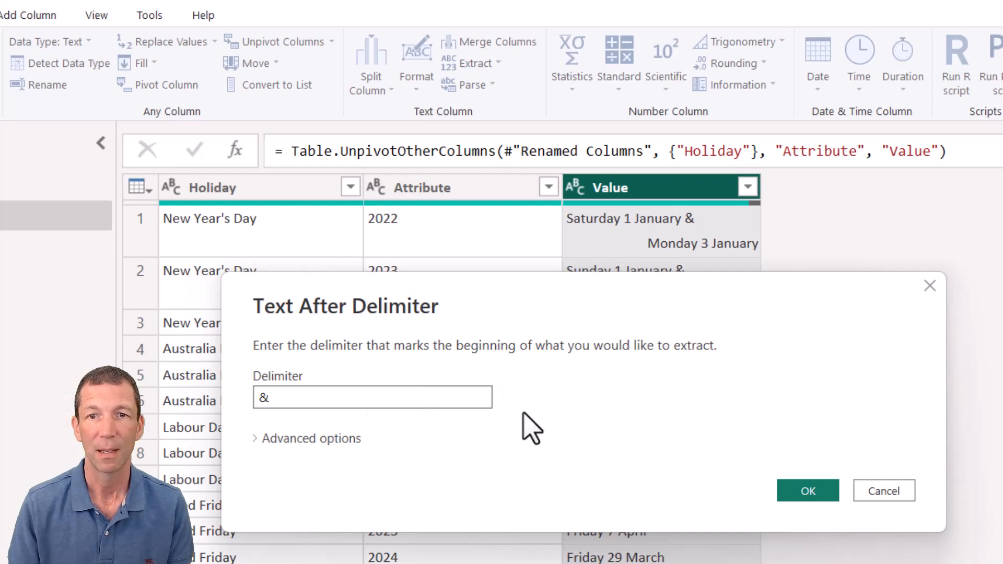
left_click(311, 438)
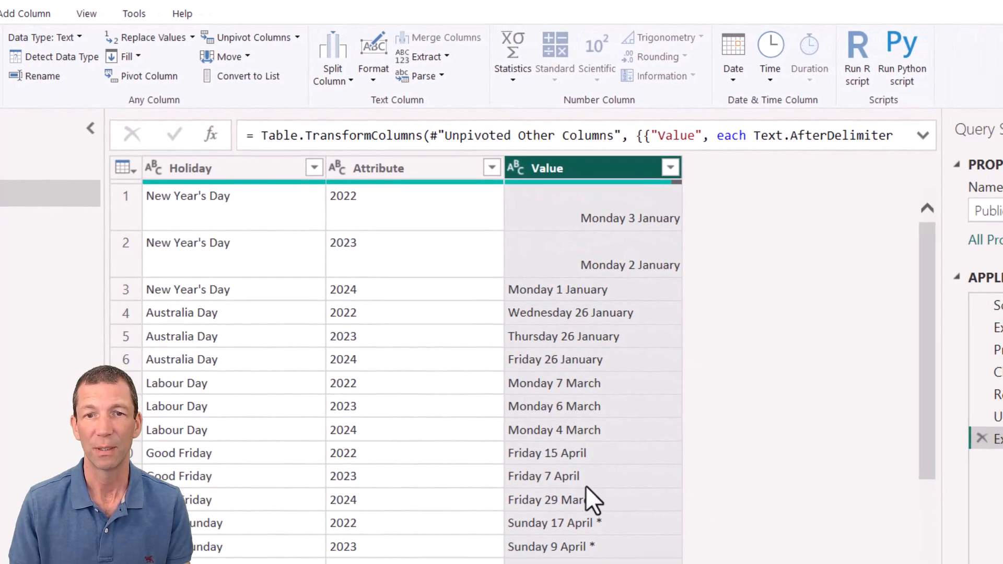
scroll("down", 3)
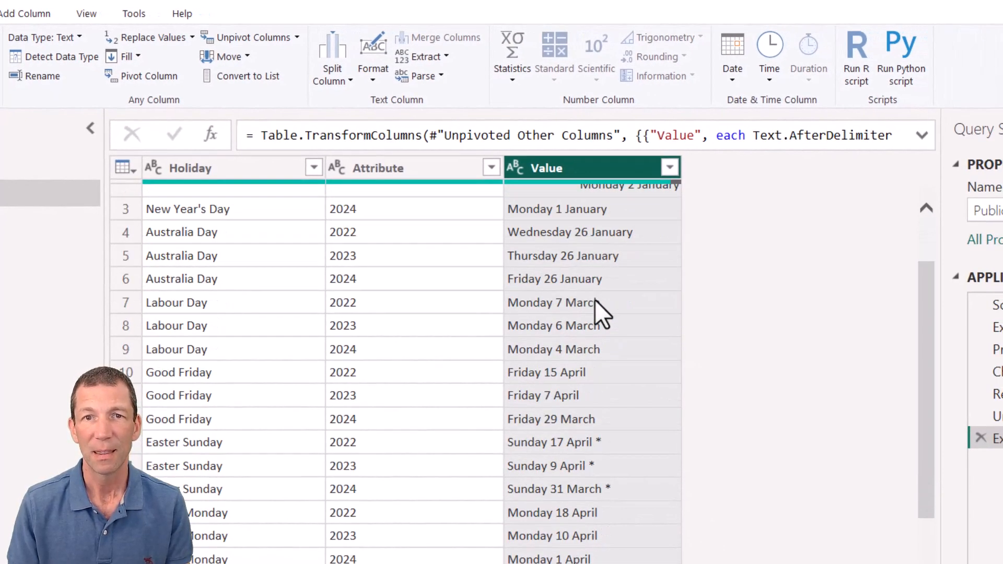
scroll("up", 3)
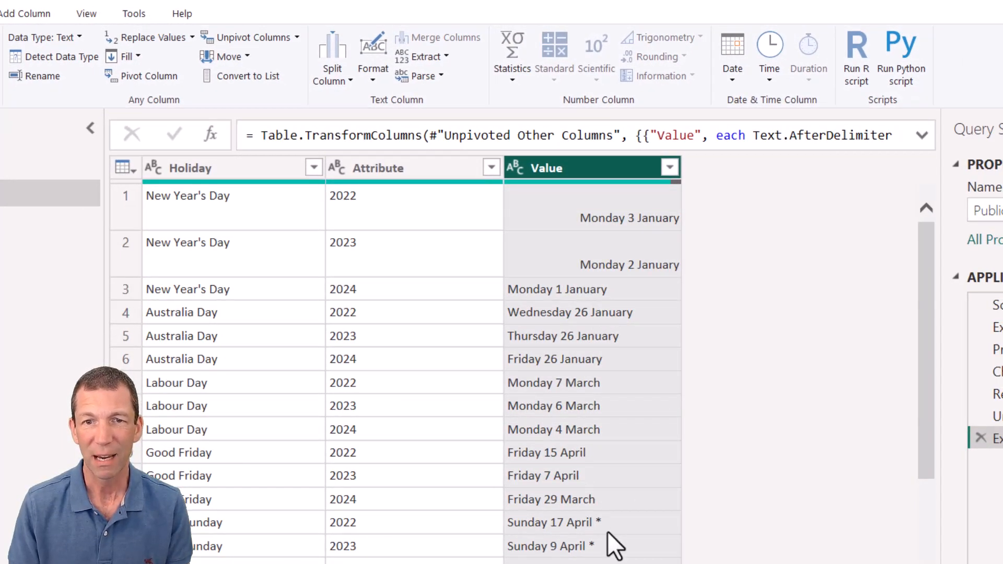
mouse_move(566, 181)
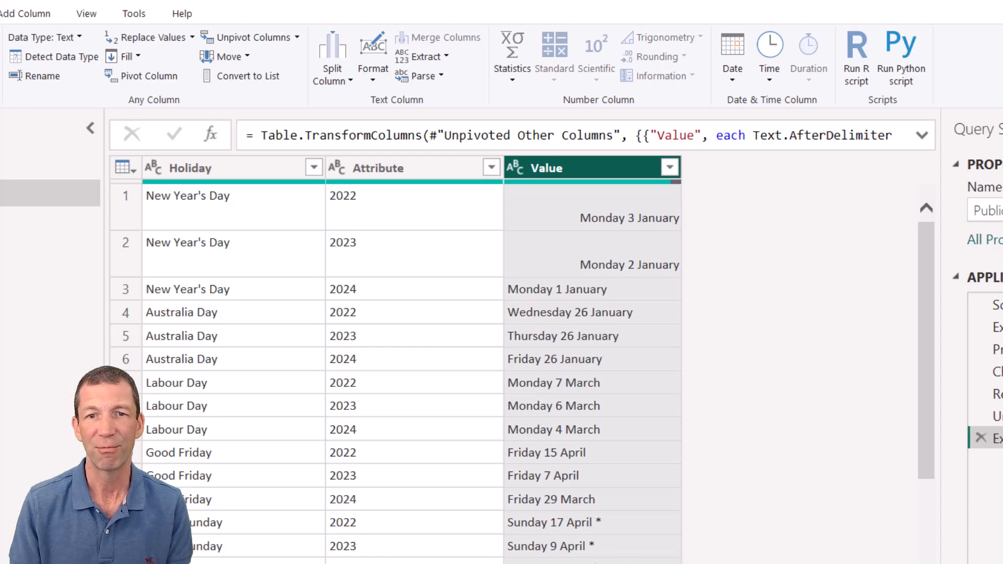
scroll("down", 3)
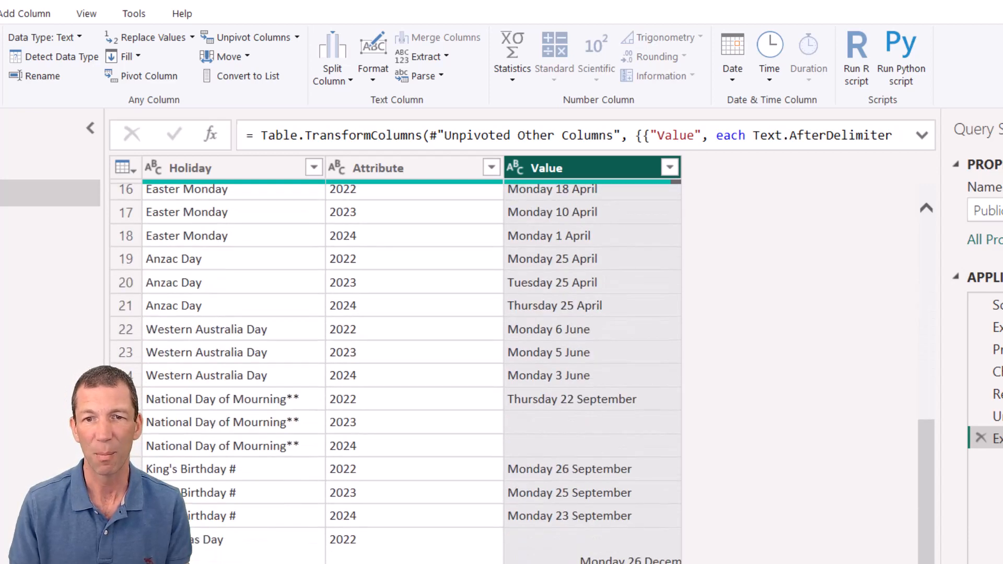
scroll("up", 3)
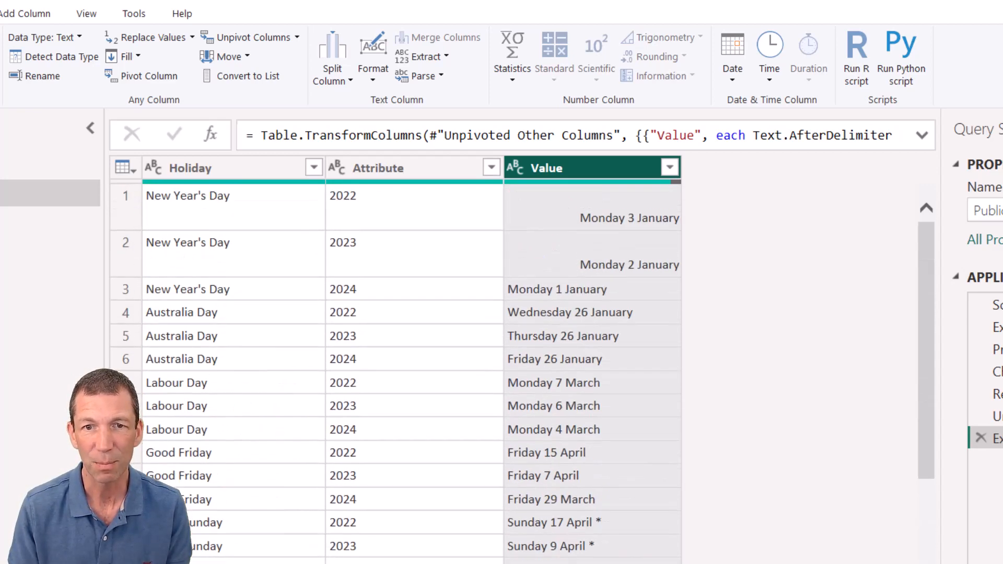
scroll("down", 3)
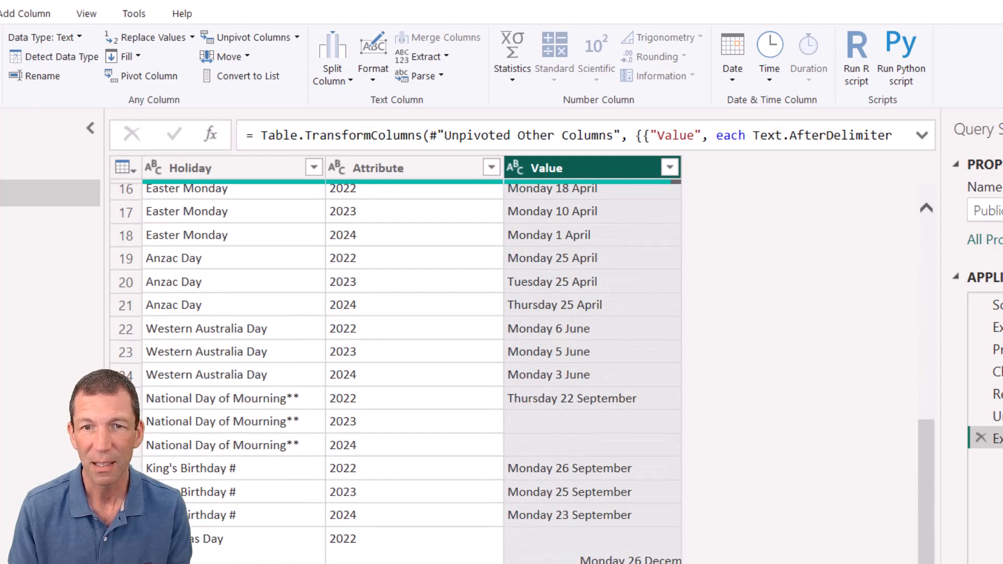
scroll("up", 3)
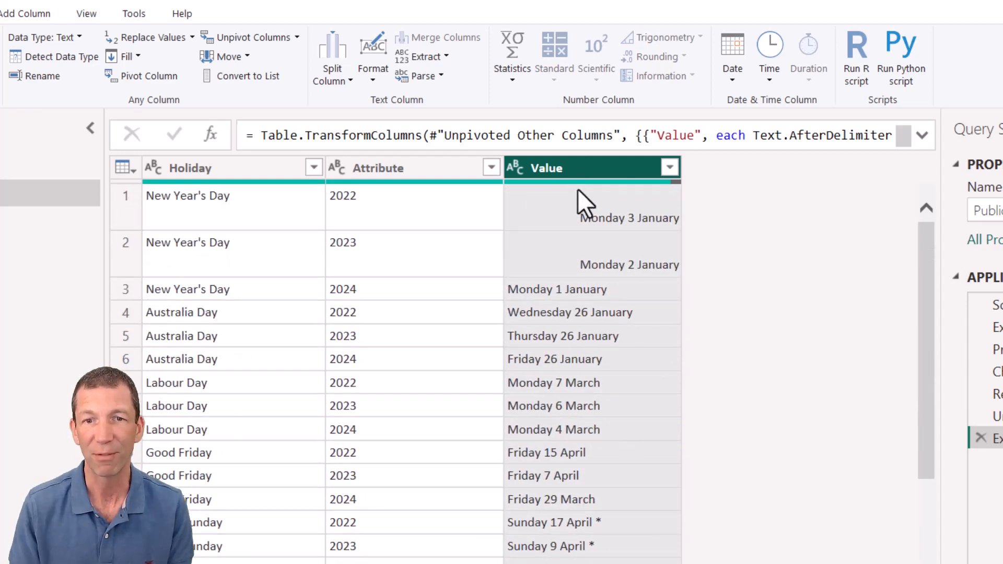
mouse_move(249, 61)
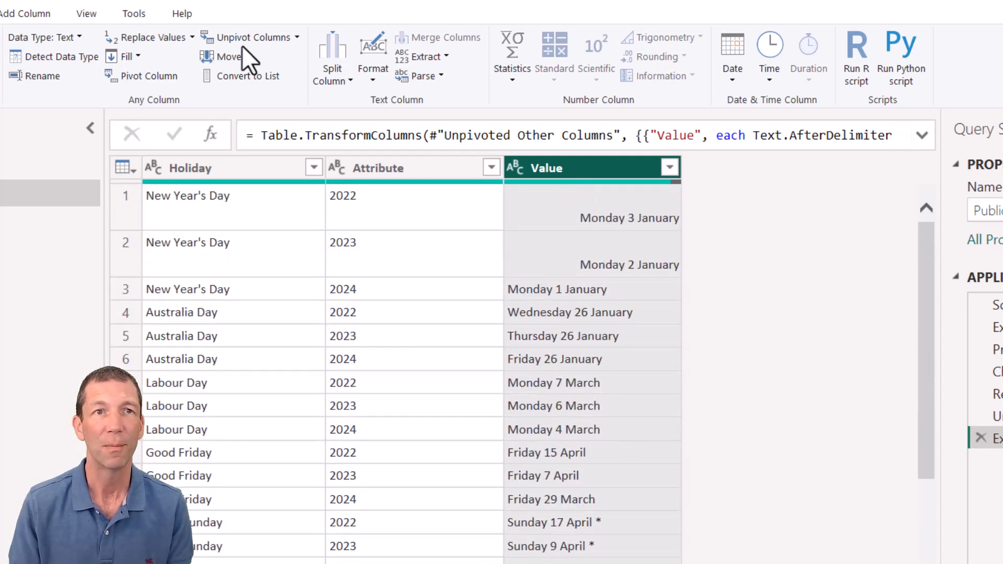
Extract the Value column text before the ' *' delimiter to drop trailing asterisks
left_click(429, 57)
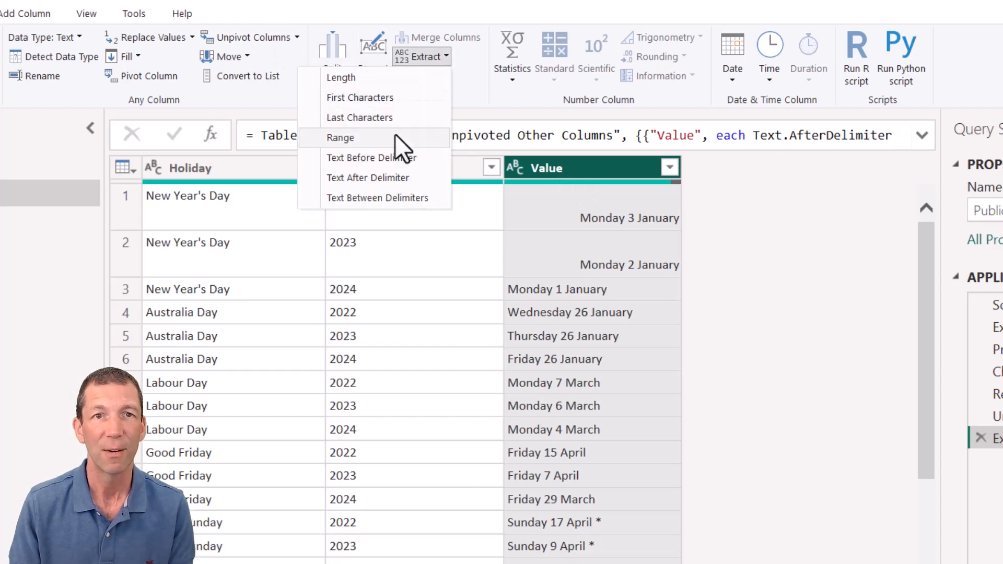
left_click(372, 158)
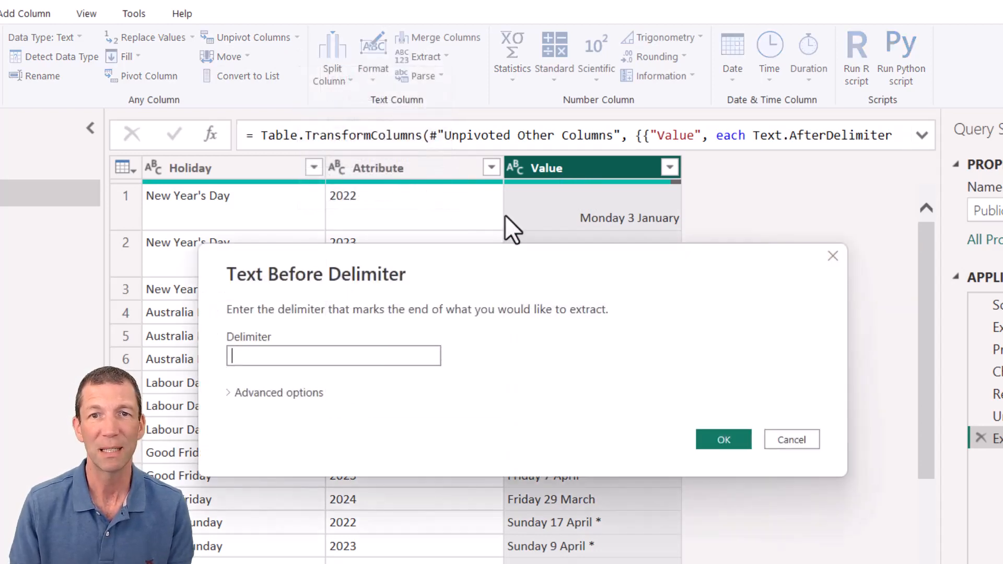
mouse_move(394, 351)
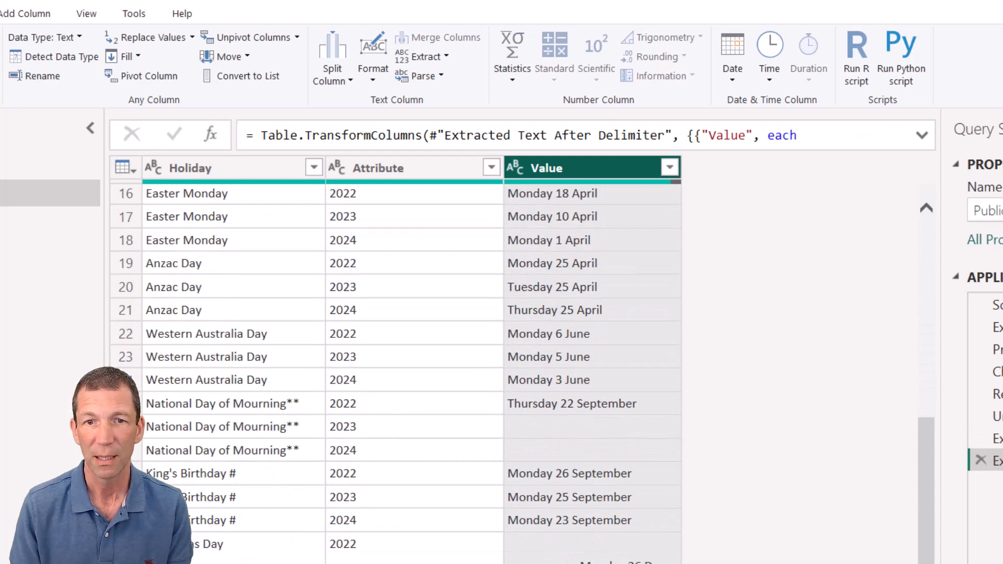
scroll("up", 3)
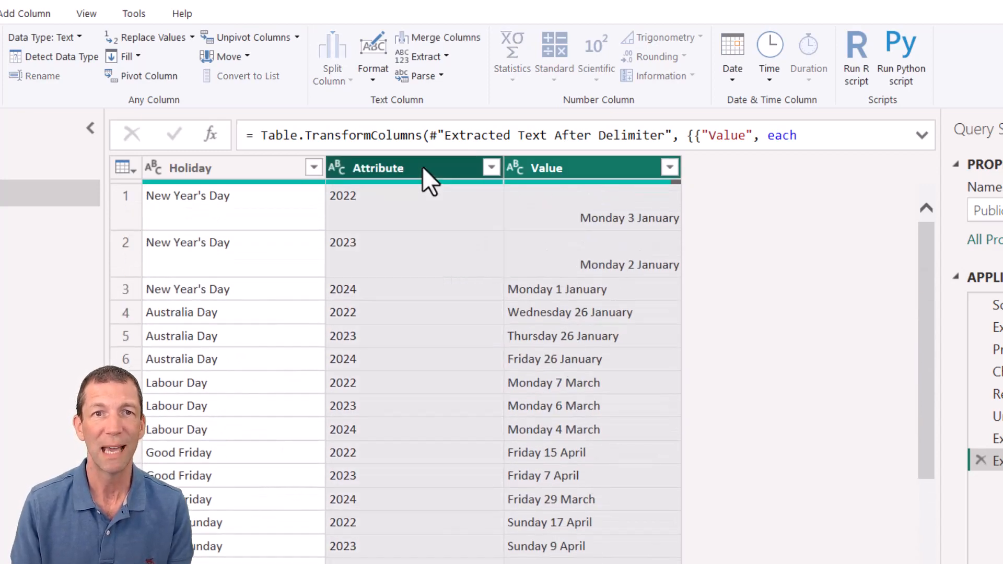
Merge Value and Attribute with a space separator into a Date column like Monday 1 January 2024
right_click(412, 167)
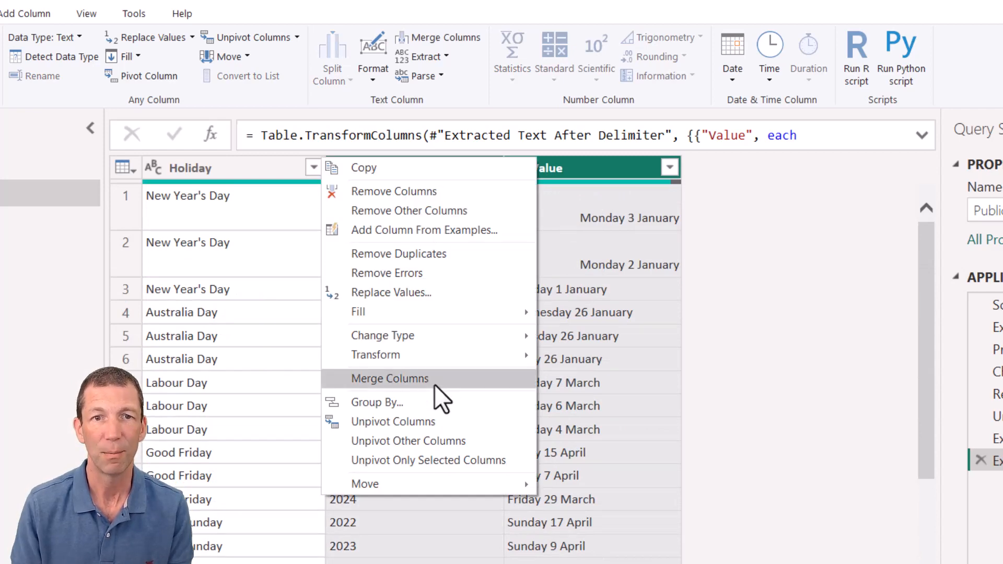
left_click(390, 378)
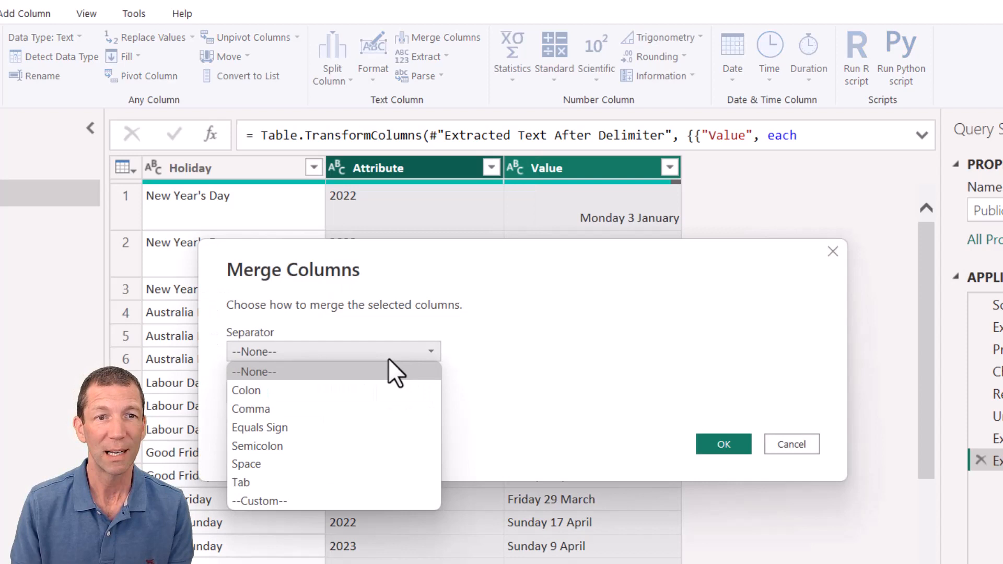
left_click(245, 463)
type("Date")
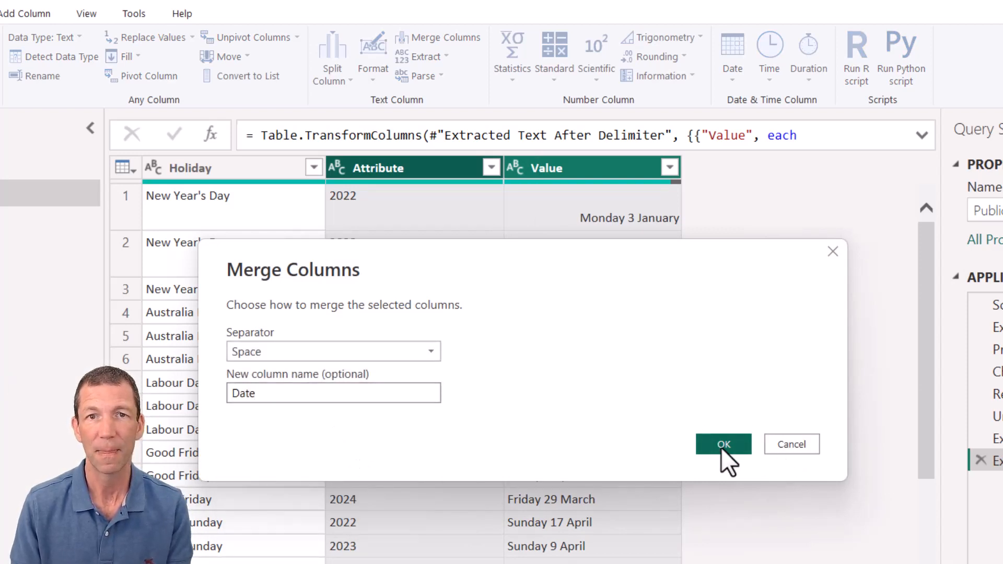
left_click(723, 444)
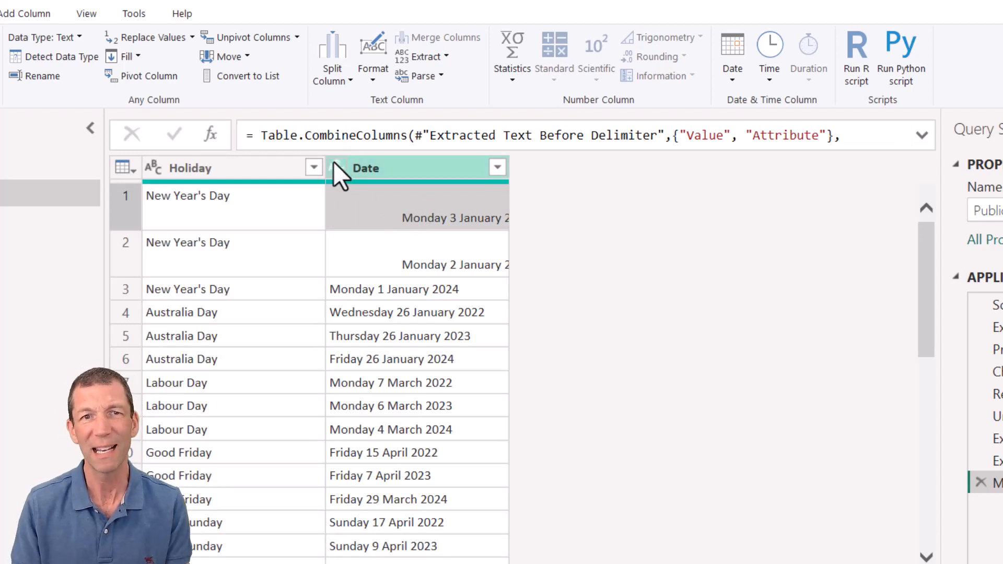
Change the Date column to the date data type and inspect the resulting rows
left_click(312, 168)
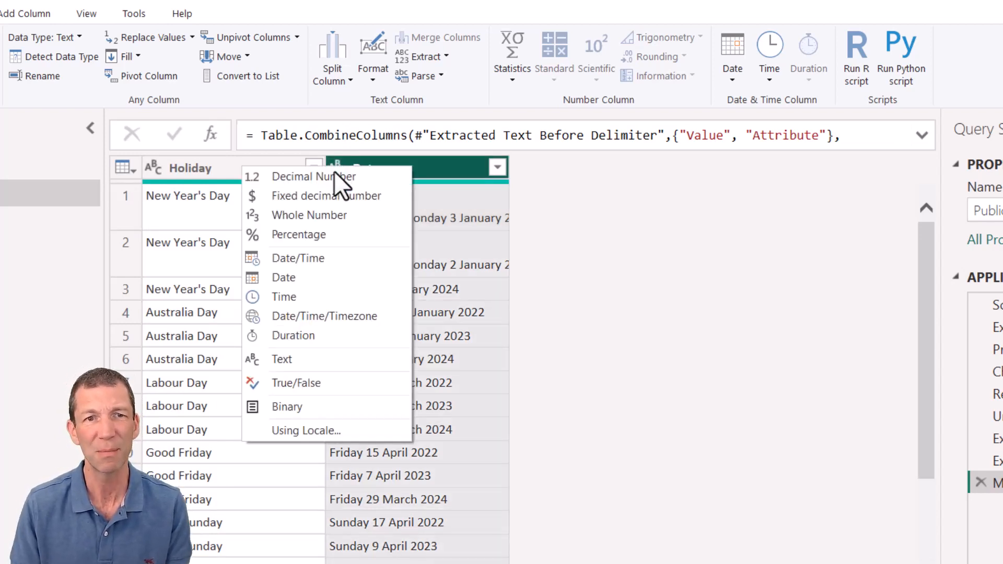
left_click(283, 277)
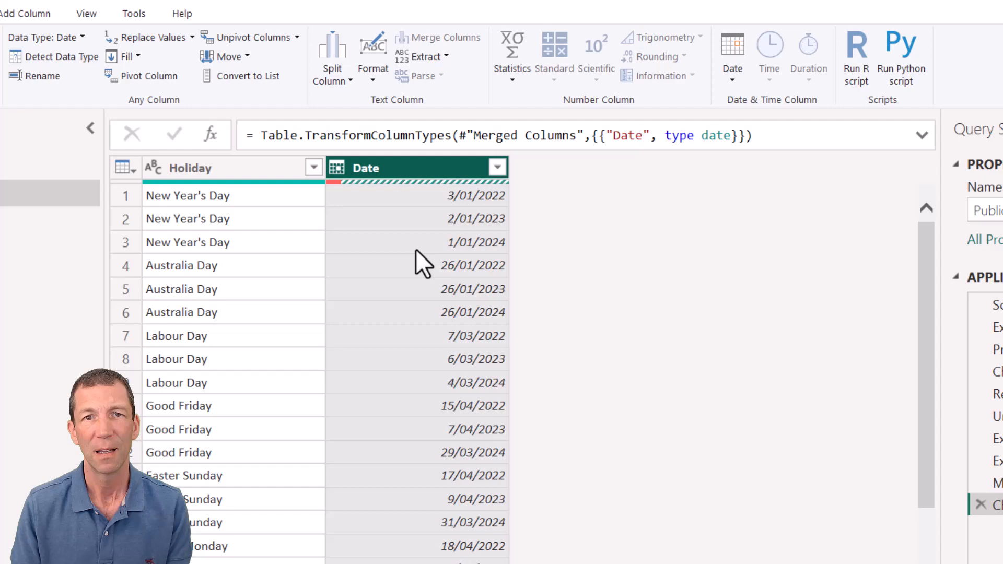
scroll("down", 3)
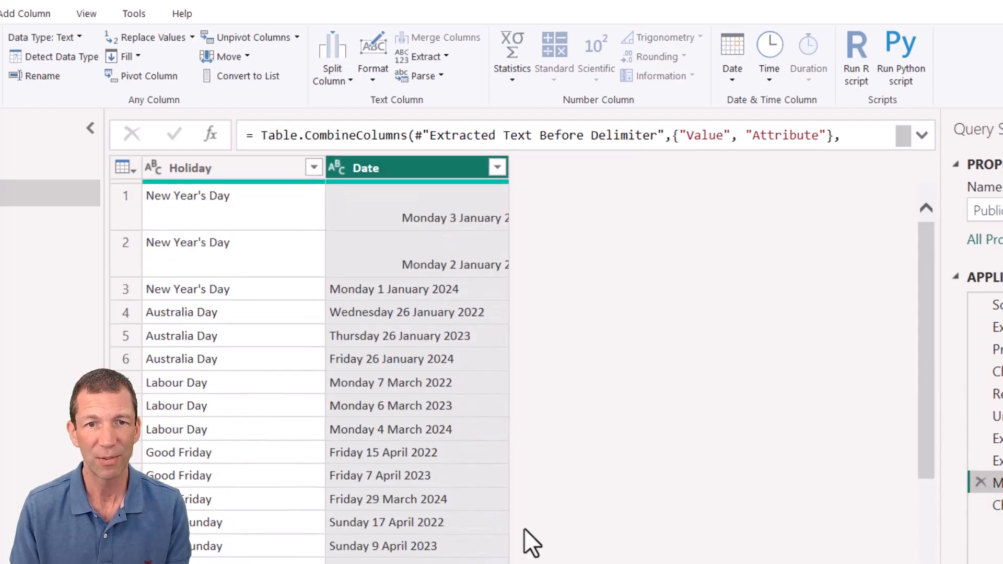
scroll("down", 3)
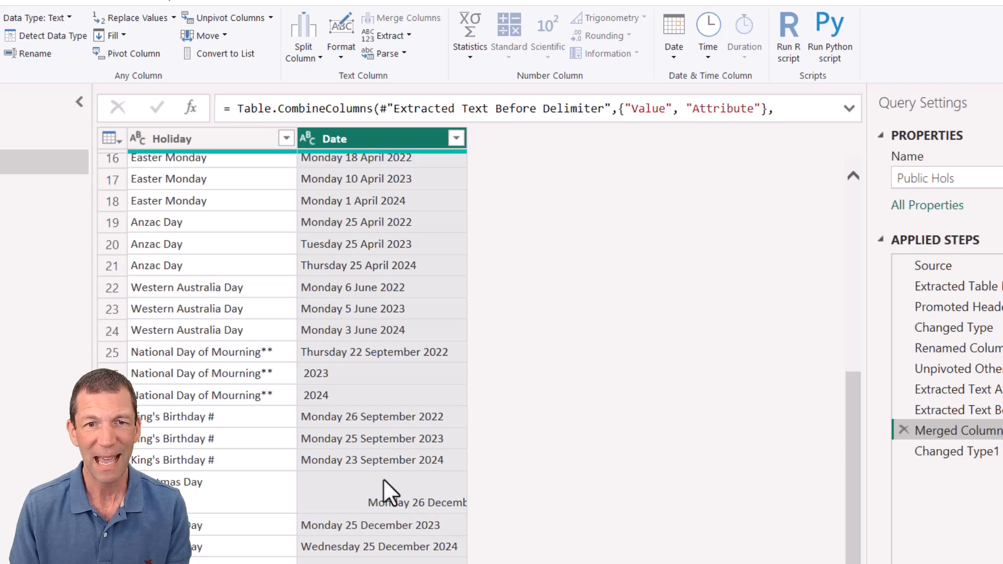
mouse_move(988, 400)
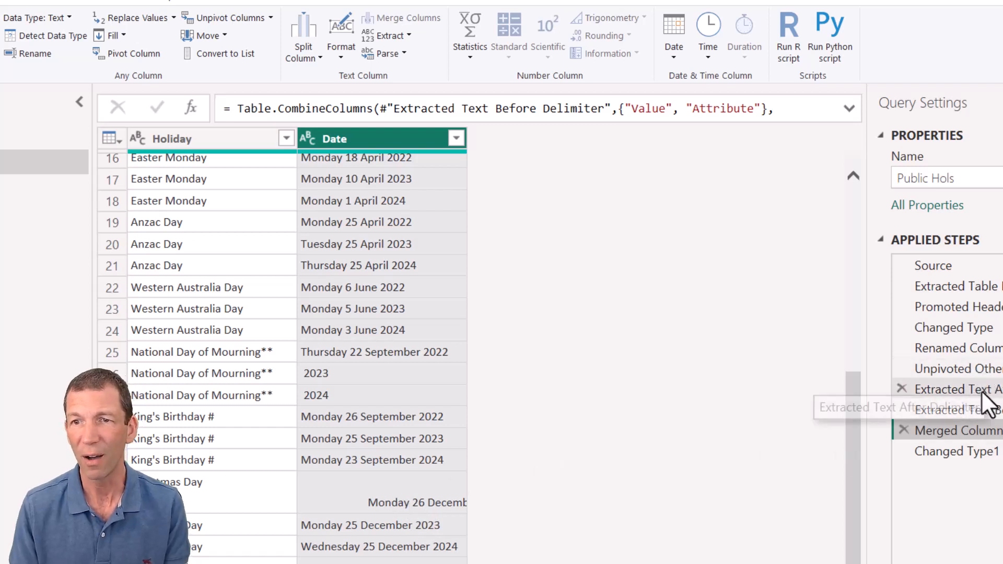
Return to the Extracted Text After Delimiter step to clean stray line breaks in Value
left_click(959, 389)
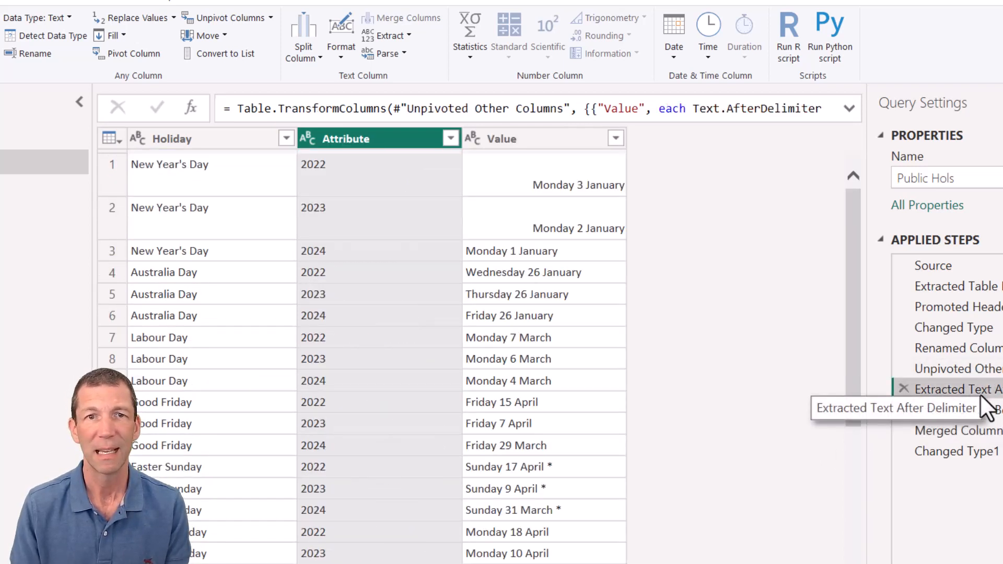
mouse_move(547, 207)
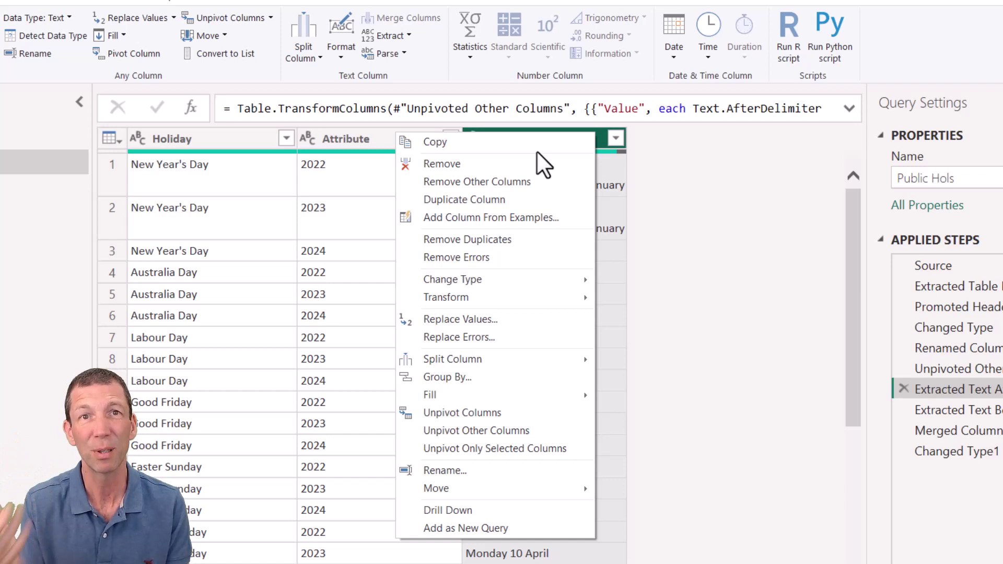
mouse_move(551, 297)
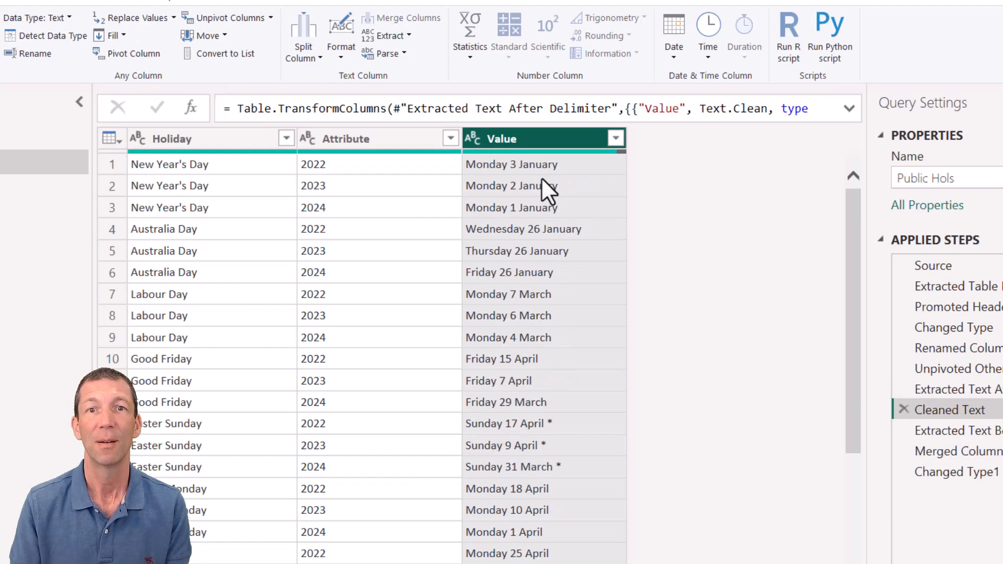
left_click(952, 430)
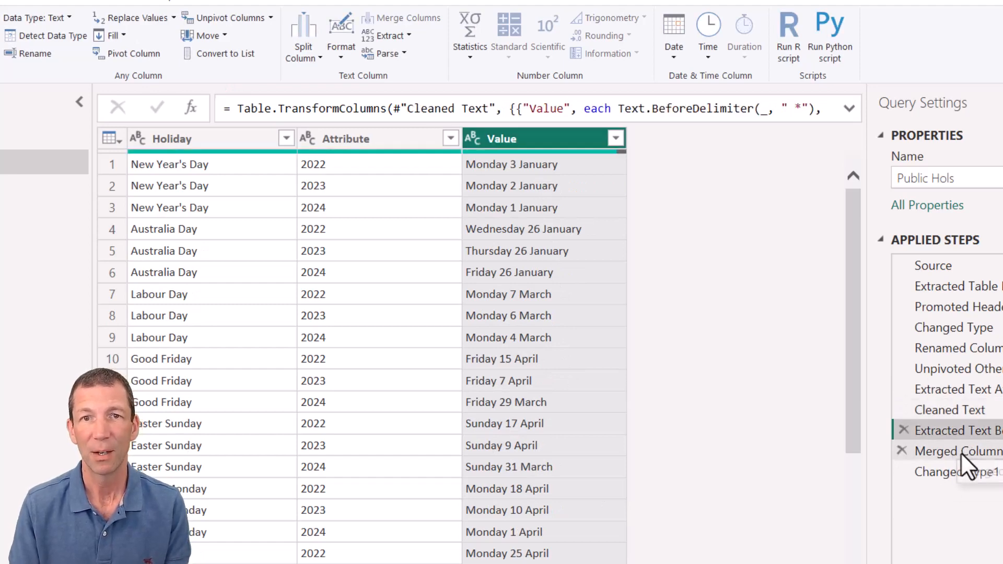
left_click(953, 451)
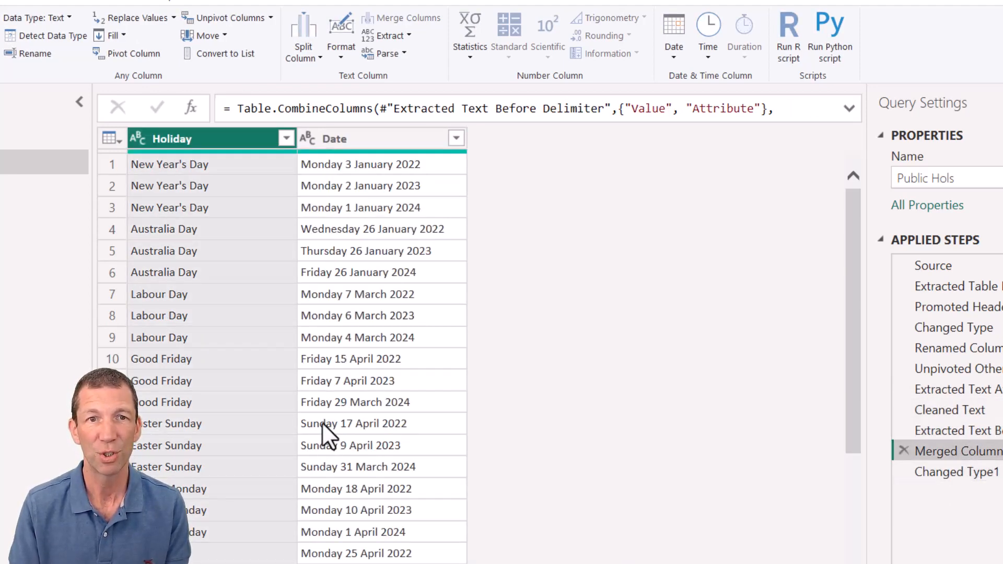
left_click(953, 472)
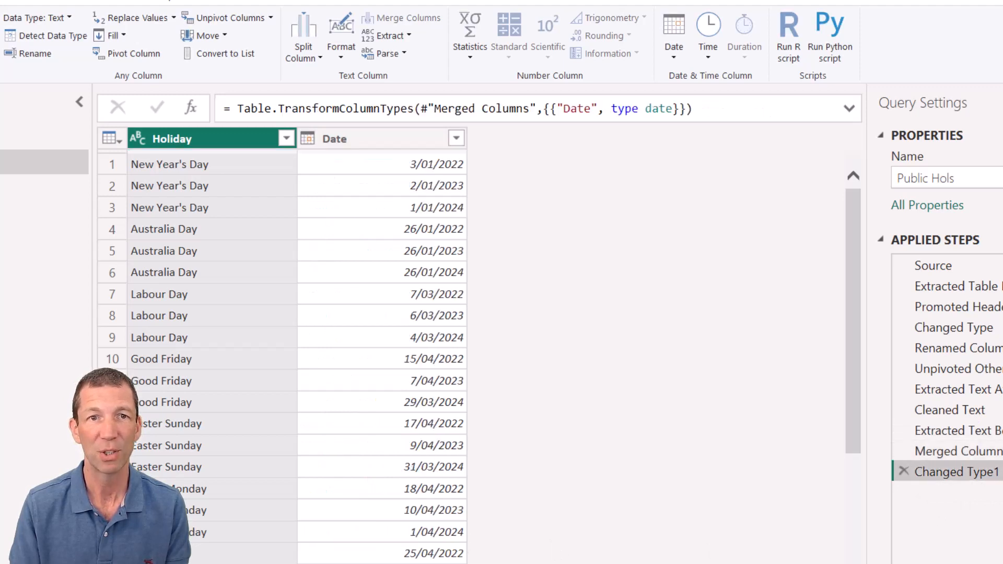
scroll("down", 3)
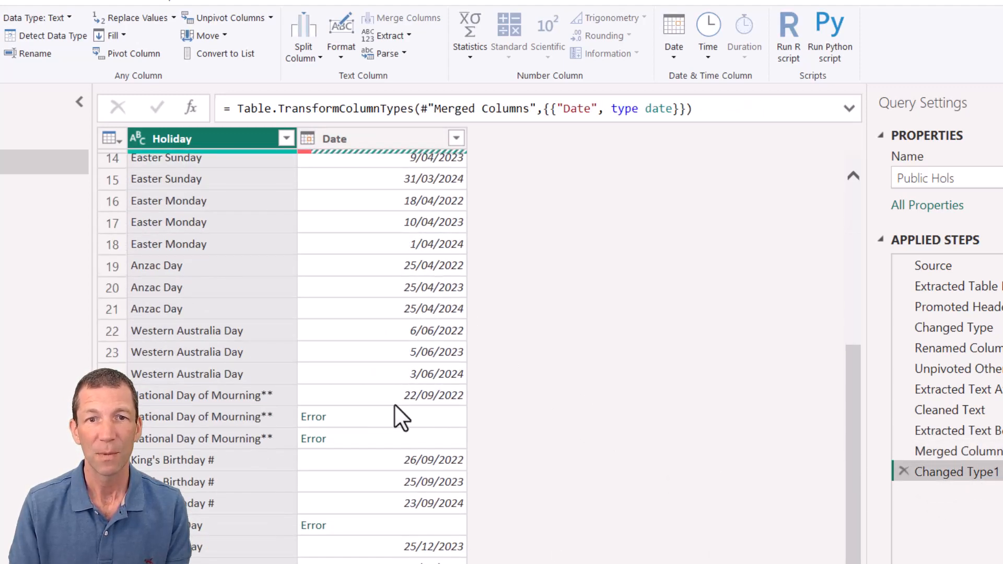
left_click(958, 450)
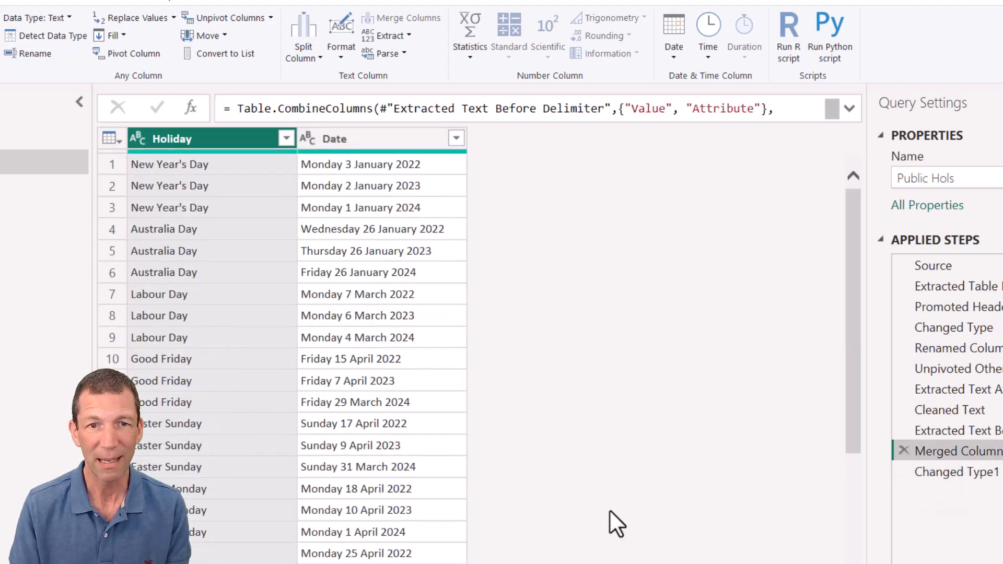
scroll("down", 3)
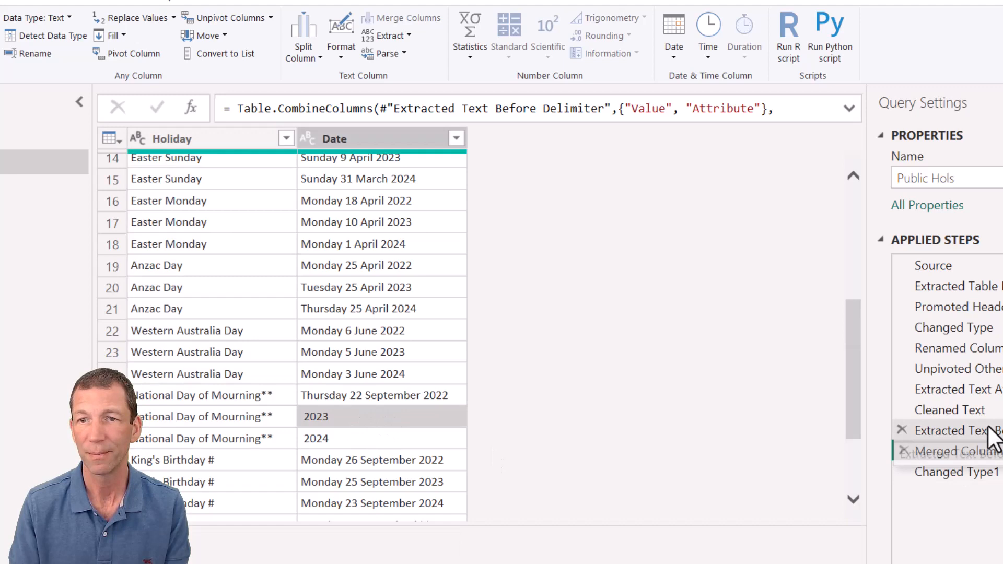
left_click(953, 451)
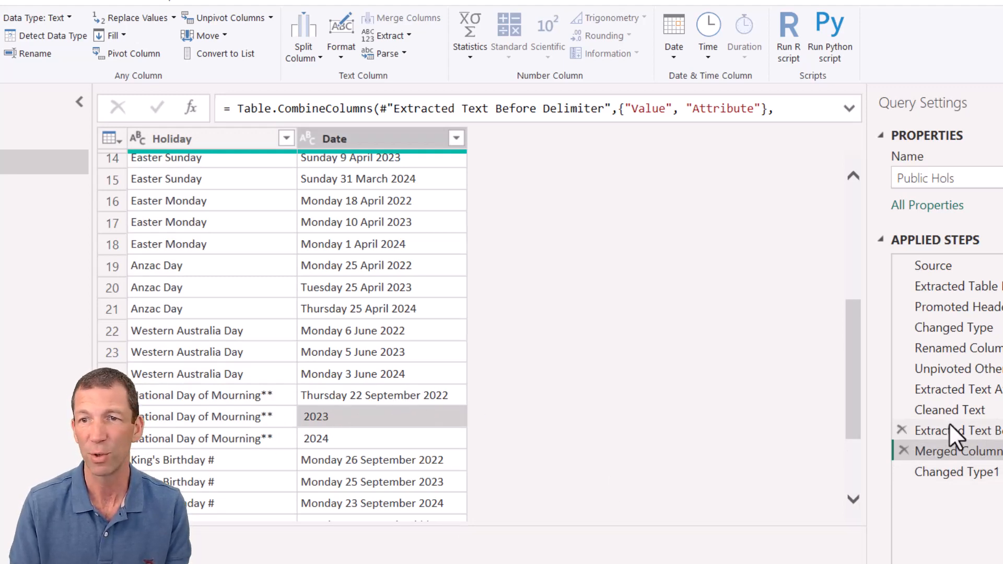
left_click(949, 409)
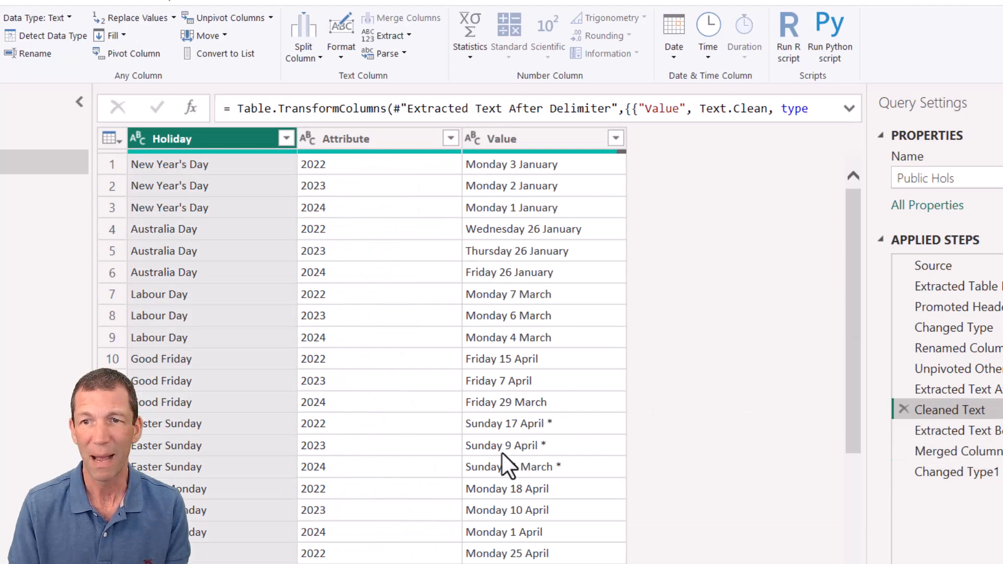
scroll("down", 3)
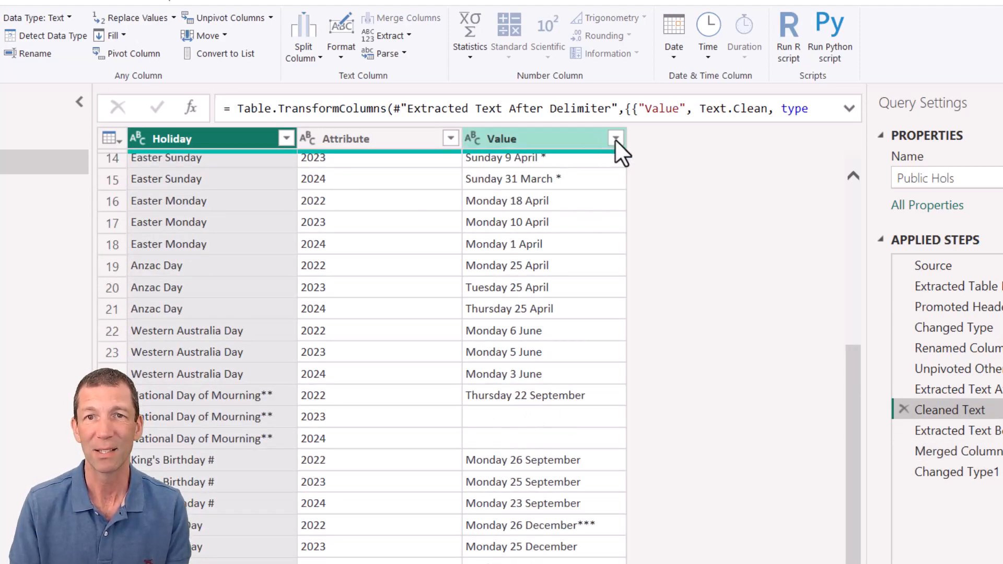
left_click(616, 138)
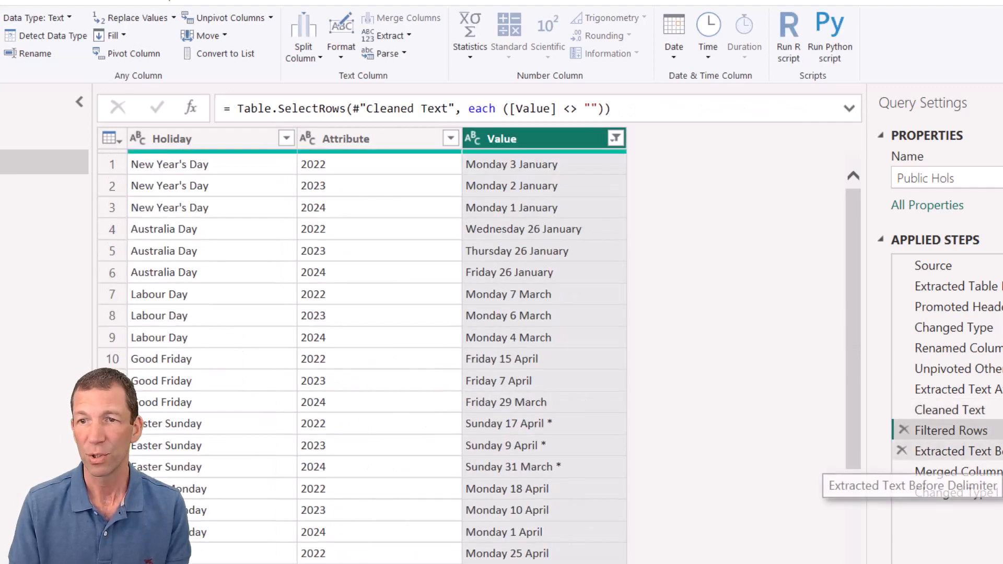
left_click(954, 492)
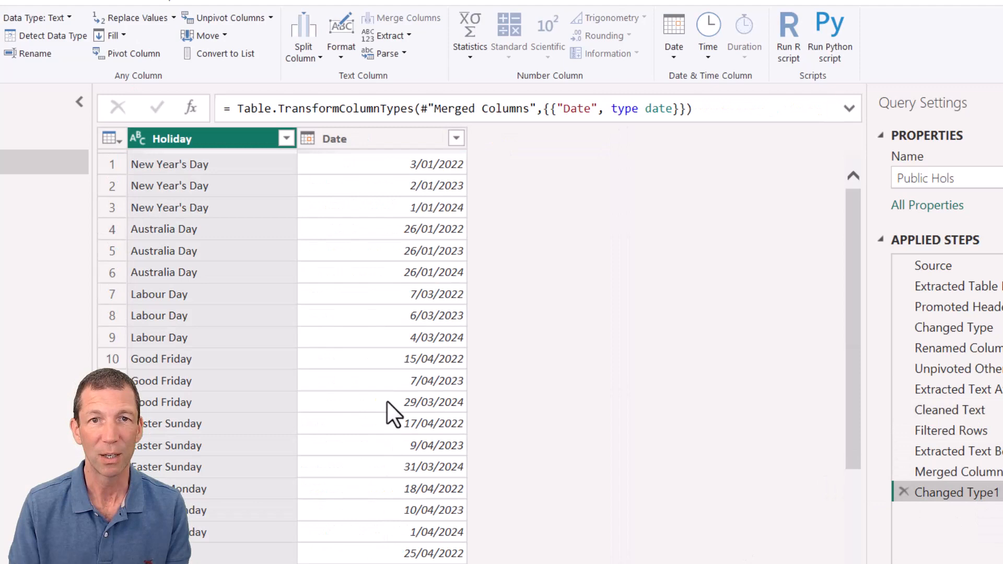
scroll("down", 3)
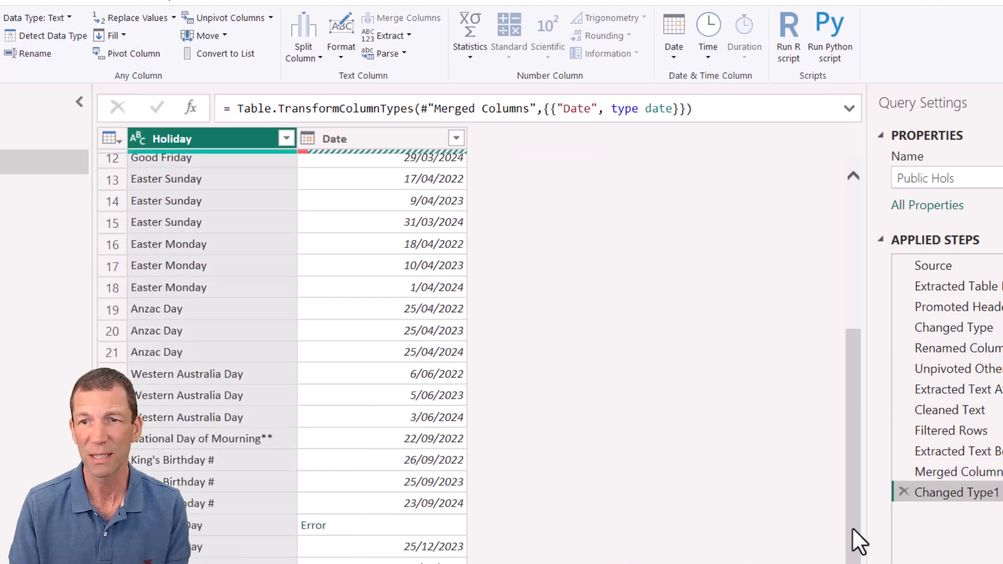
left_click(959, 472)
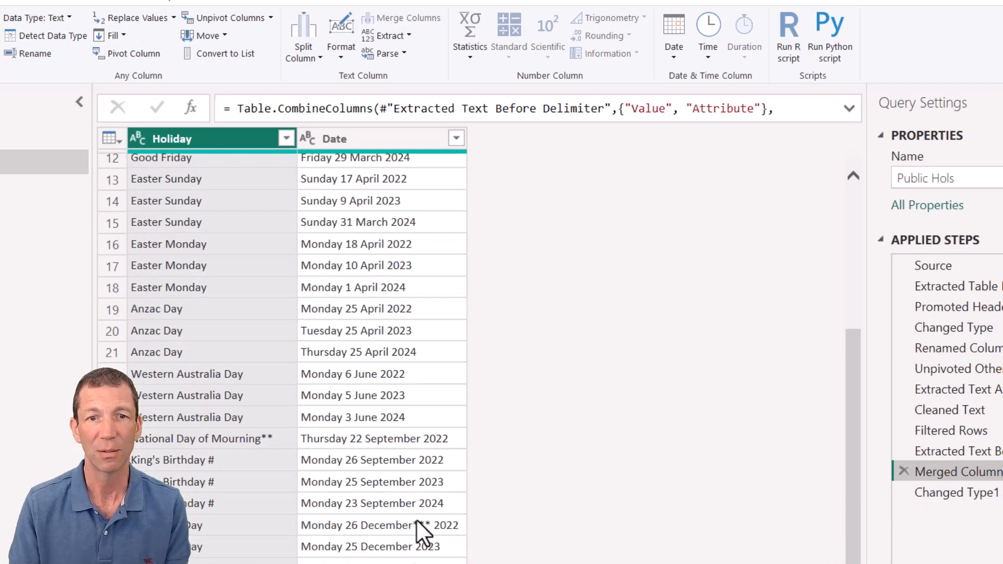
scroll("down", 3)
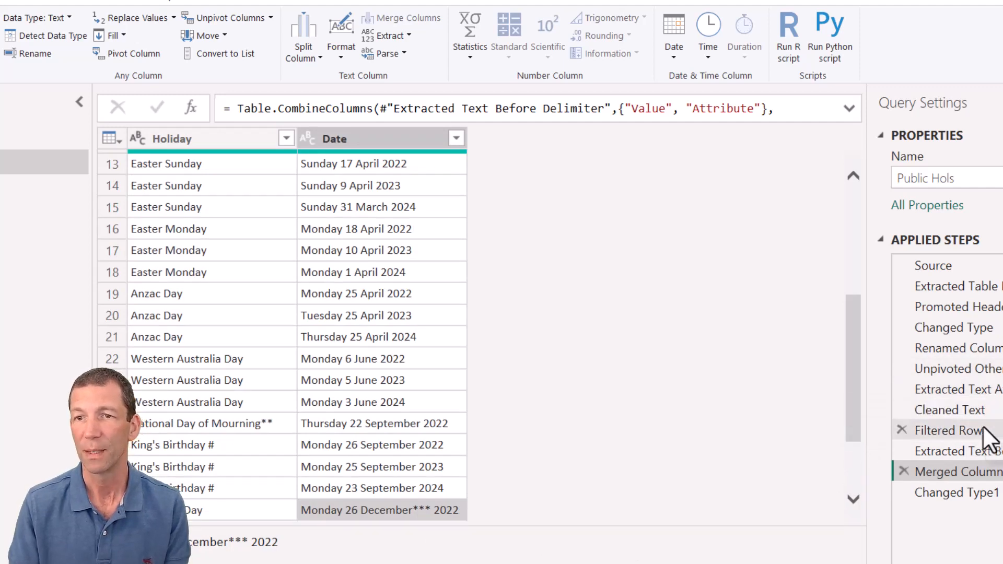
Review the after/before delimiter step formulas, then show the final Changed Type1 step with real dates like 3/01/2022
left_click(958, 389)
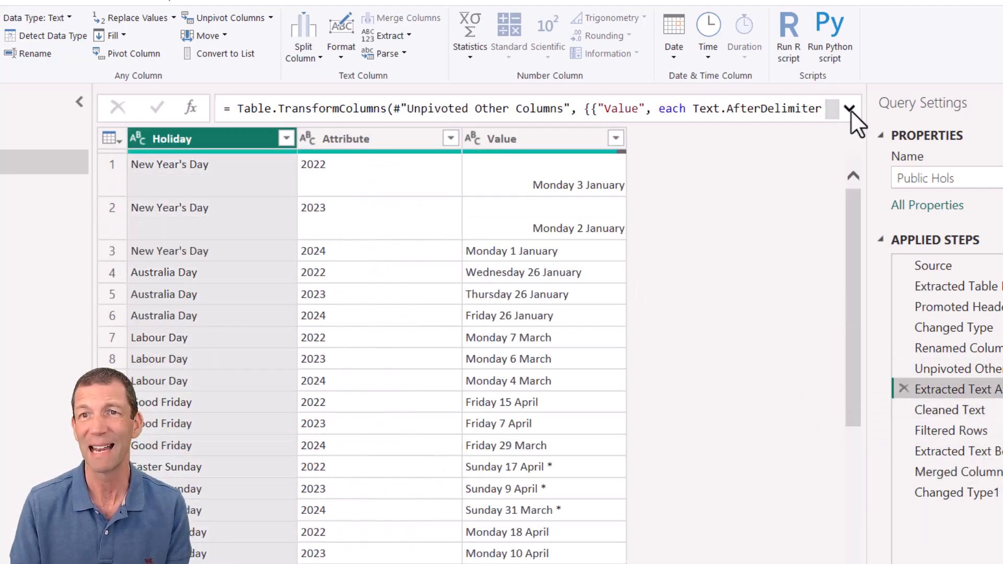
left_click(850, 108)
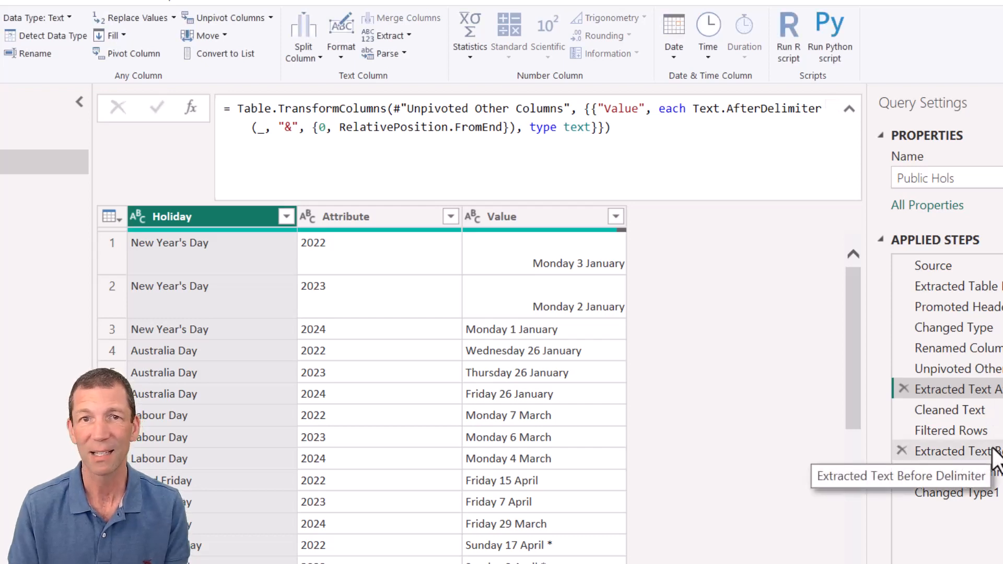
left_click(953, 452)
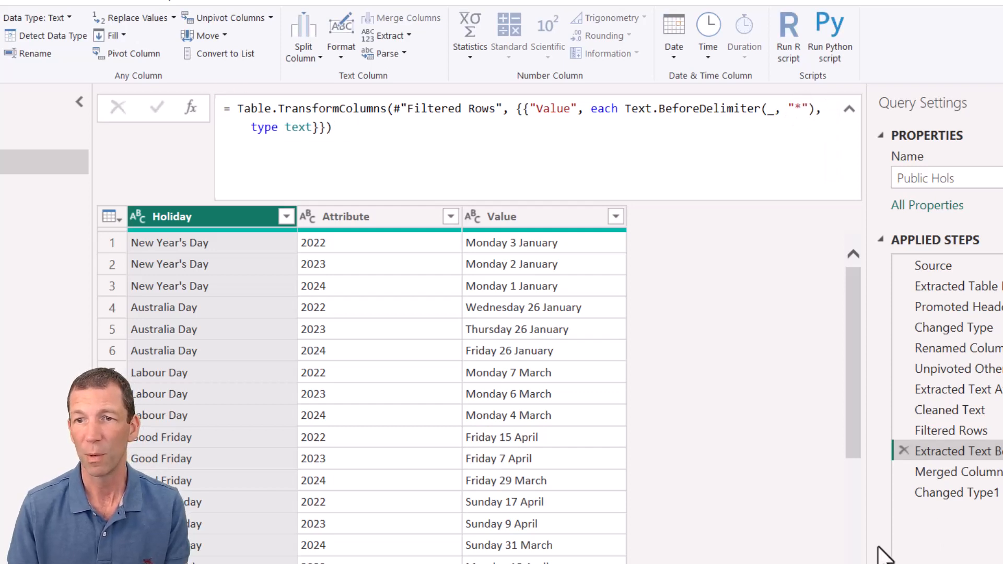
left_click(955, 492)
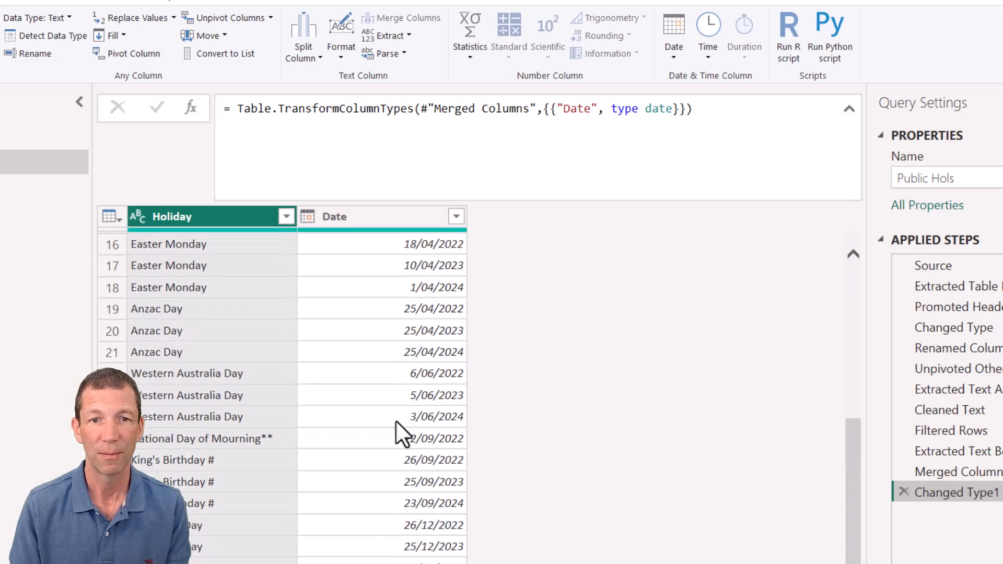
scroll("up", 3)
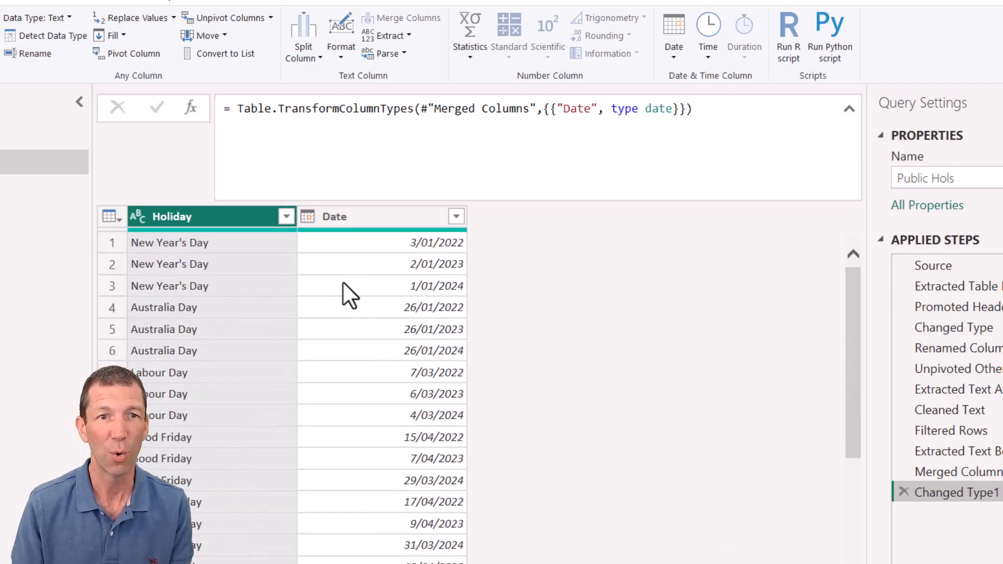
mouse_move(86, 187)
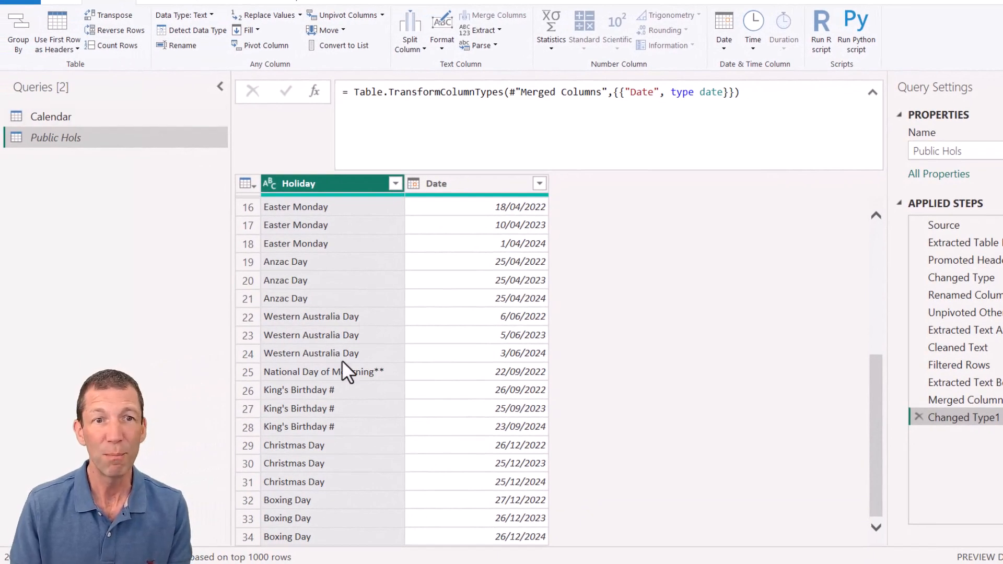
Review the Calendar query's Today step and its StartDate of 1/01/2021
left_click(50, 116)
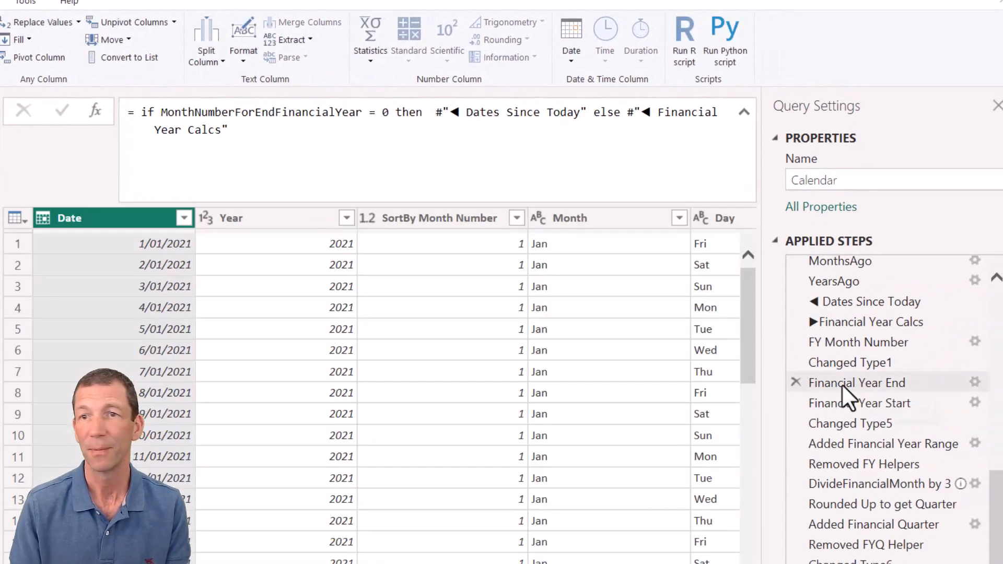
left_click(824, 267)
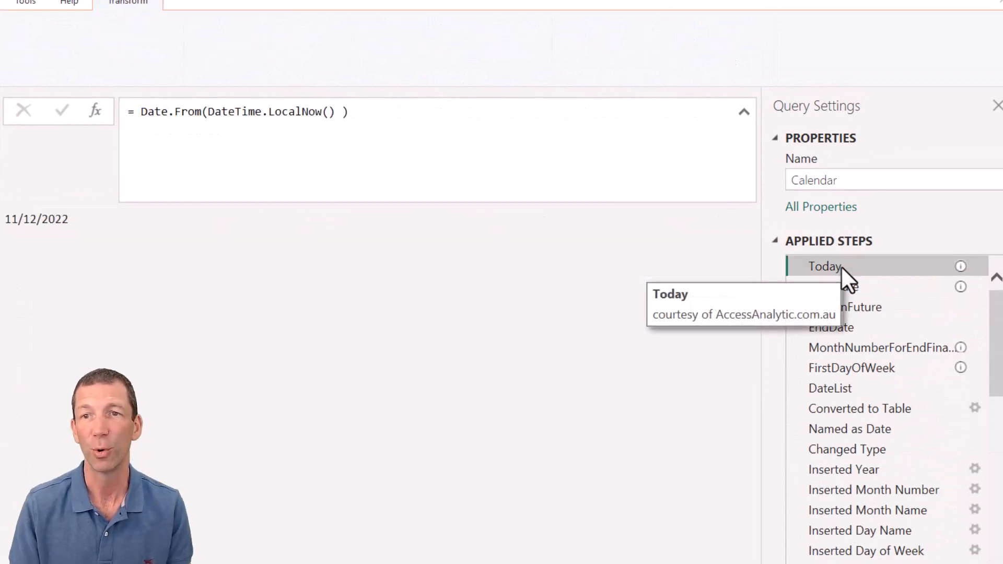
mouse_move(850, 329)
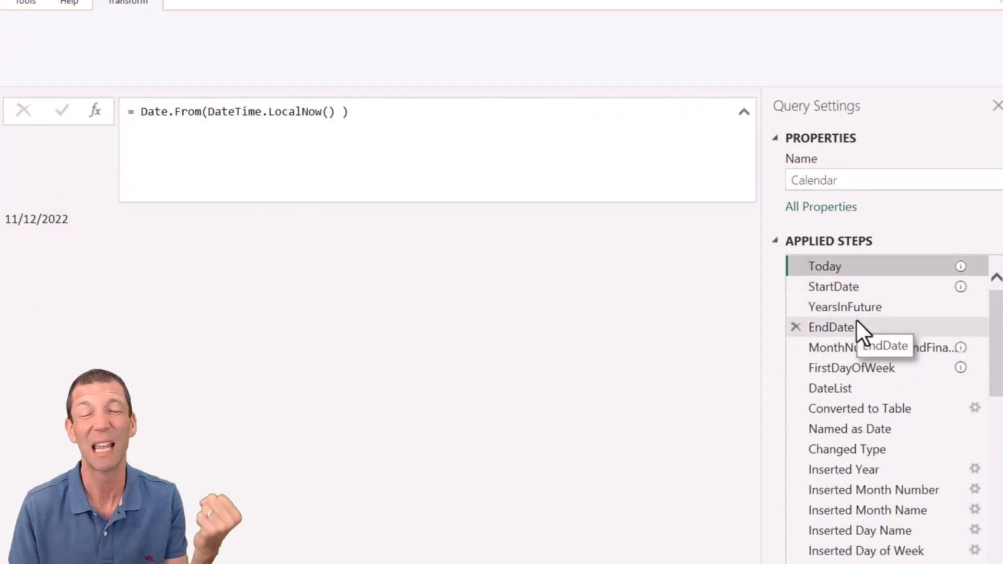
mouse_move(870, 286)
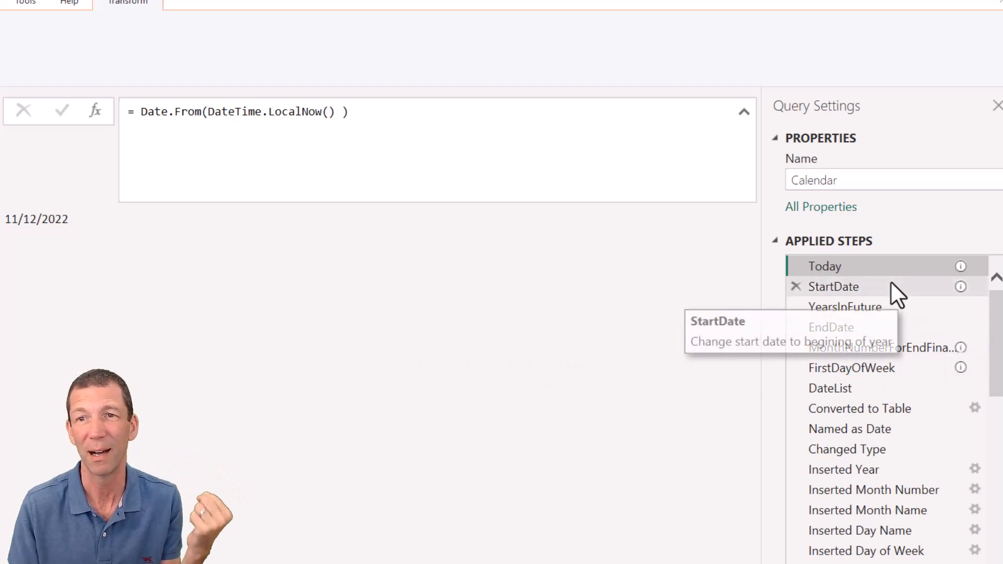
left_click(834, 286)
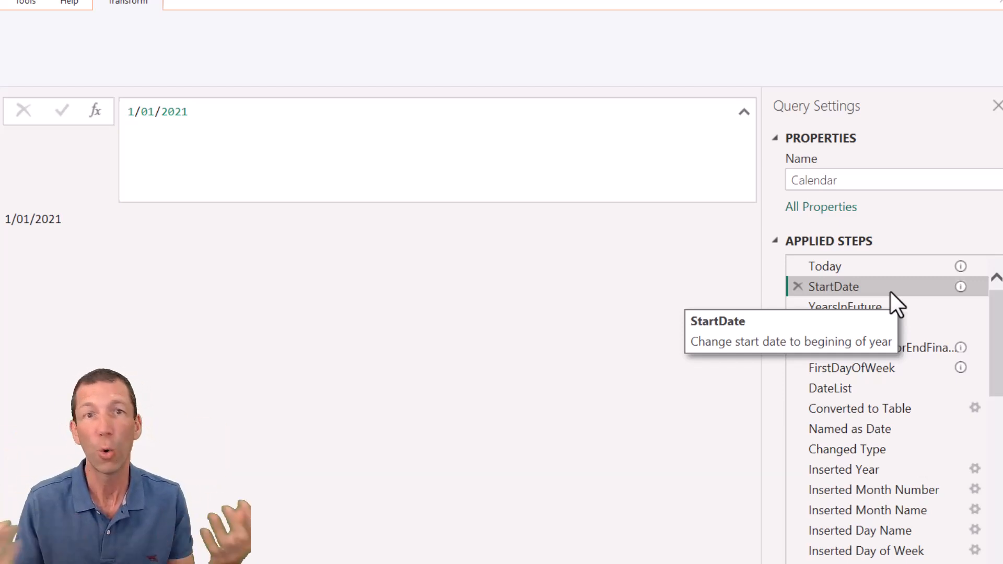
mouse_move(883, 347)
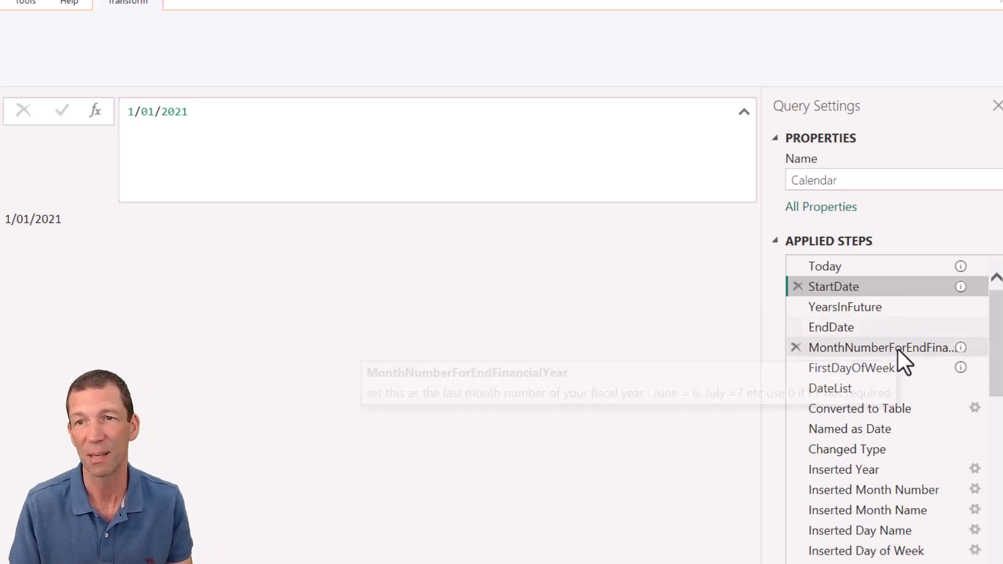
mouse_move(383, 229)
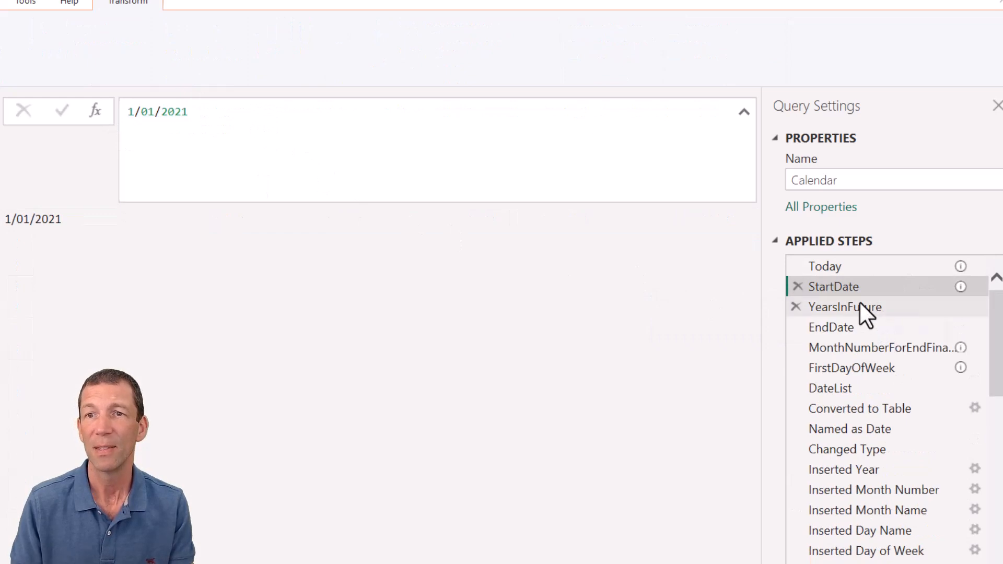
Try YearsInFuture 3 then settle on 2, giving an EndDate of 31/12/2024, and check the financial year end month
left_click(844, 306)
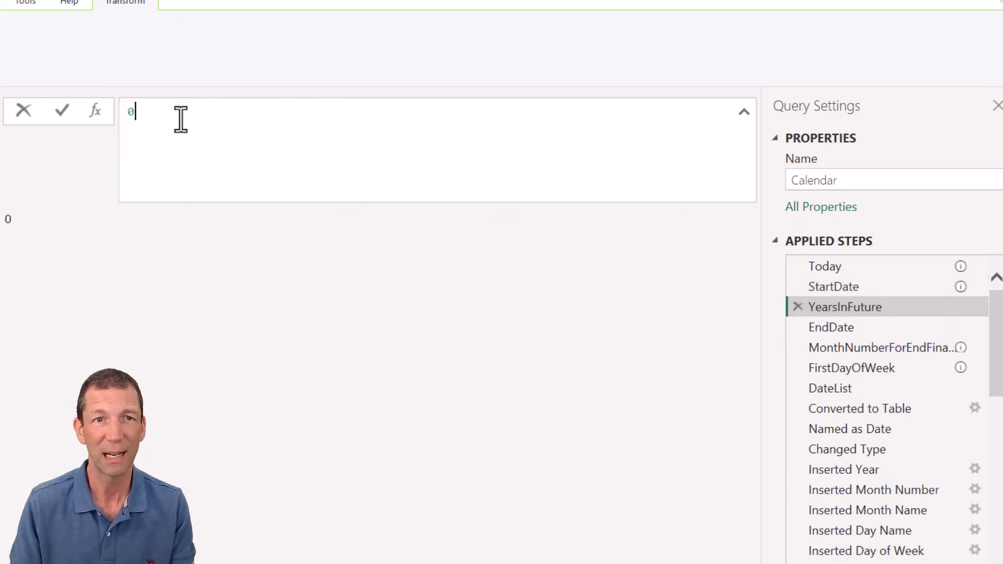
type("3")
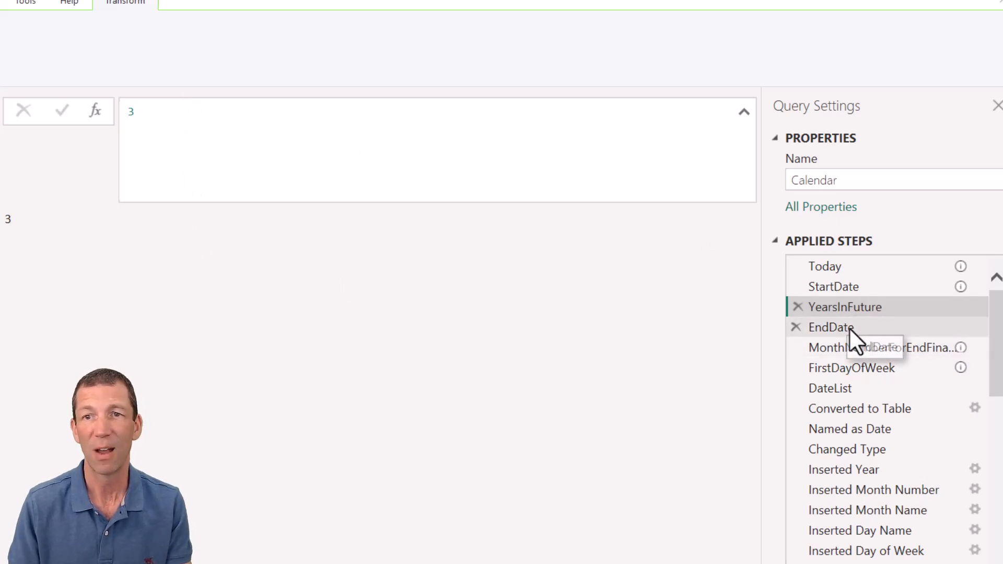
left_click(830, 327)
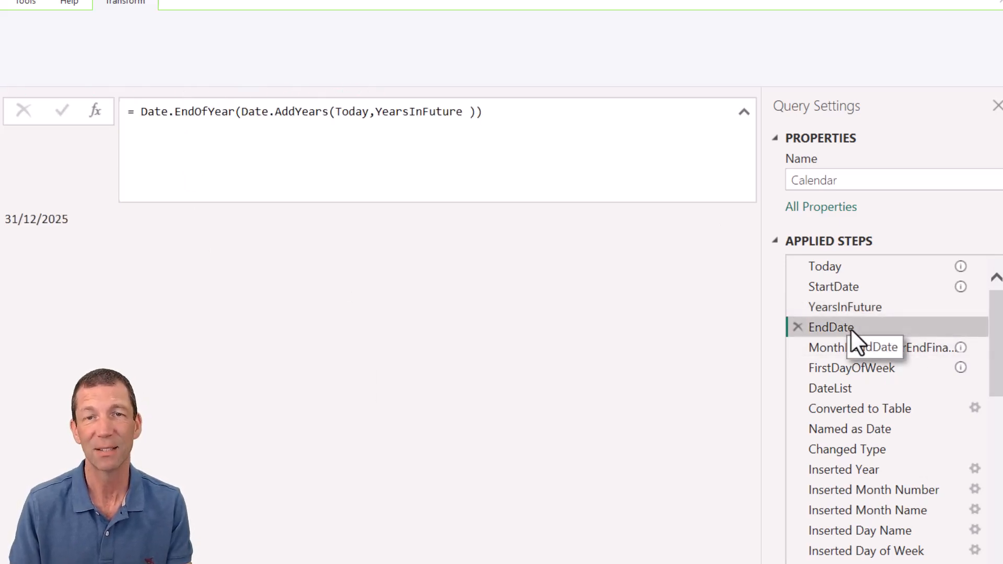
mouse_move(104, 237)
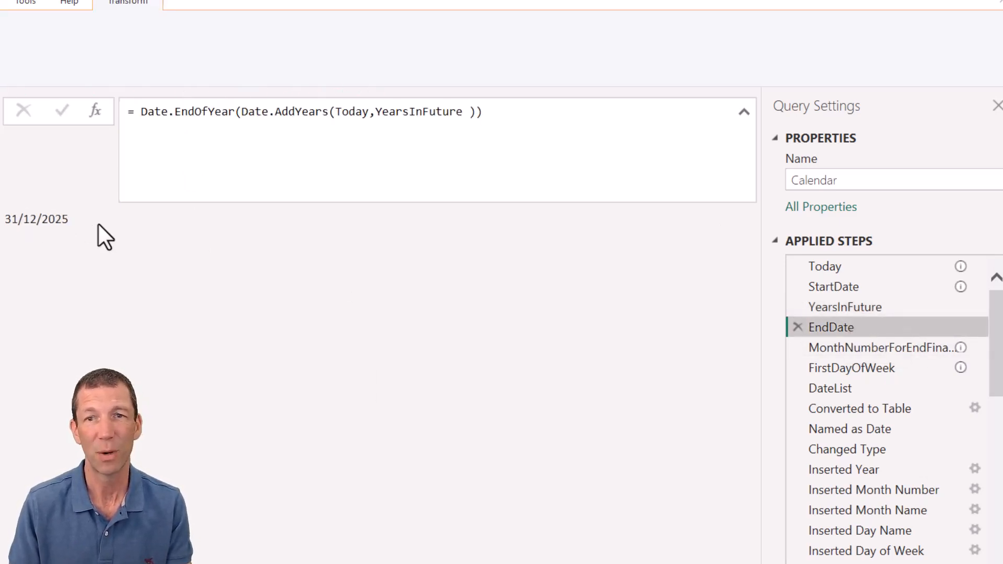
mouse_move(883, 347)
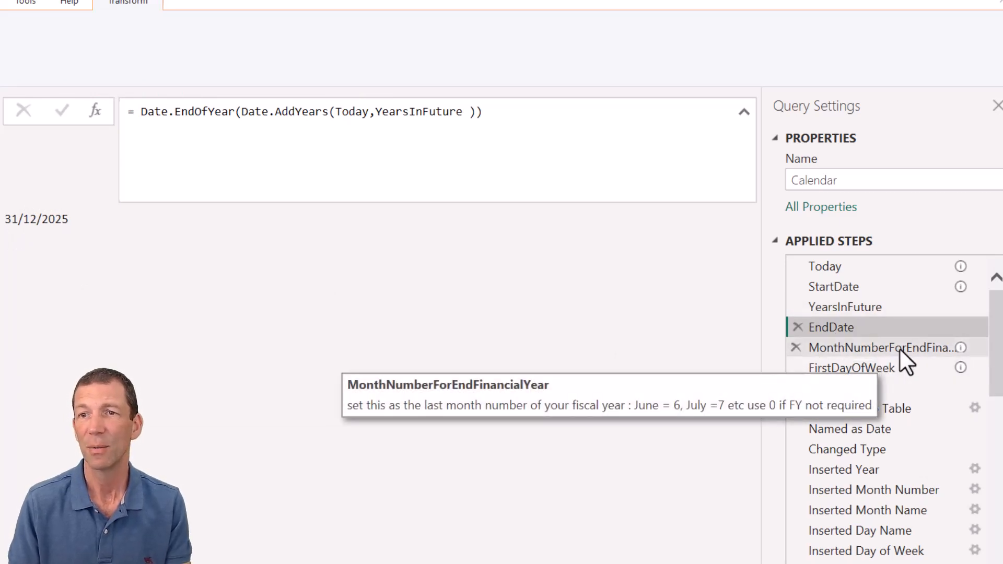
left_click(844, 306)
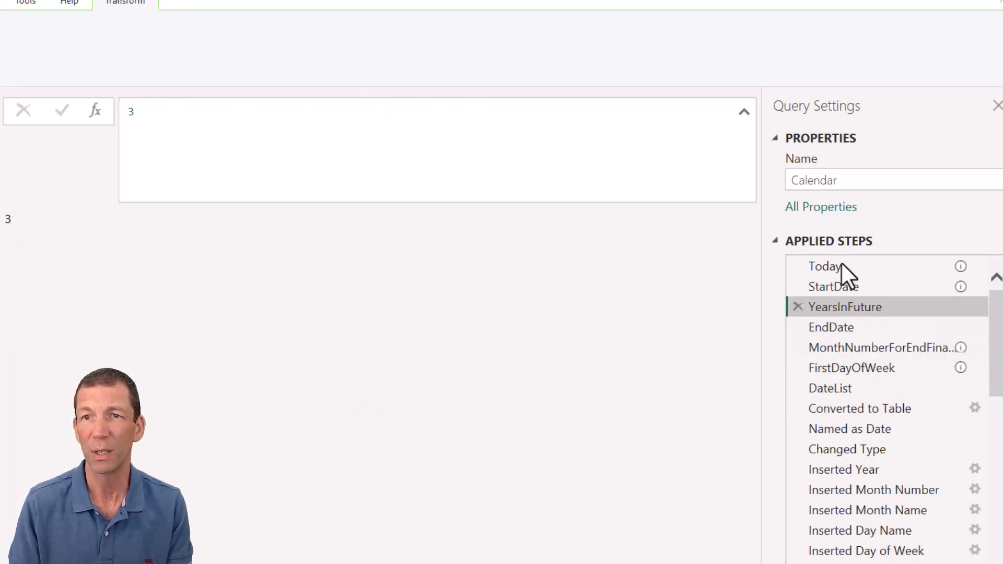
type("2")
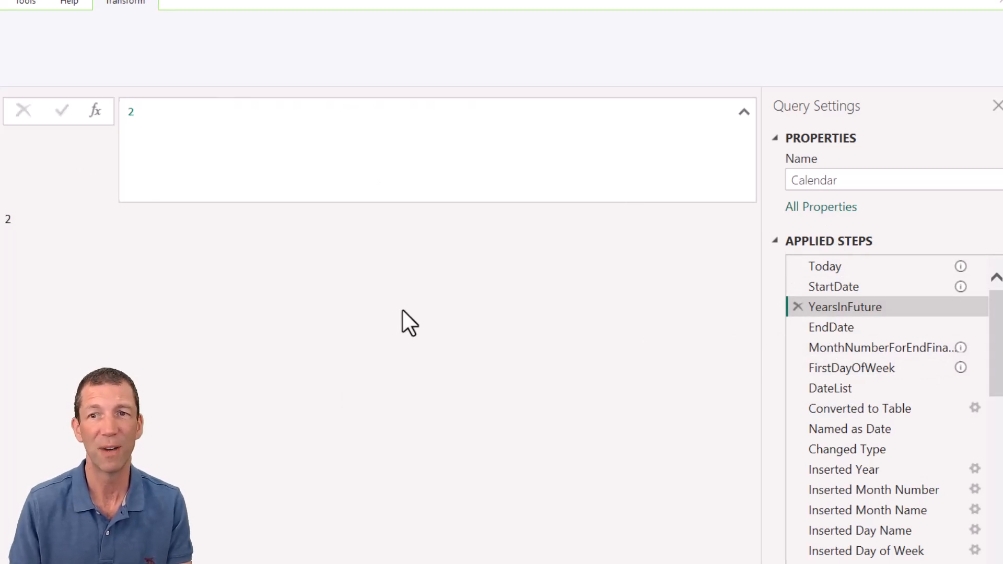
left_click(830, 327)
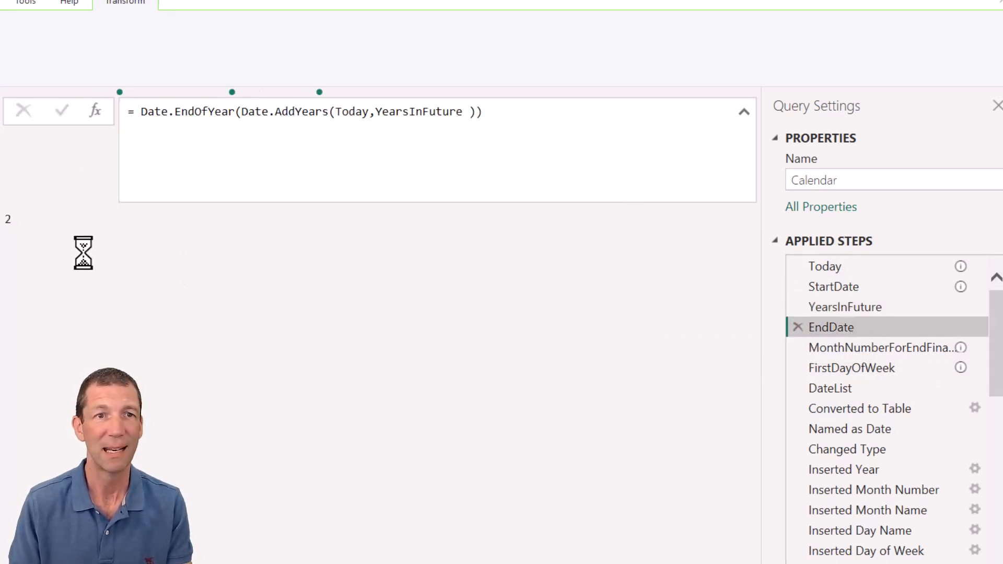
mouse_move(883, 347)
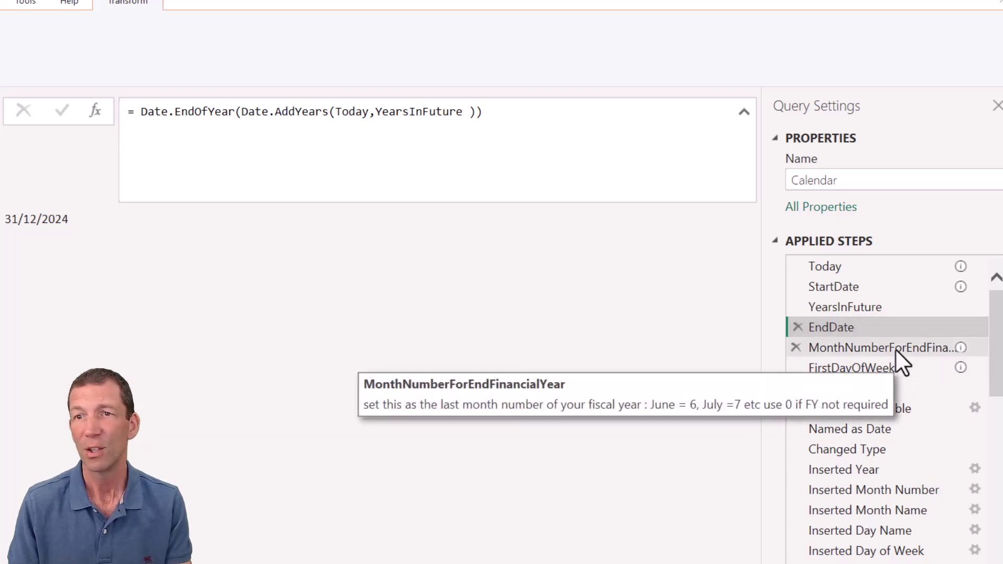
left_click(881, 347)
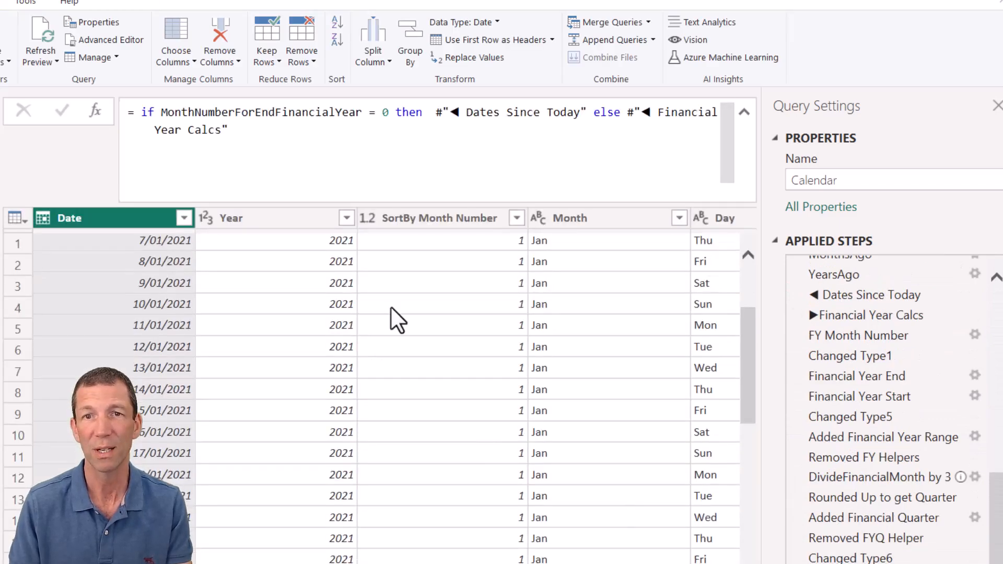
scroll("down", 3)
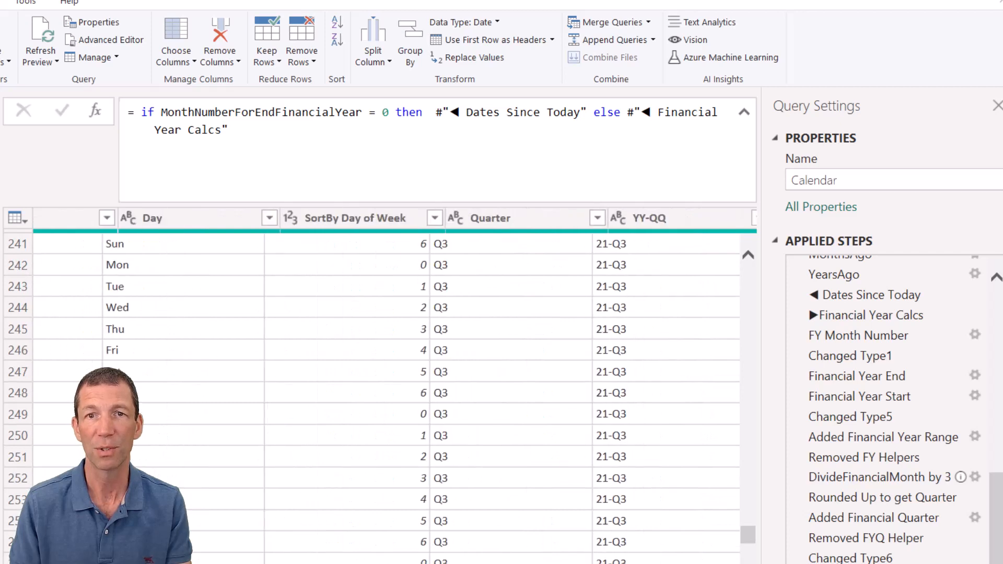
scroll("right", 3)
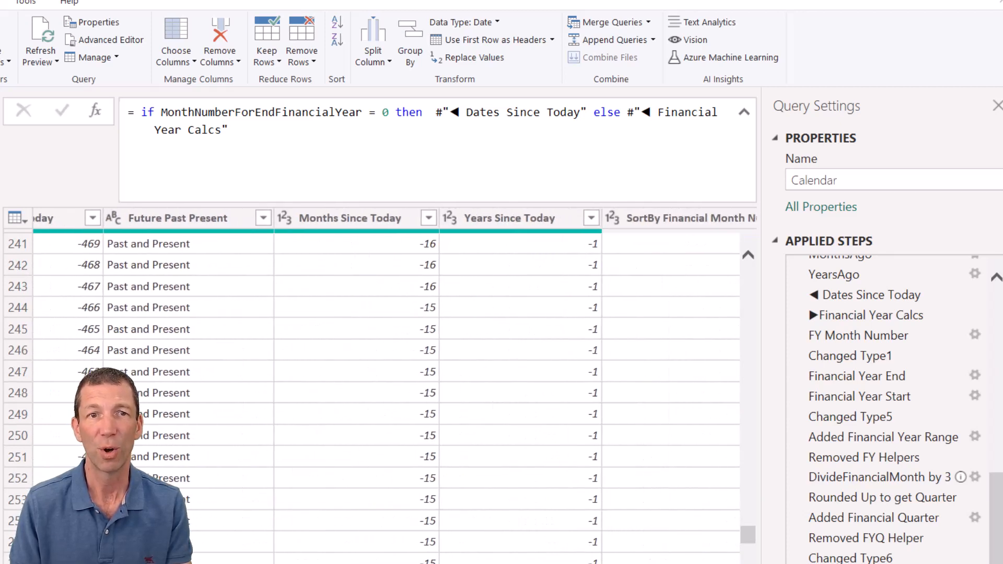
scroll("right", 3)
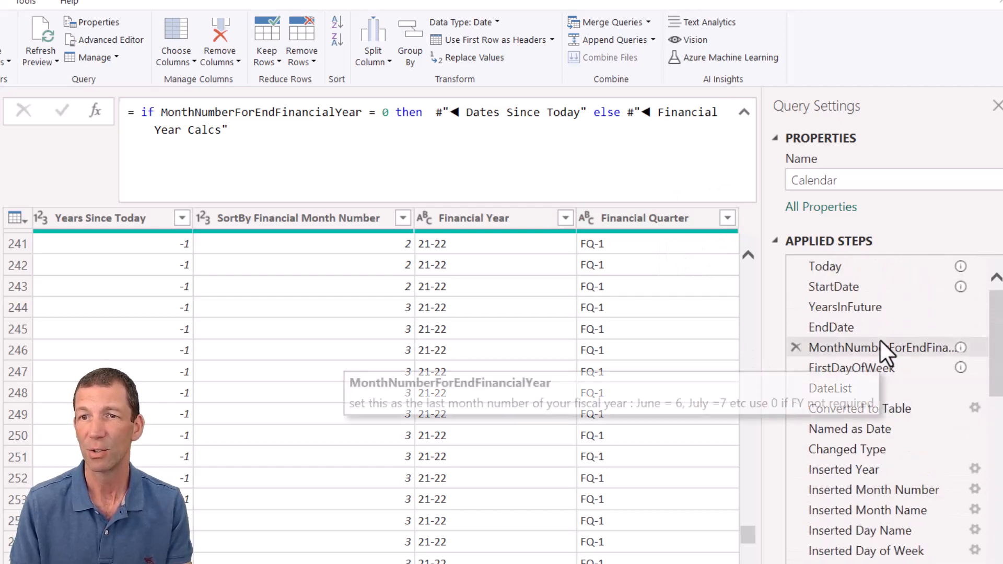
left_click(876, 347)
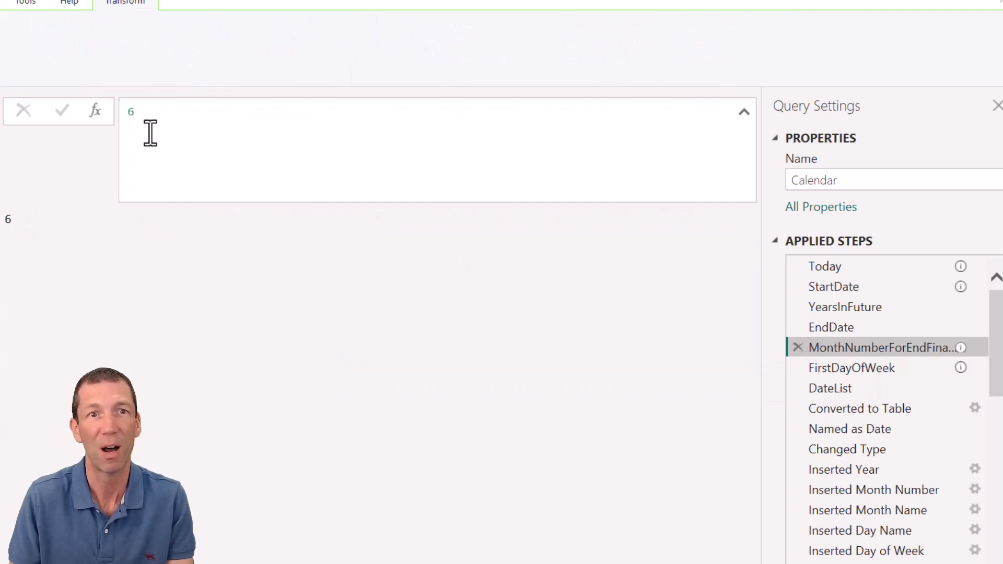
mouse_move(30, 366)
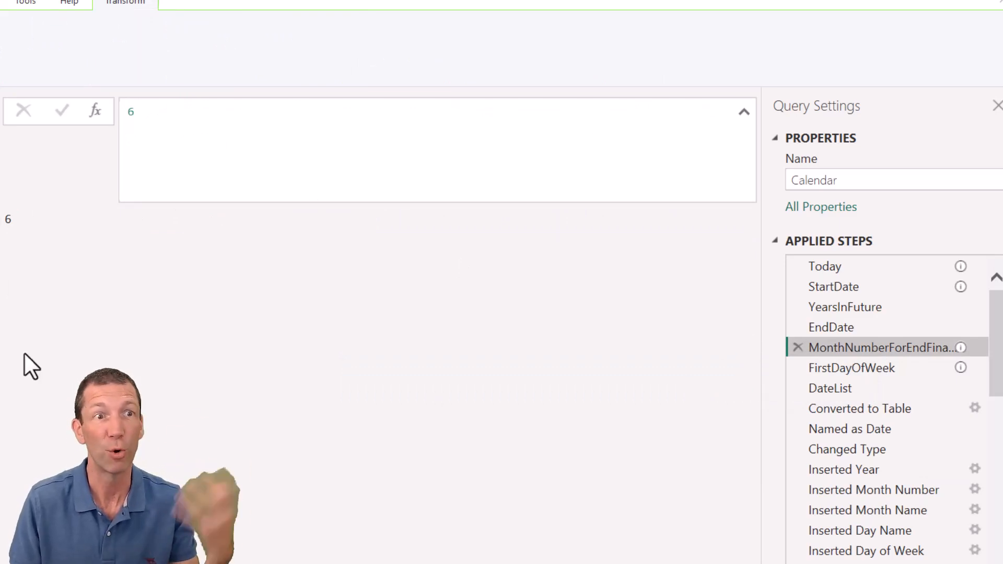
scroll("down", 3)
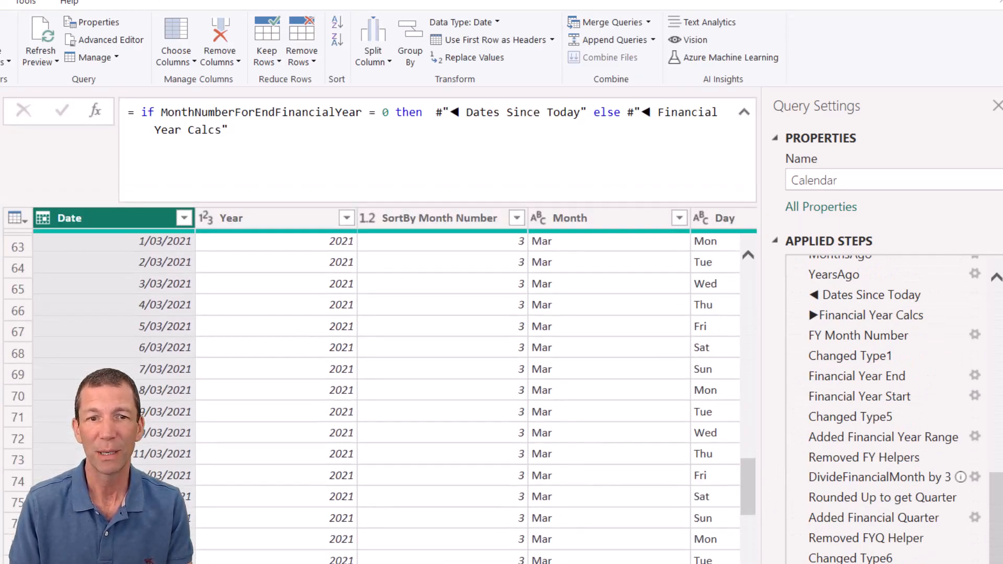
scroll("up", 3)
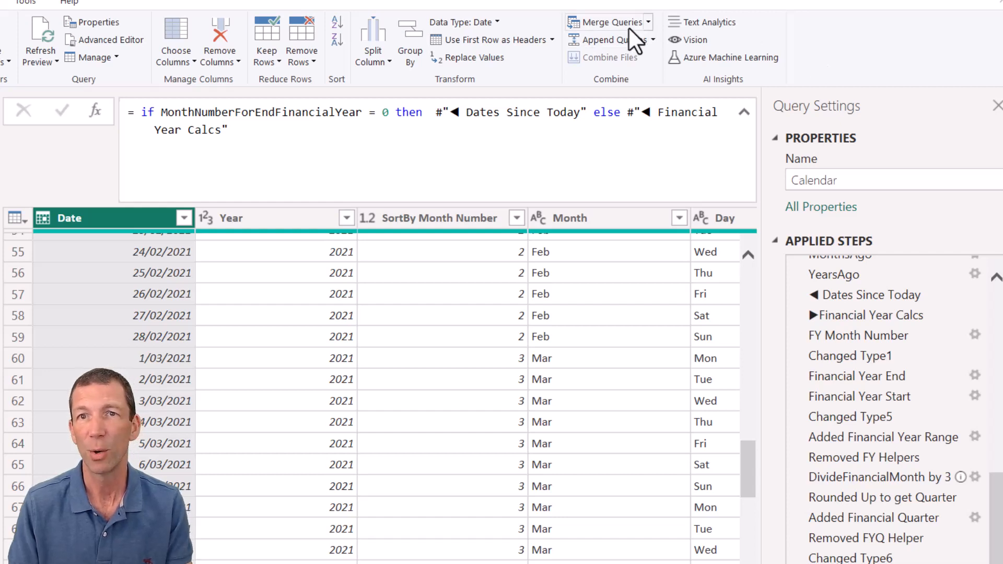
Left-outer merge Public Hols on Date and expand only its Holiday column, showing entries like Australia Day
left_click(607, 22)
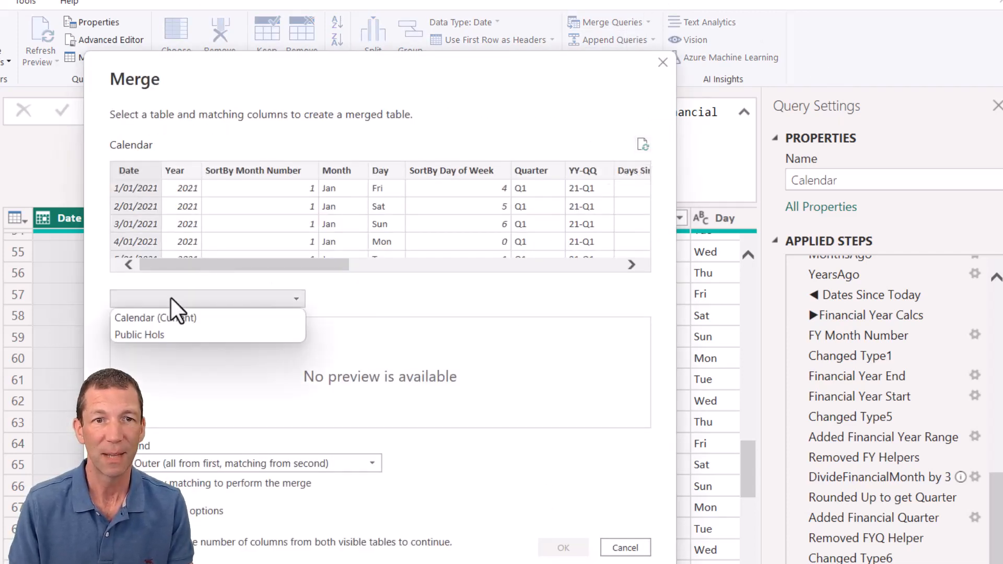
left_click(139, 334)
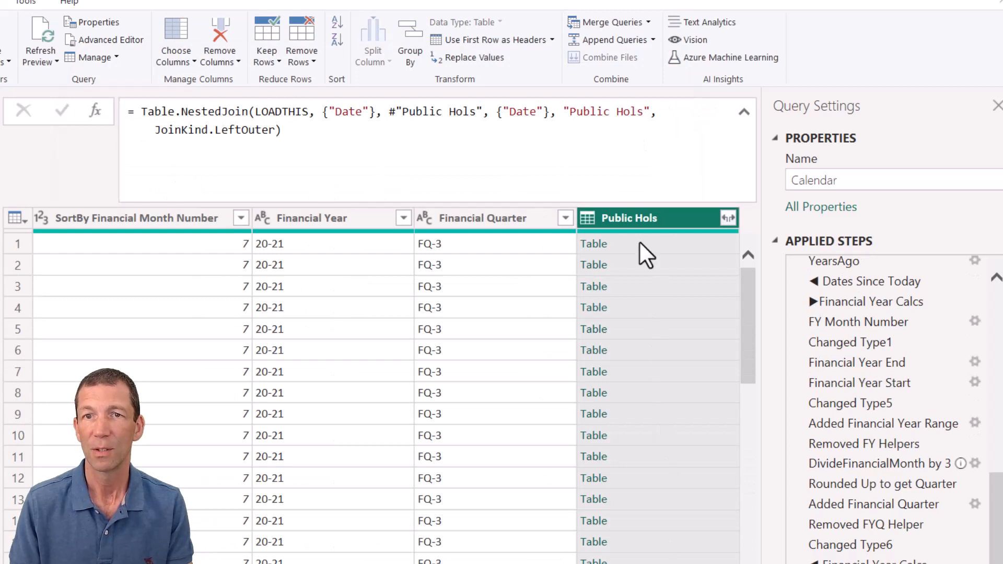
left_click(726, 217)
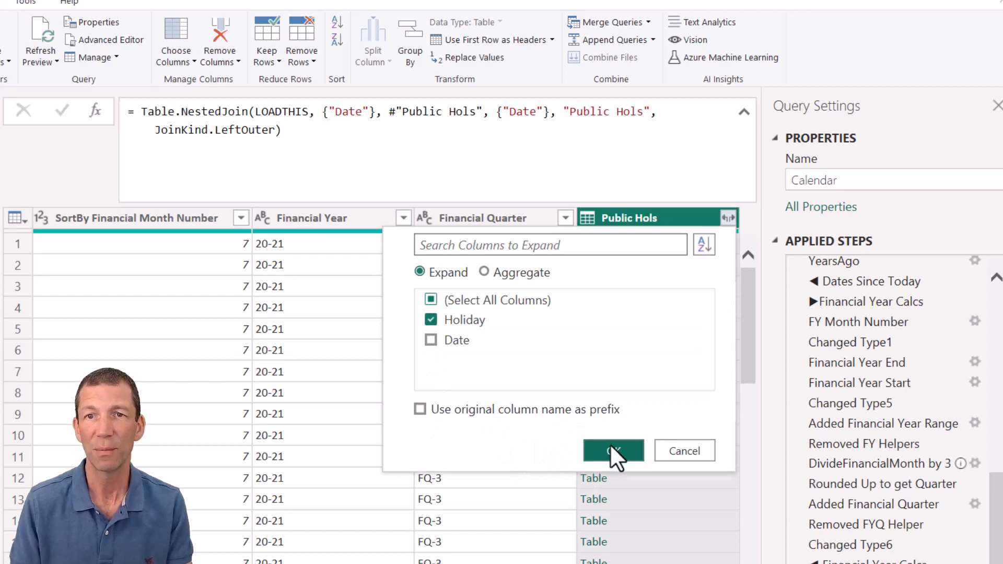
left_click(612, 450)
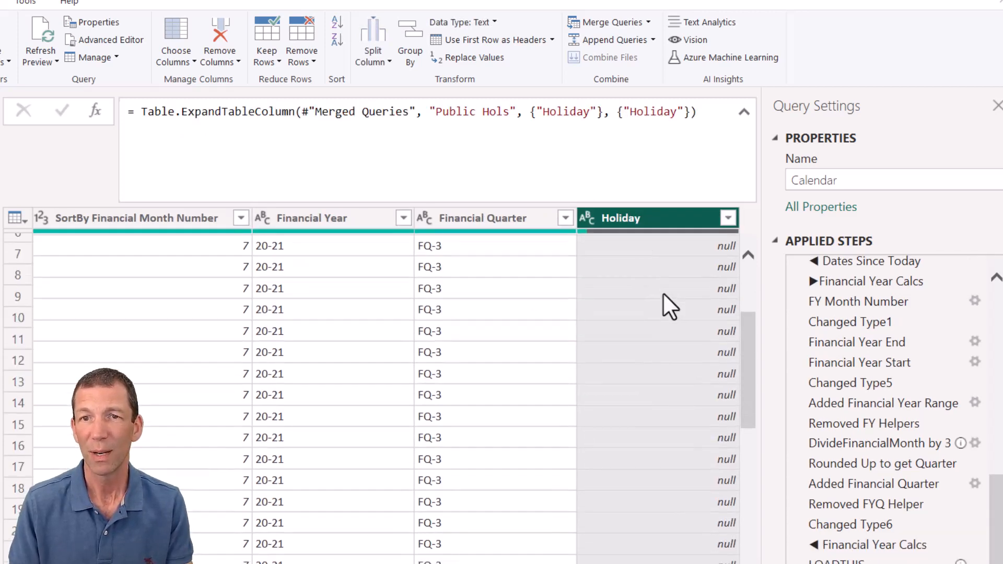
scroll("down", 3)
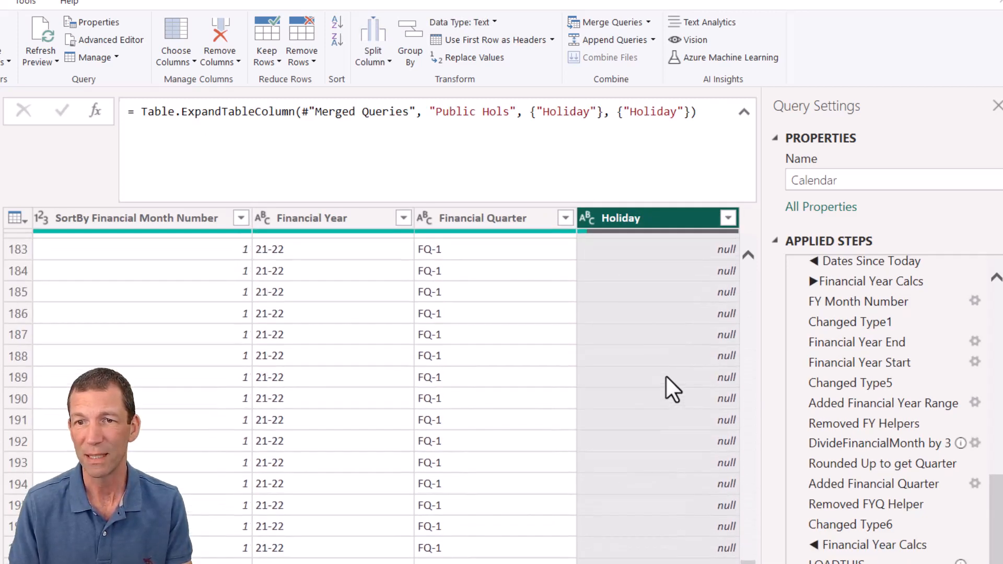
scroll("down", 3)
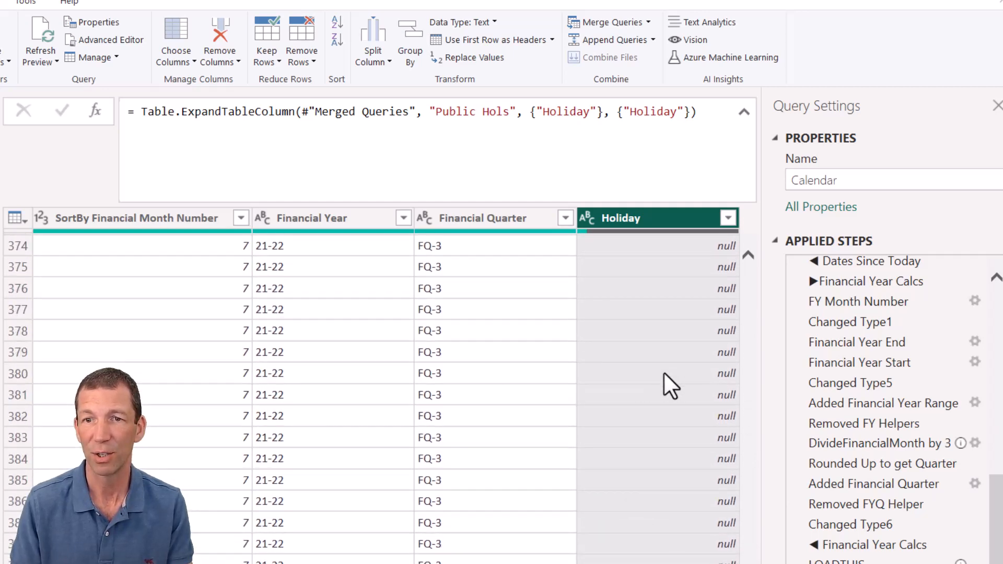
scroll("down", 3)
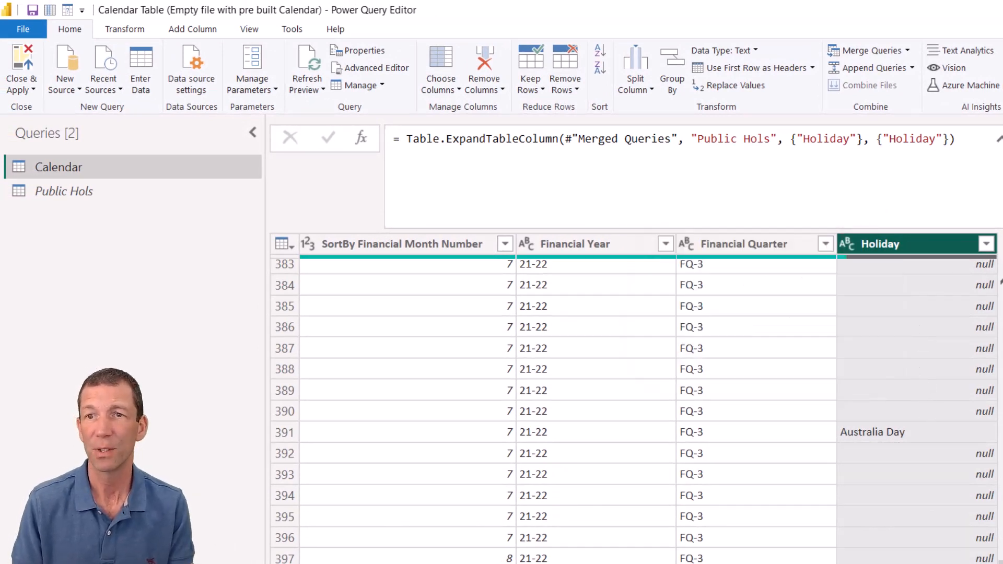
Start a conditional column named Holiday Flag
left_click(192, 29)
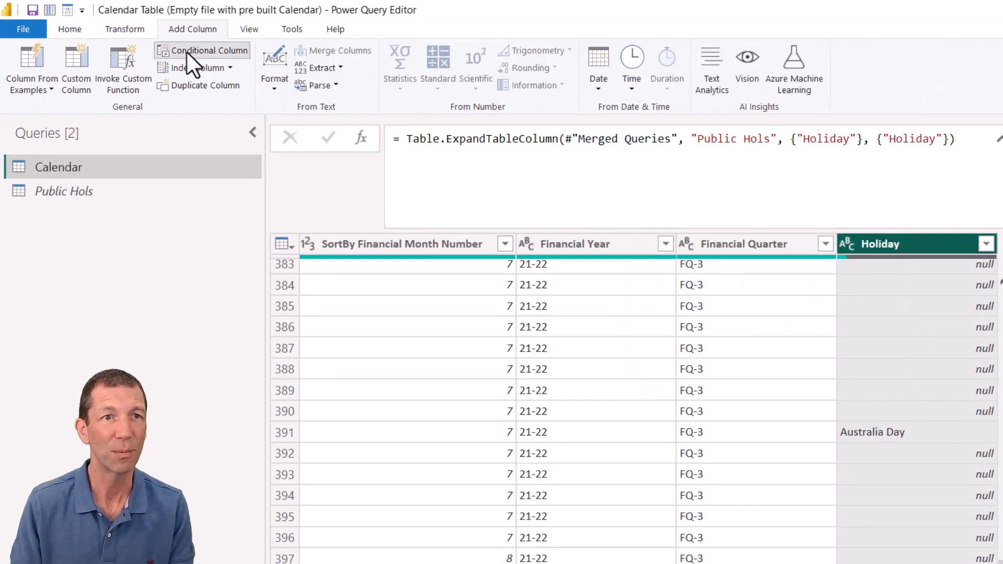
left_click(209, 50)
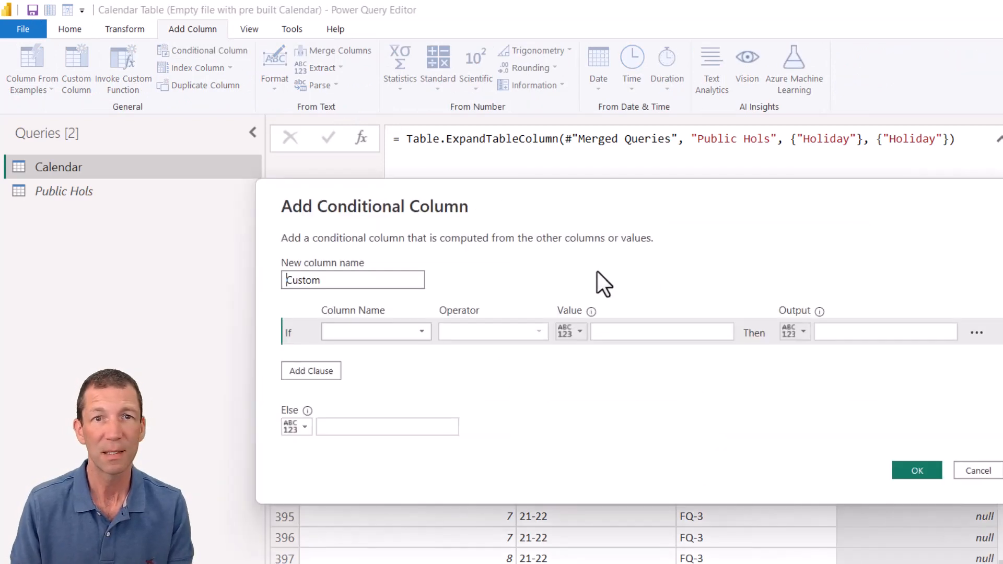
triple_click(352, 279)
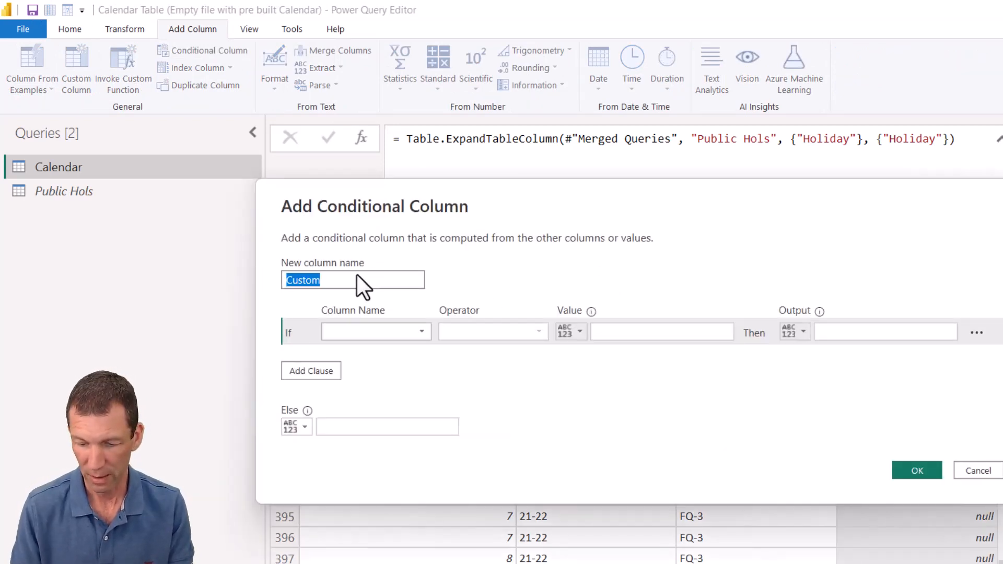
type("Holiday F")
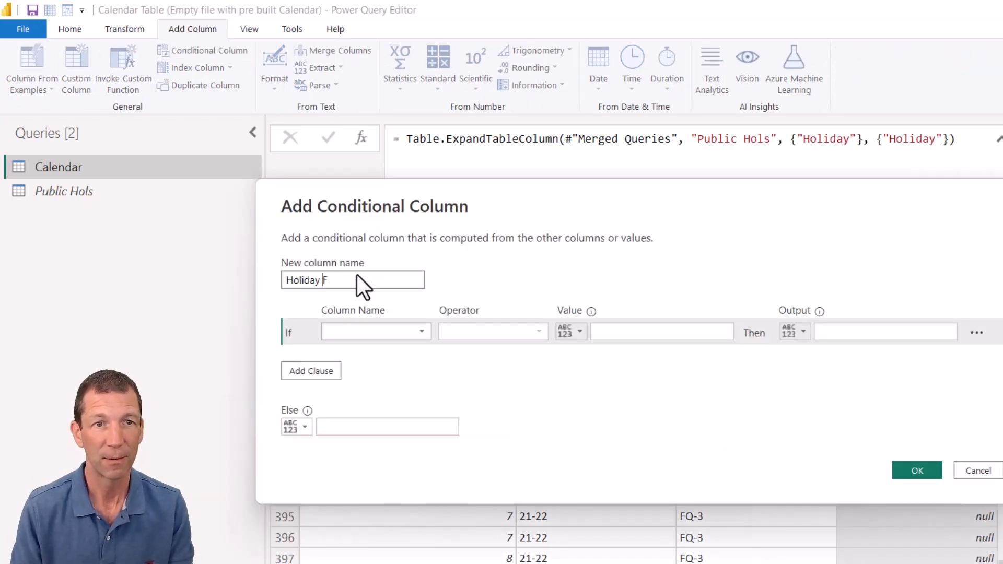
Define it as 0 when Holiday equals null, otherwise 1, and create the column
left_click(375, 331)
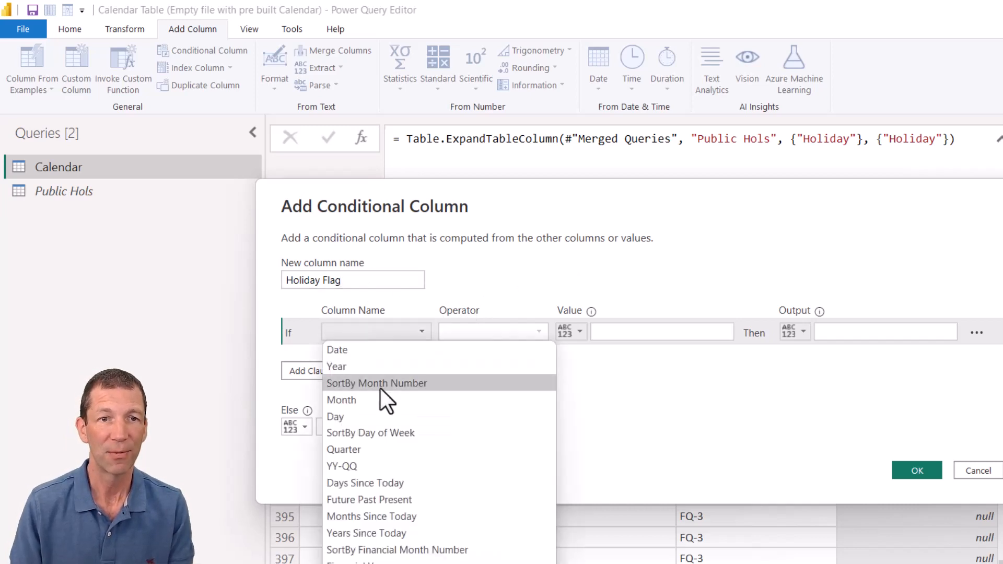
left_click(375, 332)
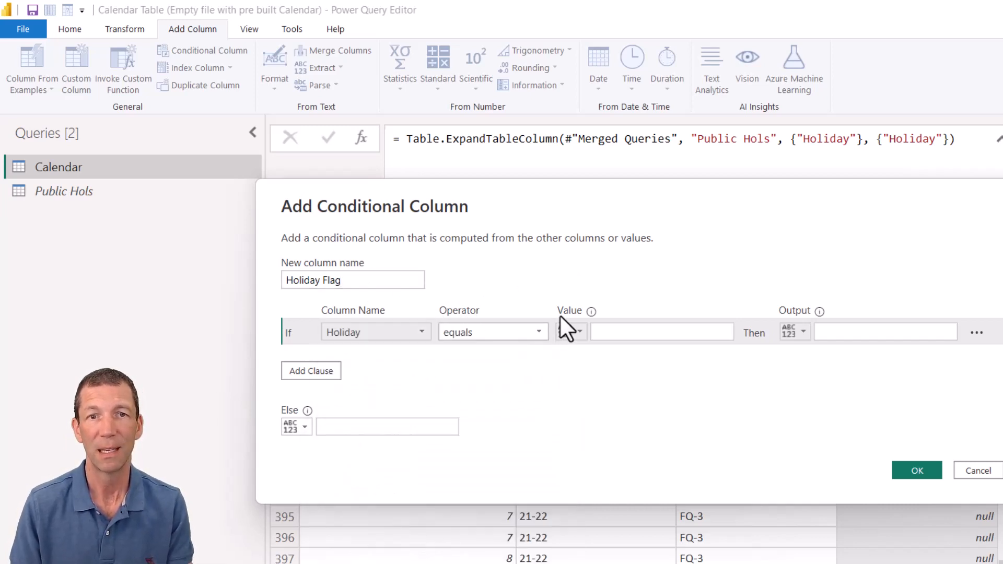
type("mn")
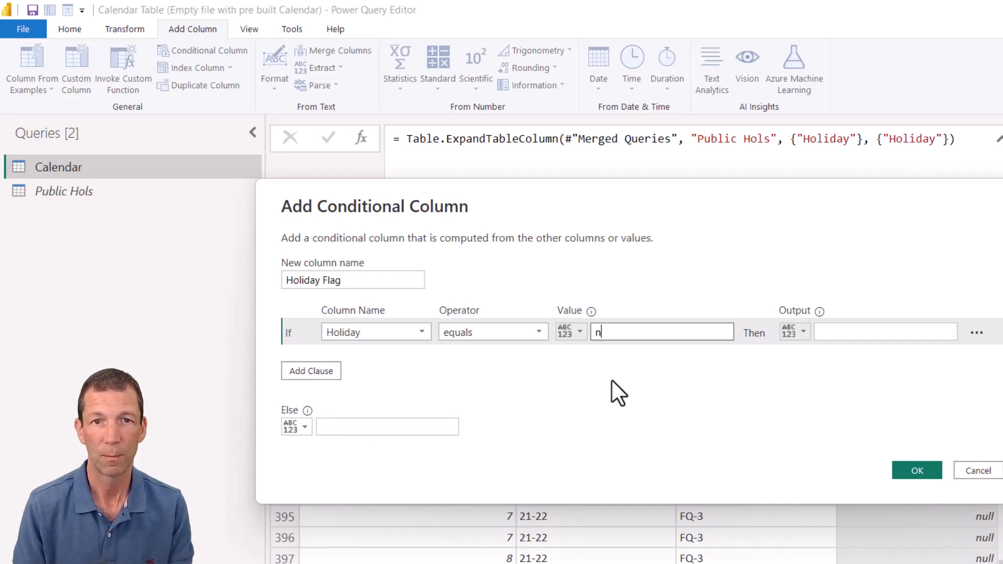
type("ull")
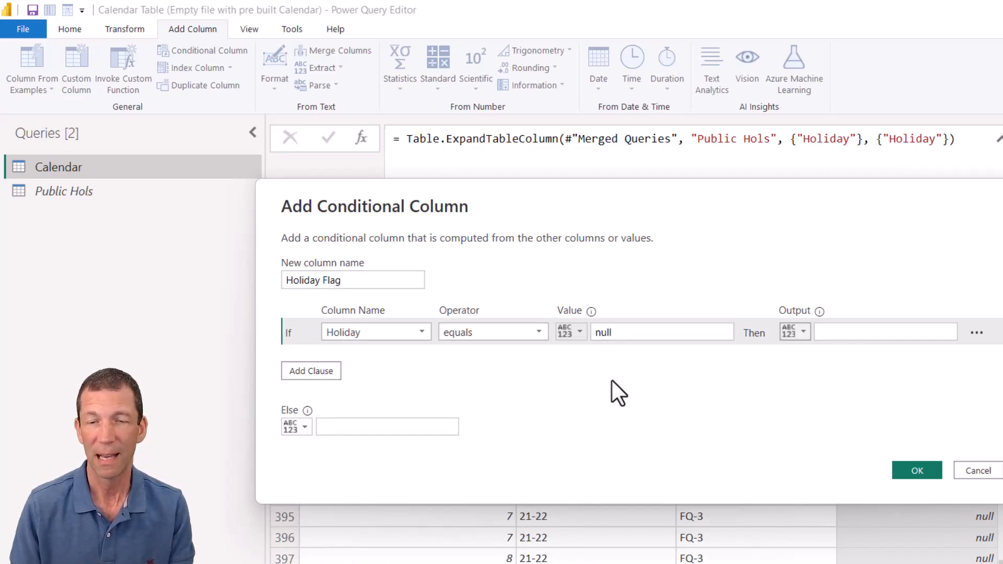
type("n")
type("0")
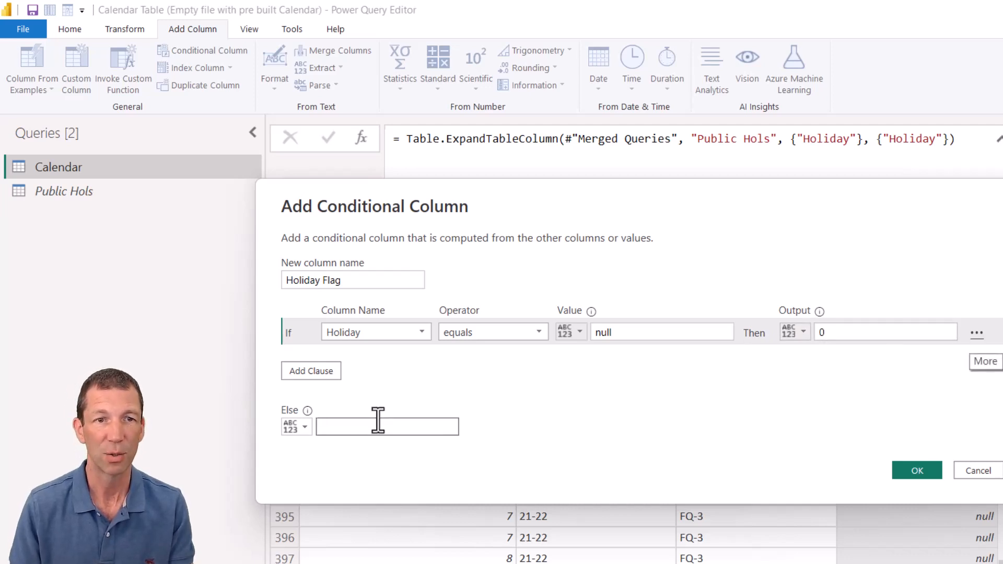
type("1")
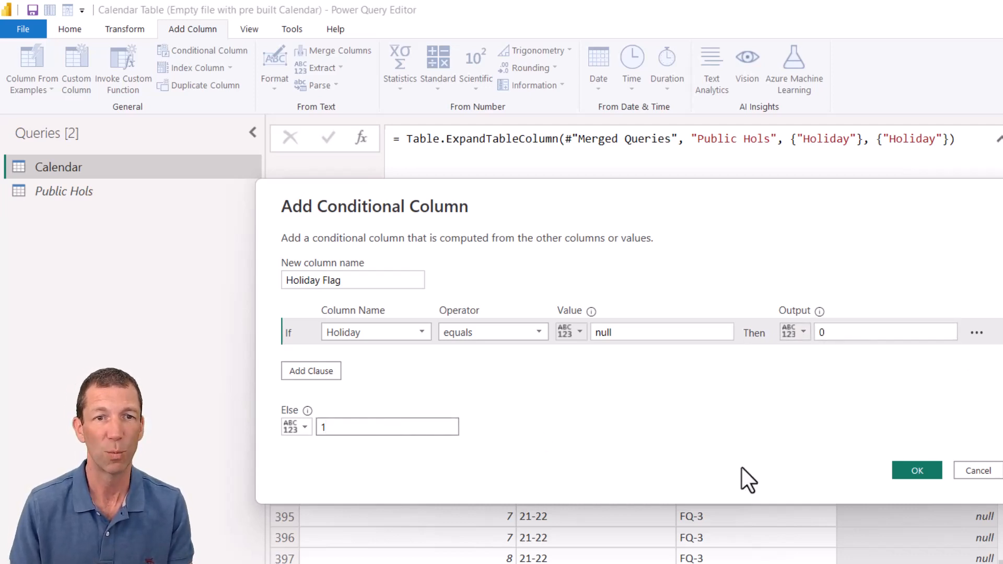
left_click(916, 471)
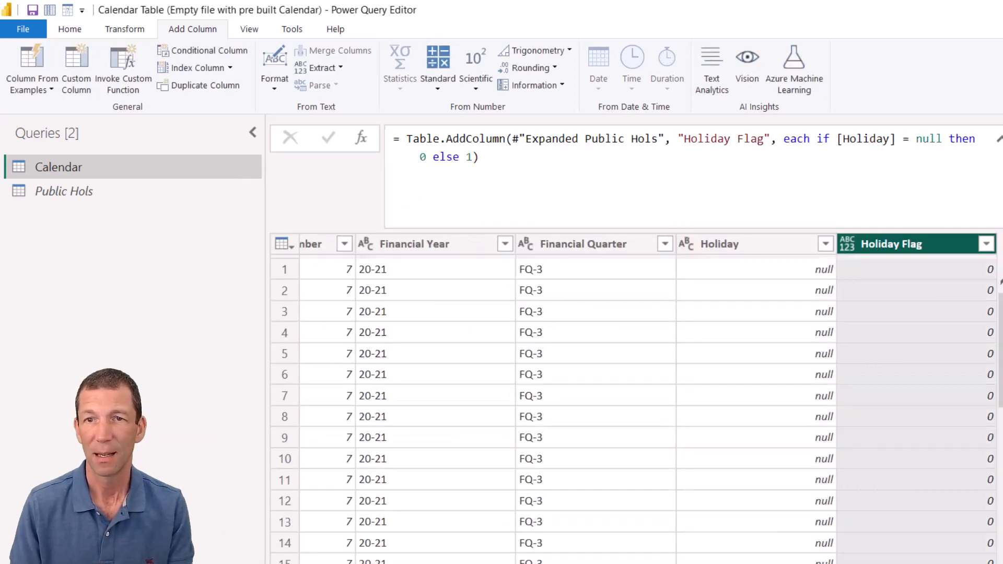
Change the Holiday Flag column's data type to Whole Number
left_click(845, 244)
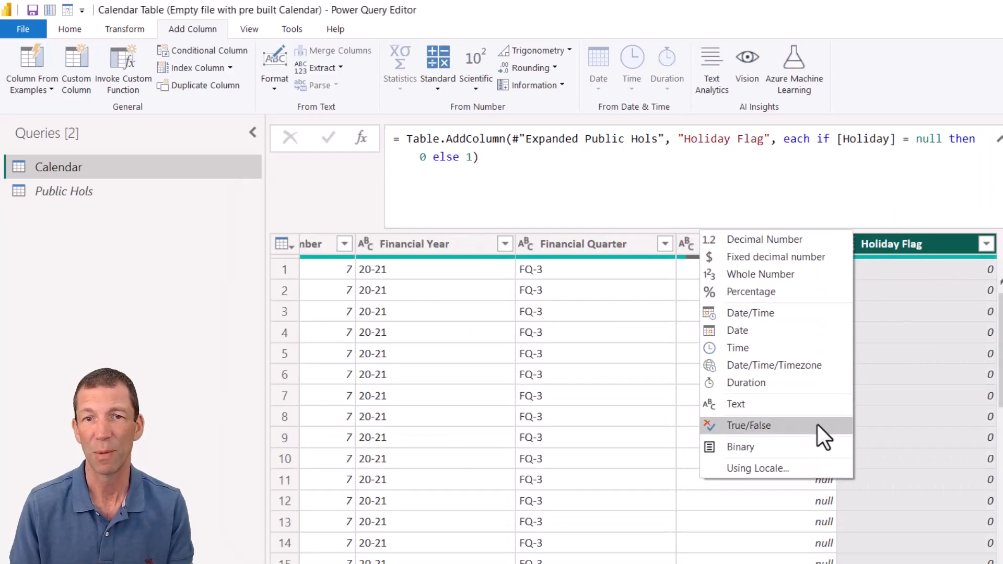
mouse_move(795, 431)
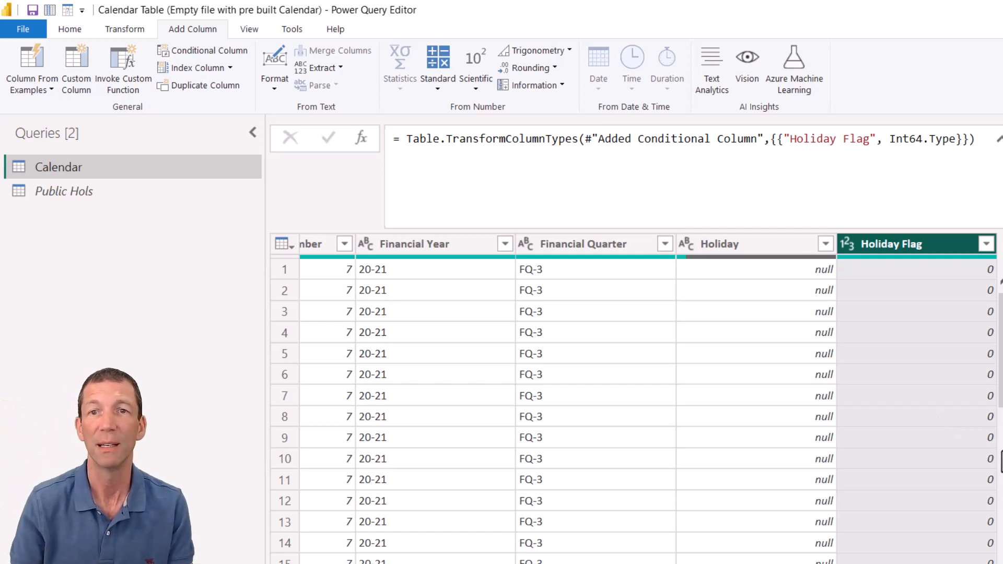
mouse_move(979, 521)
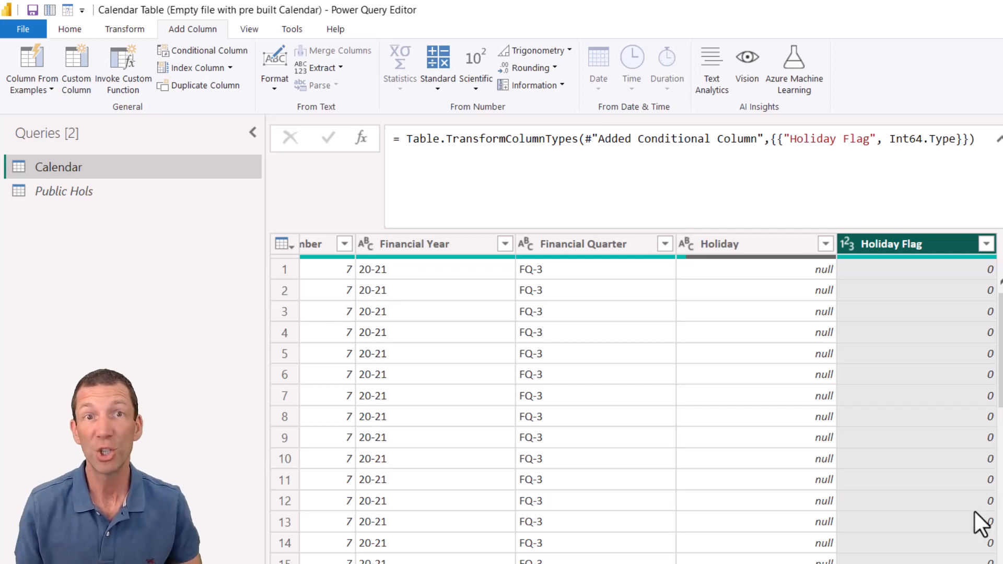
mouse_move(789, 518)
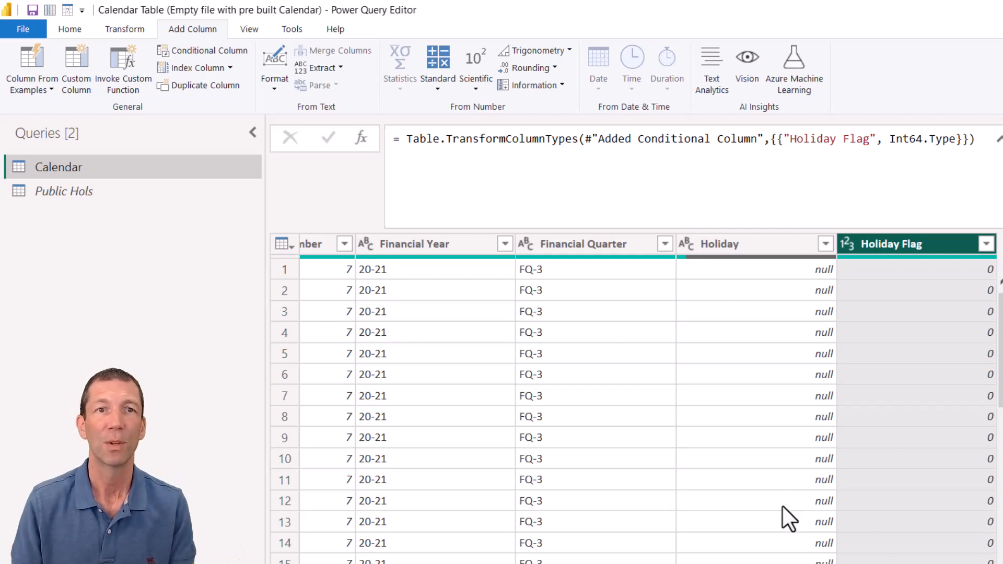
mouse_move(797, 477)
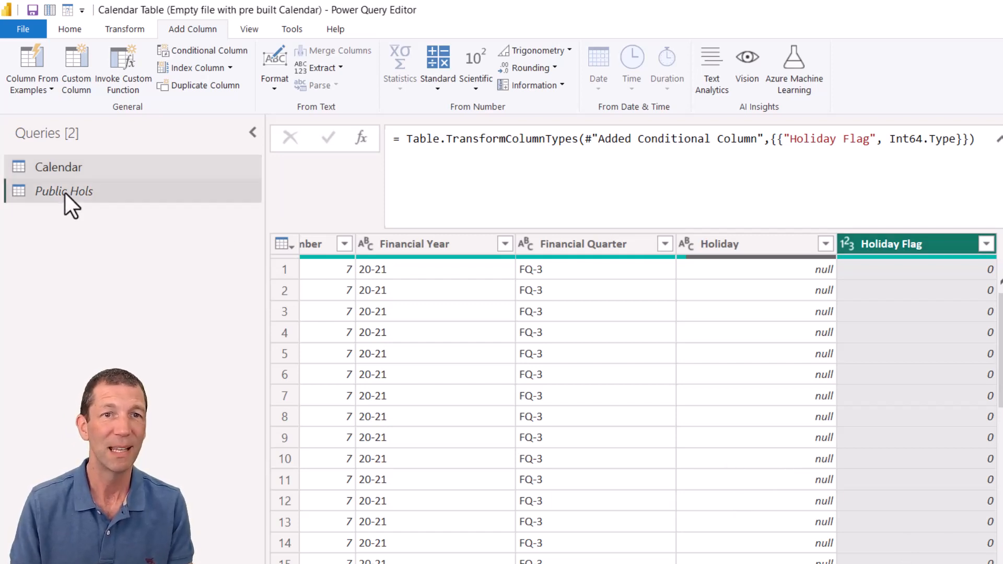
In the Public Hols source step, replace Web.BrowserContents with Web.Contents
left_click(63, 191)
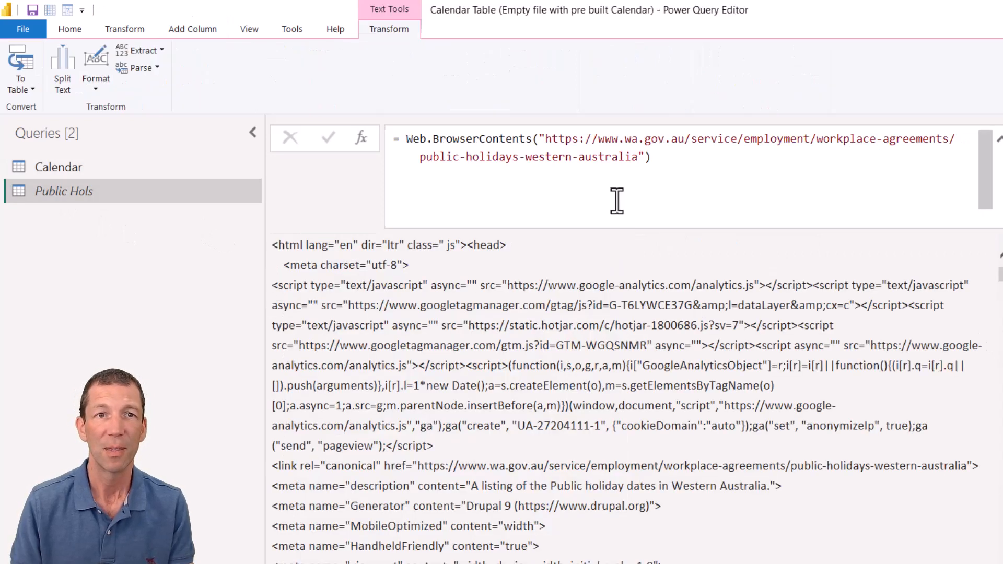
double_click(481, 139)
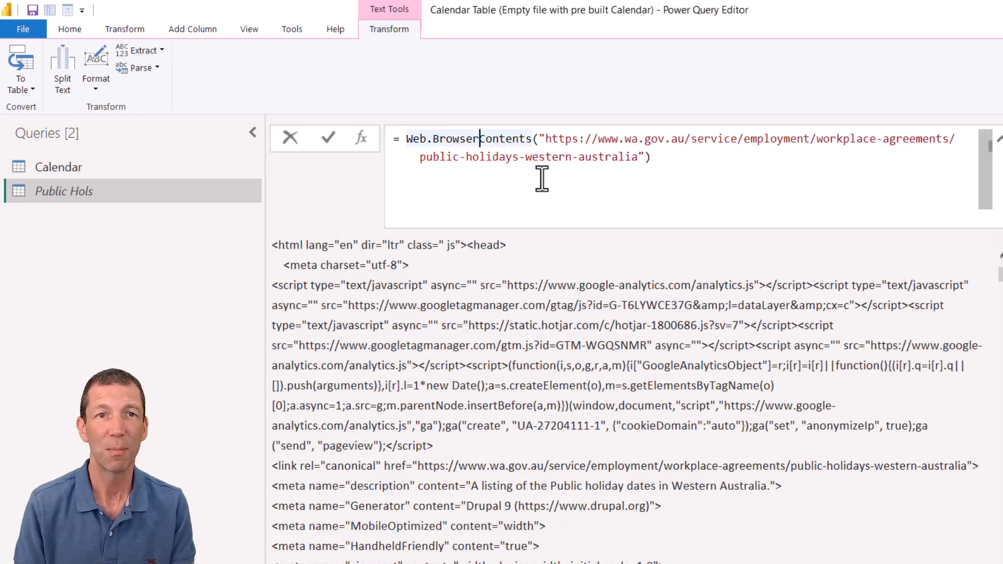
type("Web.Contents")
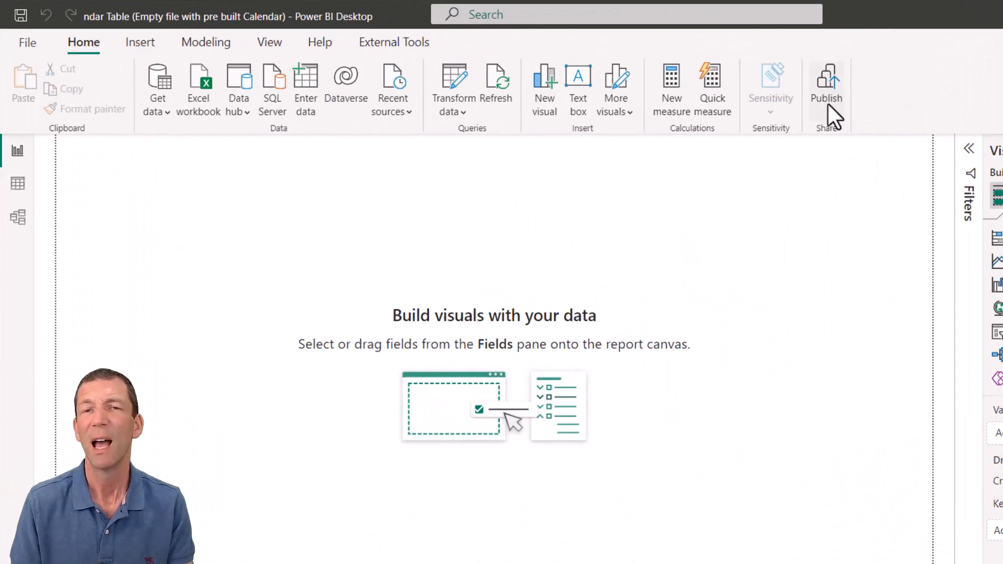
mouse_move(854, 214)
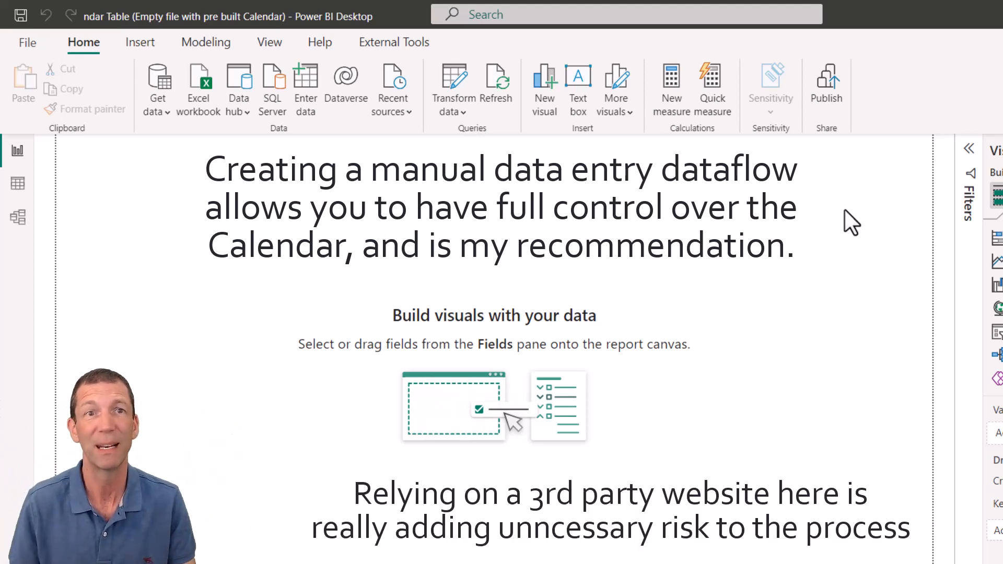
mouse_move(838, 259)
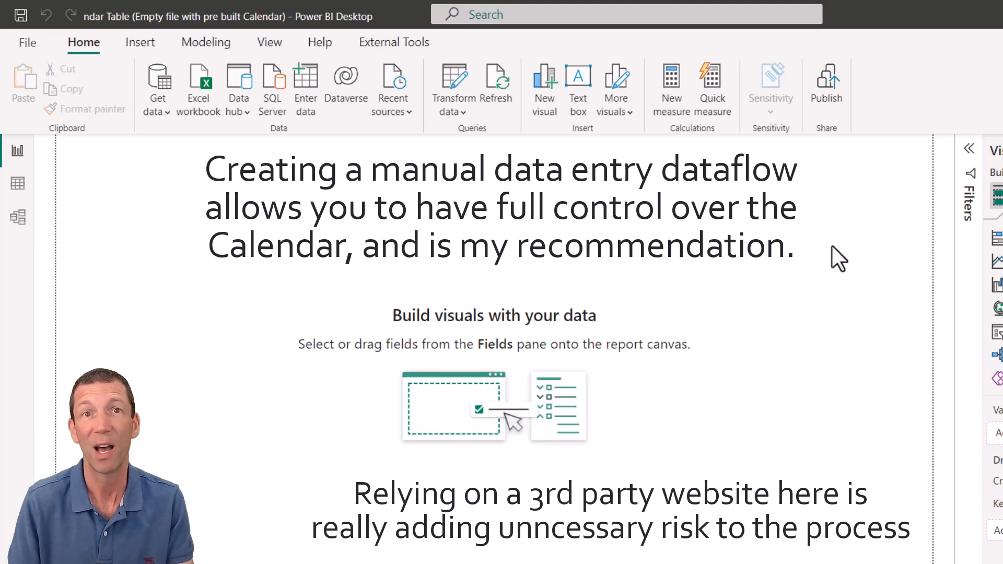
mouse_move(826, 90)
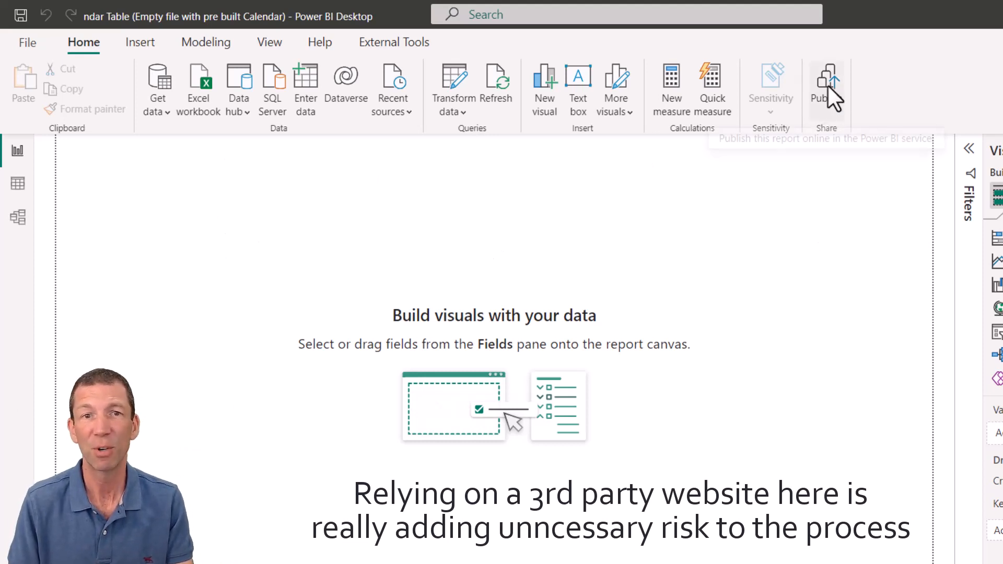
Publish the Calendar Table report to My workspace
left_click(825, 87)
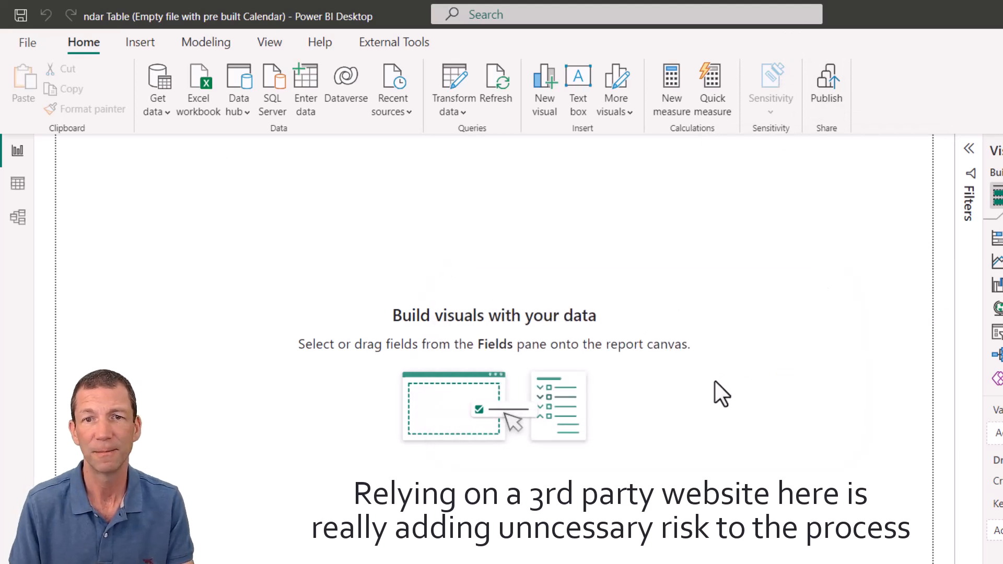
left_click(825, 90)
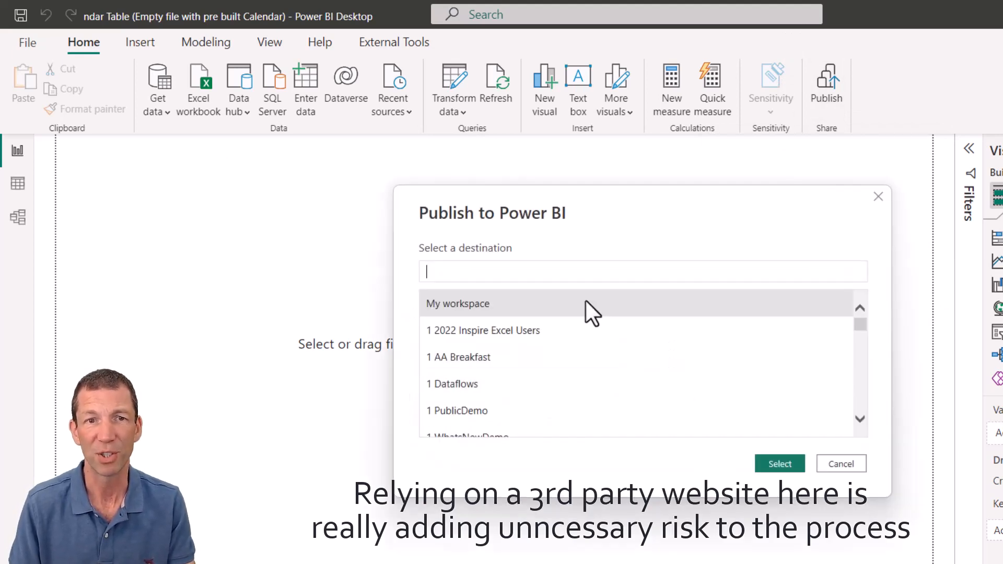
left_click(780, 463)
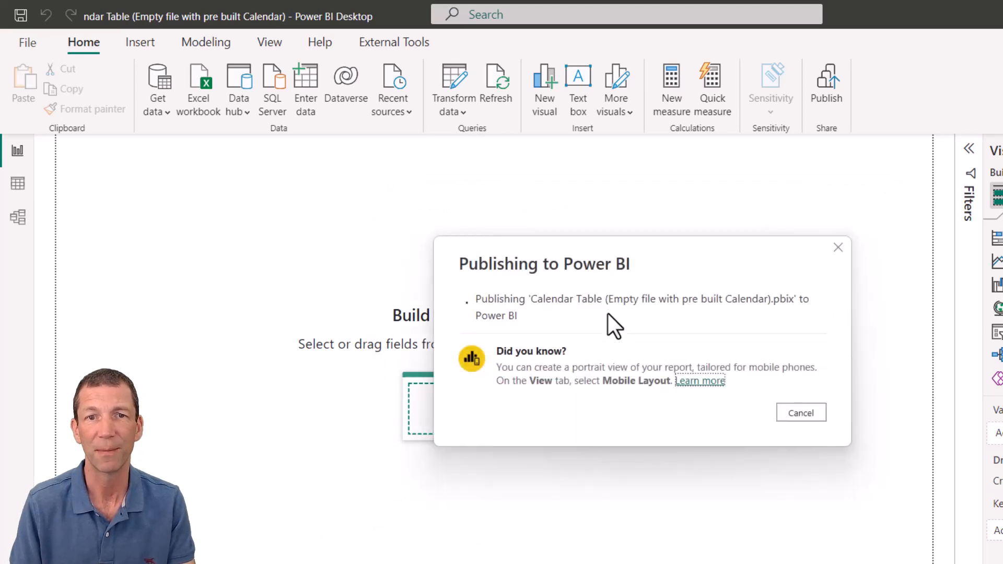
mouse_move(735, 455)
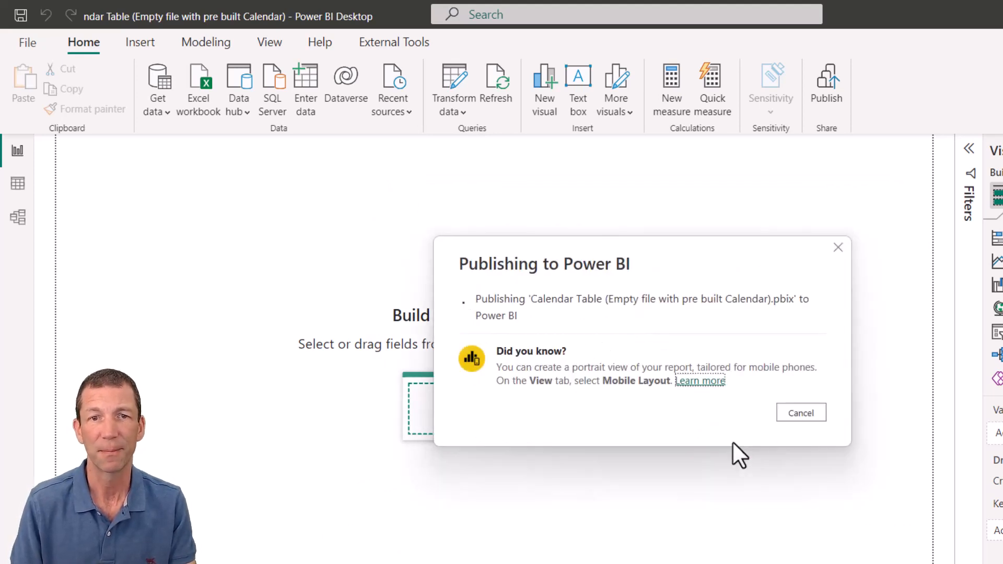
mouse_move(645, 392)
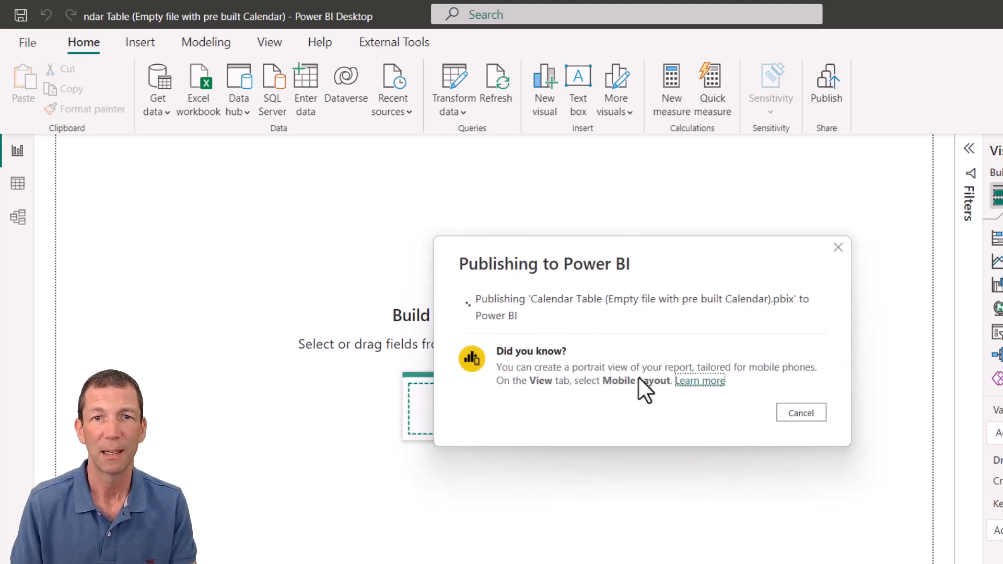
mouse_move(649, 386)
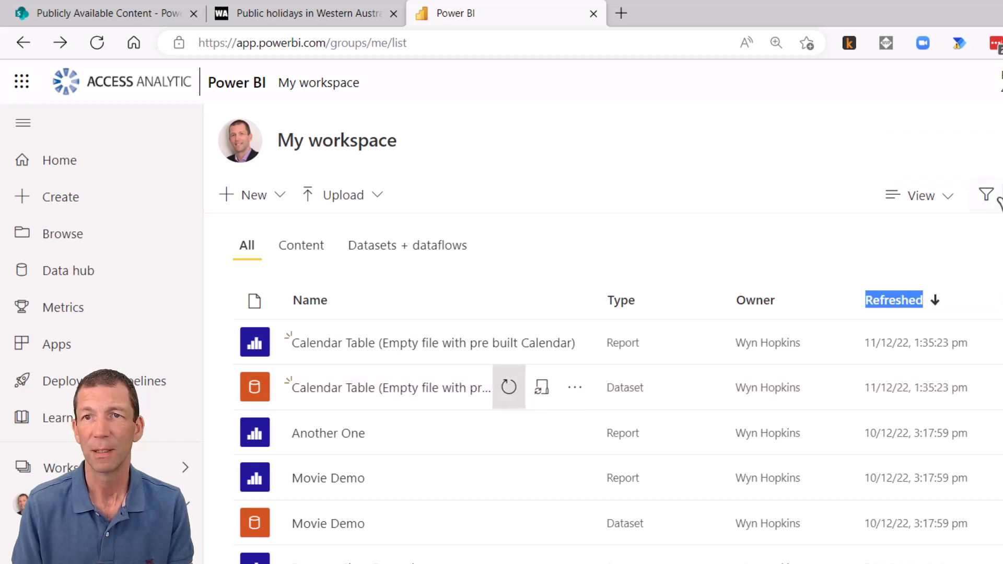
mouse_move(988, 404)
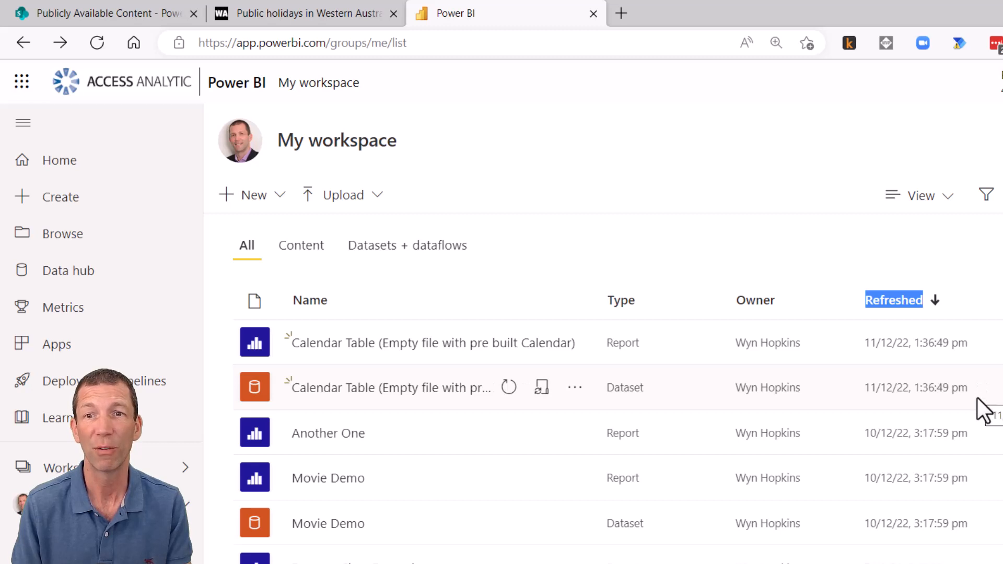
mouse_move(915, 387)
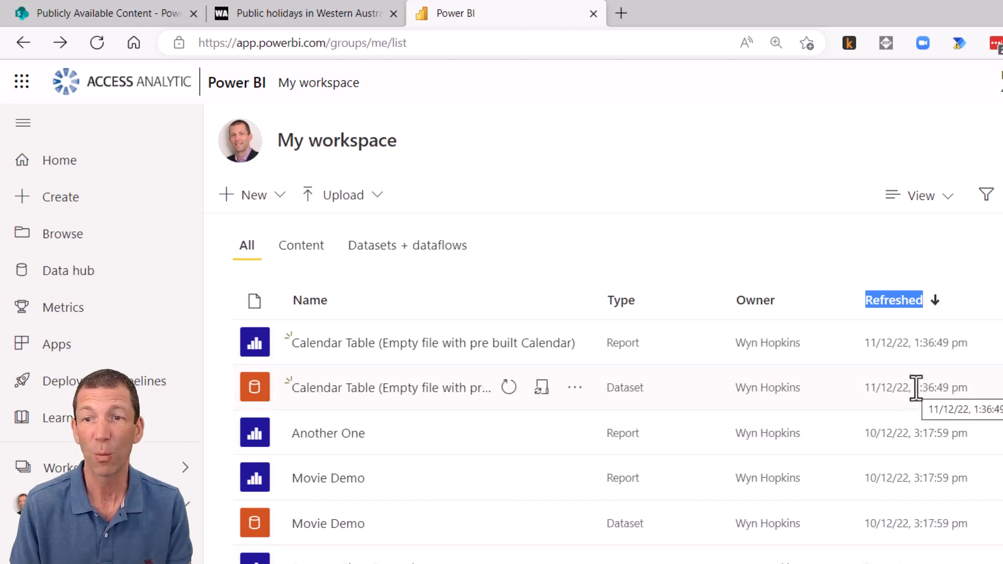
mouse_move(946, 394)
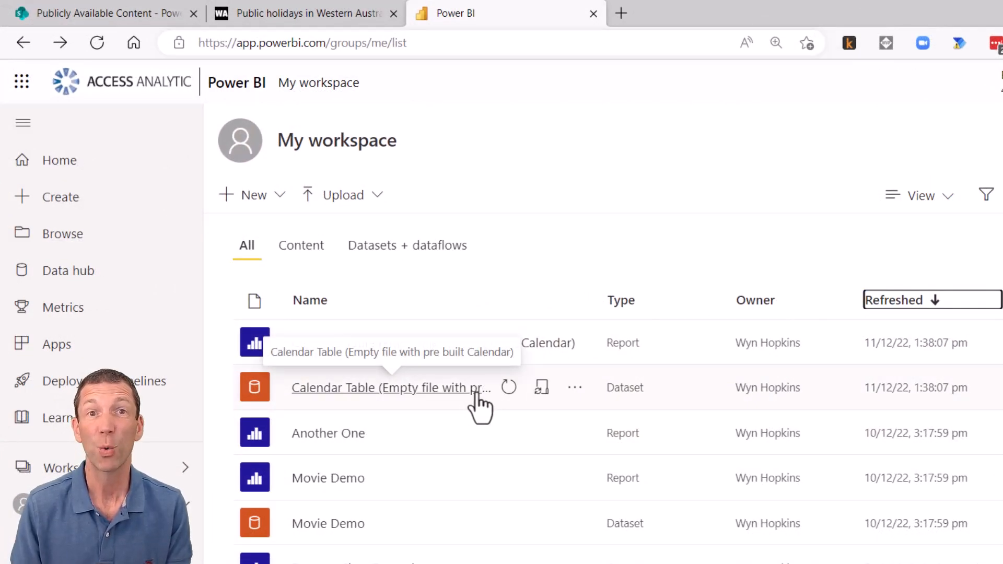
mouse_move(525, 432)
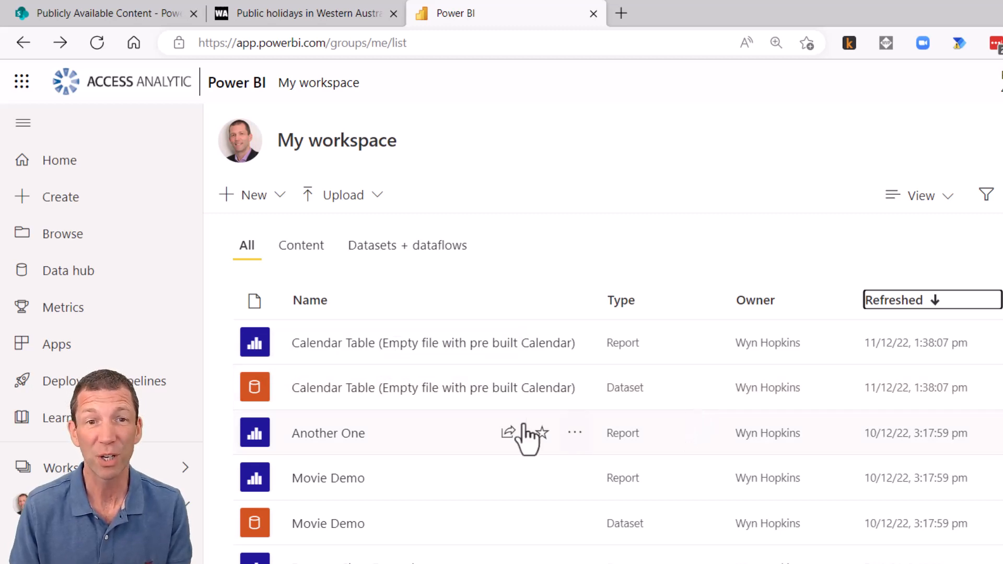
mouse_move(509, 388)
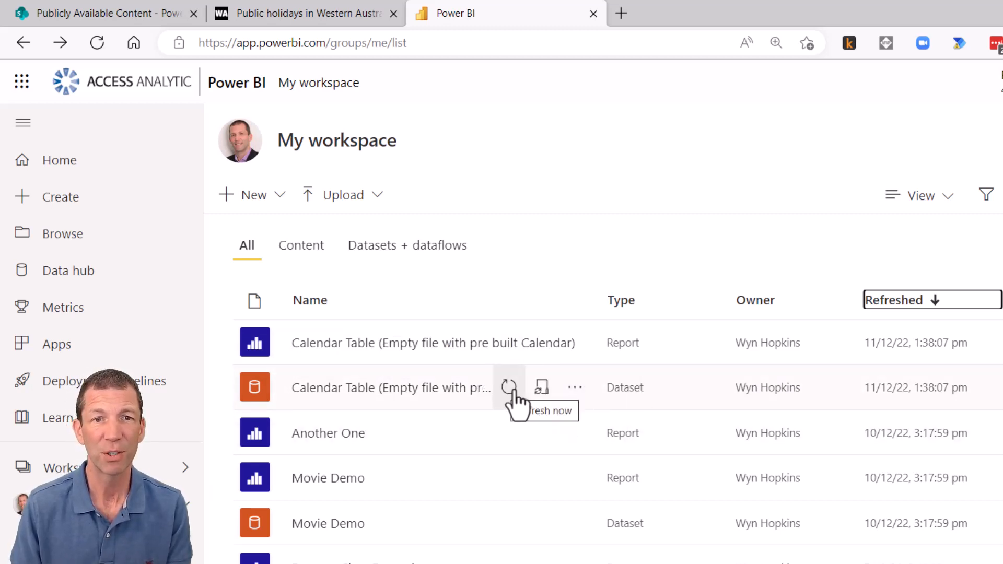
Refresh the Calendar Table dataset now and dismiss the resulting data gateway error
left_click(509, 387)
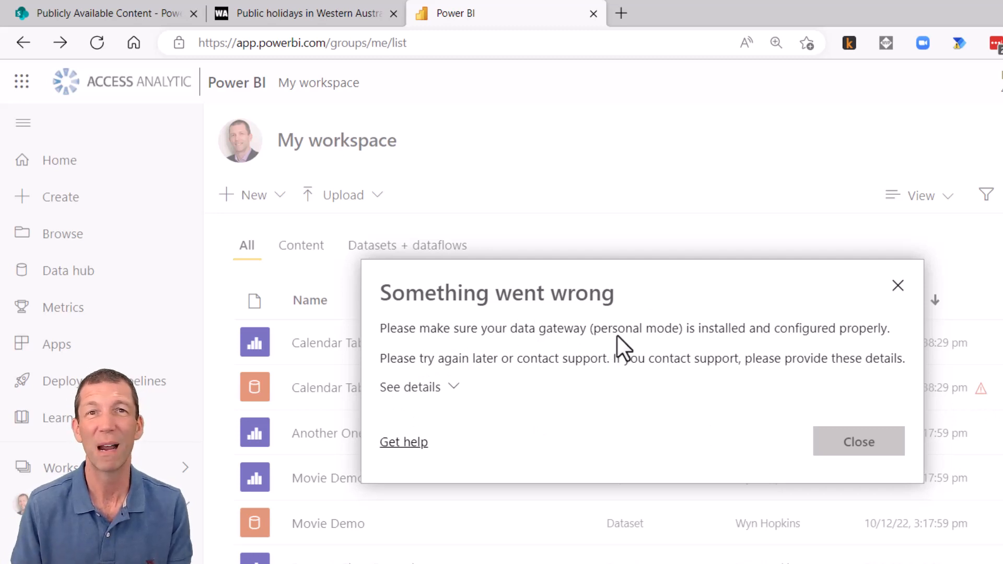
mouse_move(856, 392)
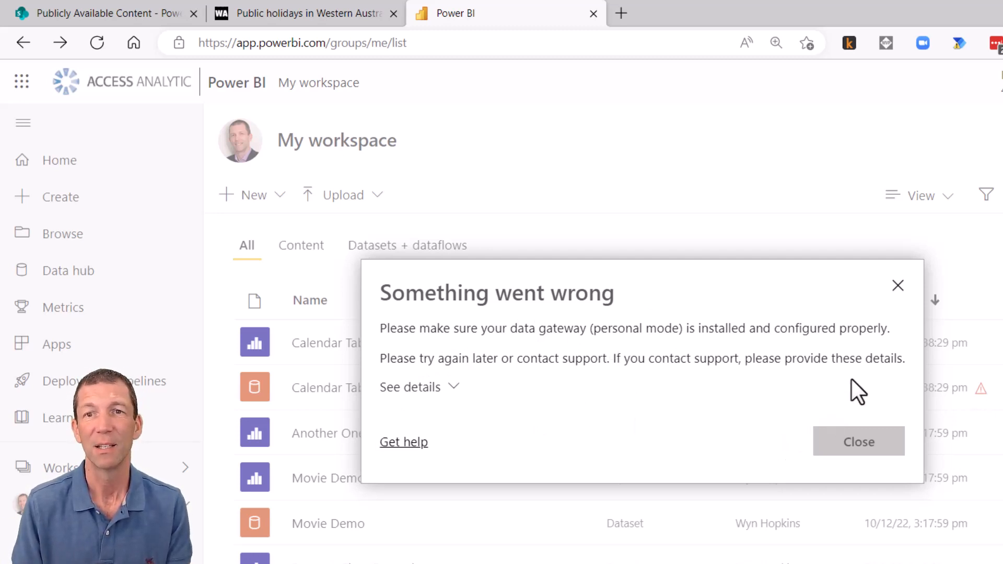
mouse_move(894, 323)
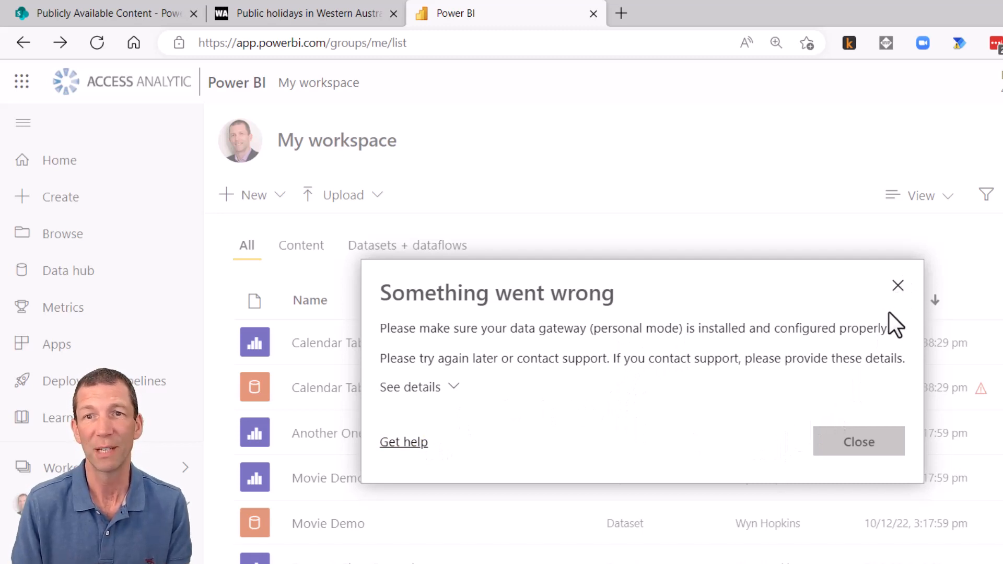
mouse_move(897, 285)
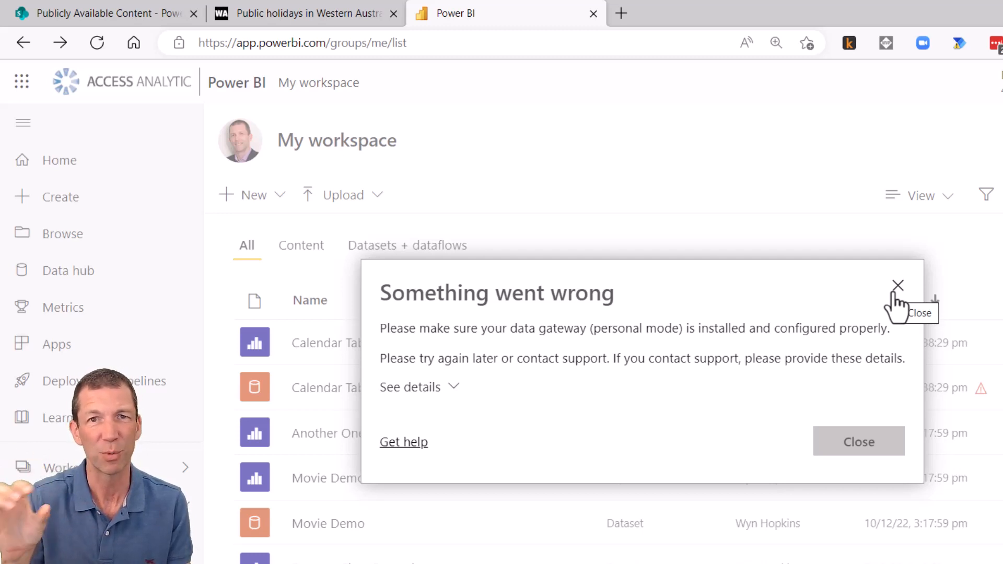
mouse_move(904, 359)
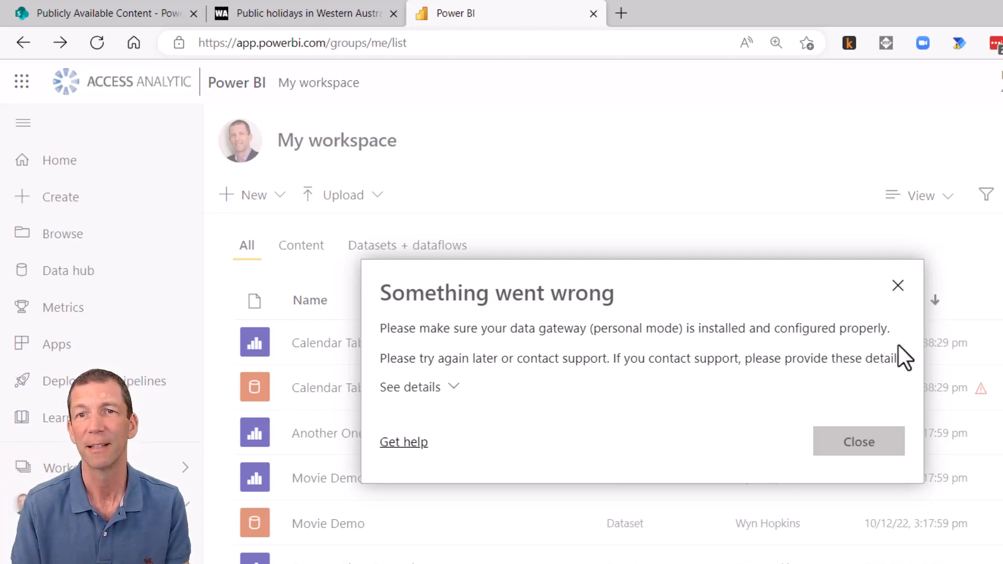
left_click(858, 441)
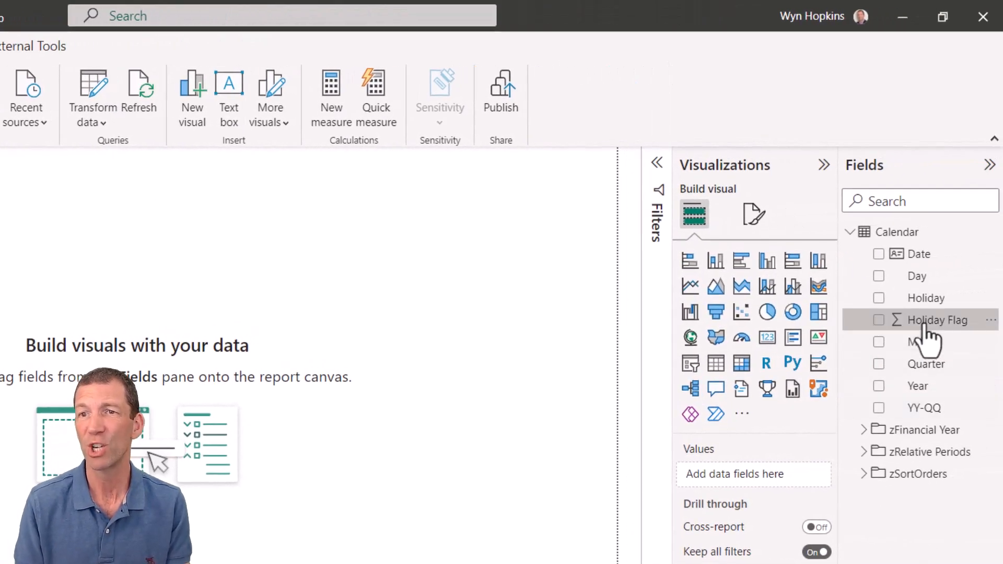
left_click(939, 320)
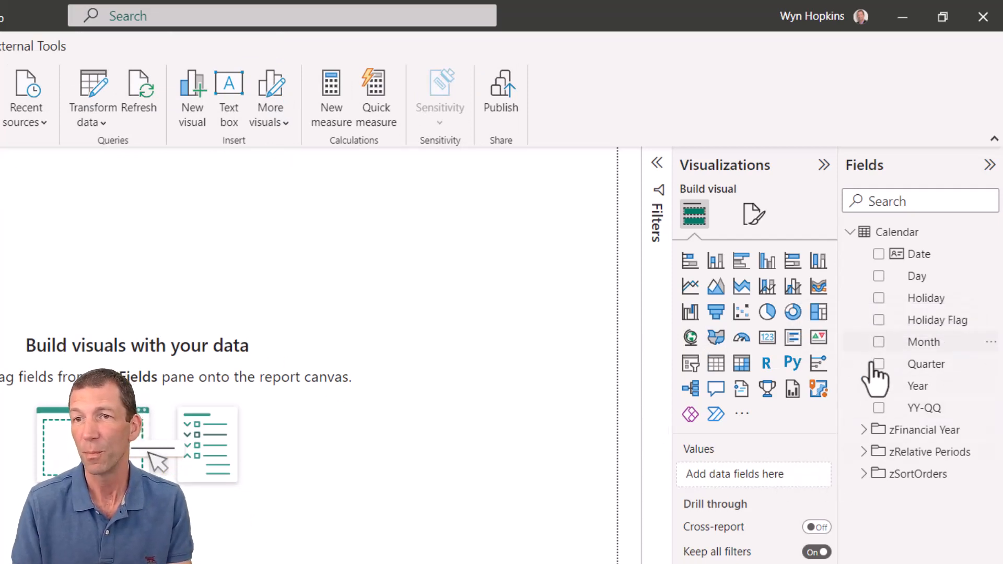
mouse_move(900, 397)
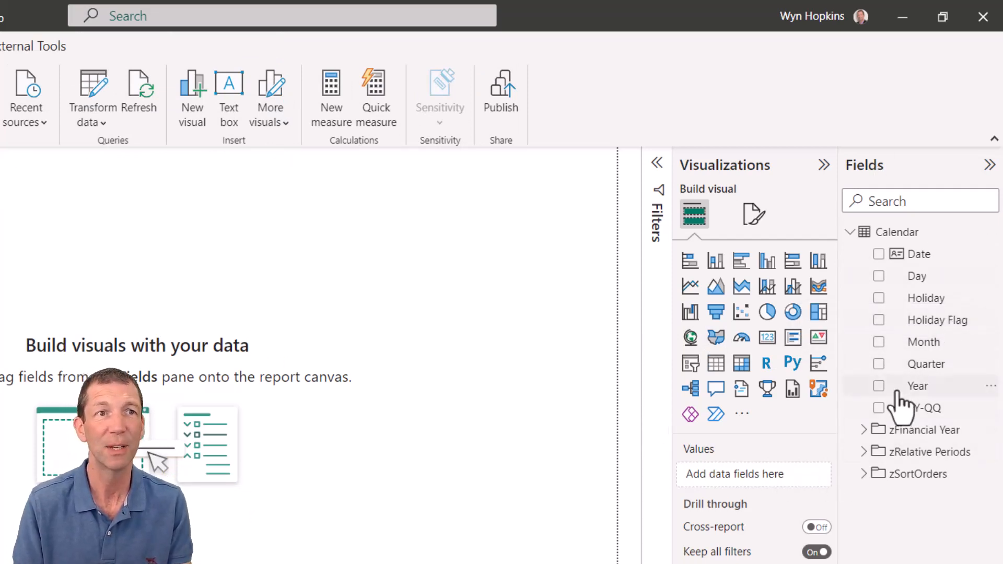